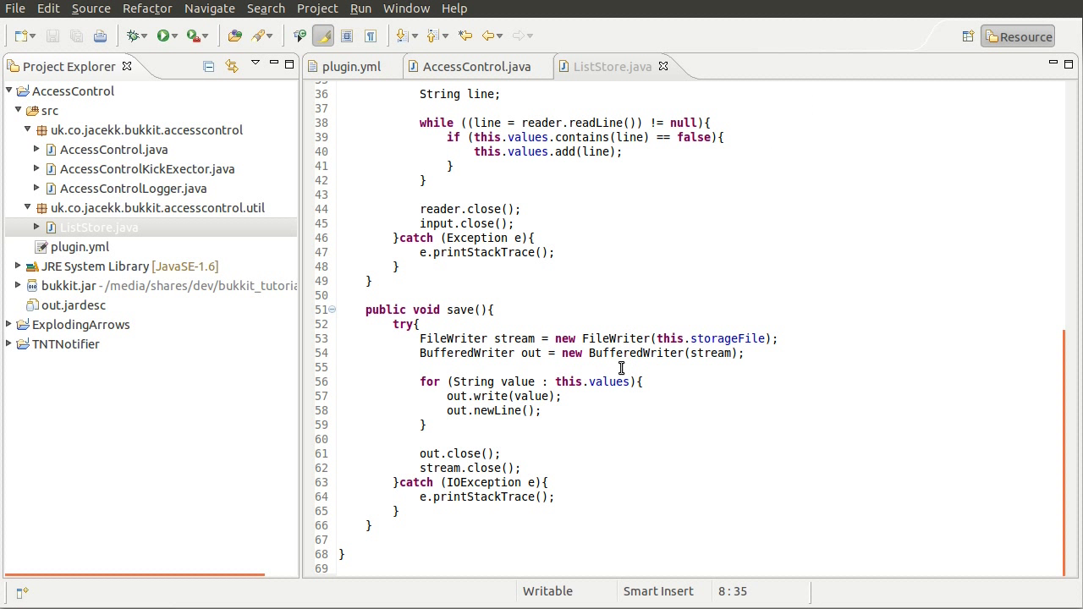
# Place the insertion point after the save() method to make room for a new method
pyautogui.click(426, 424)
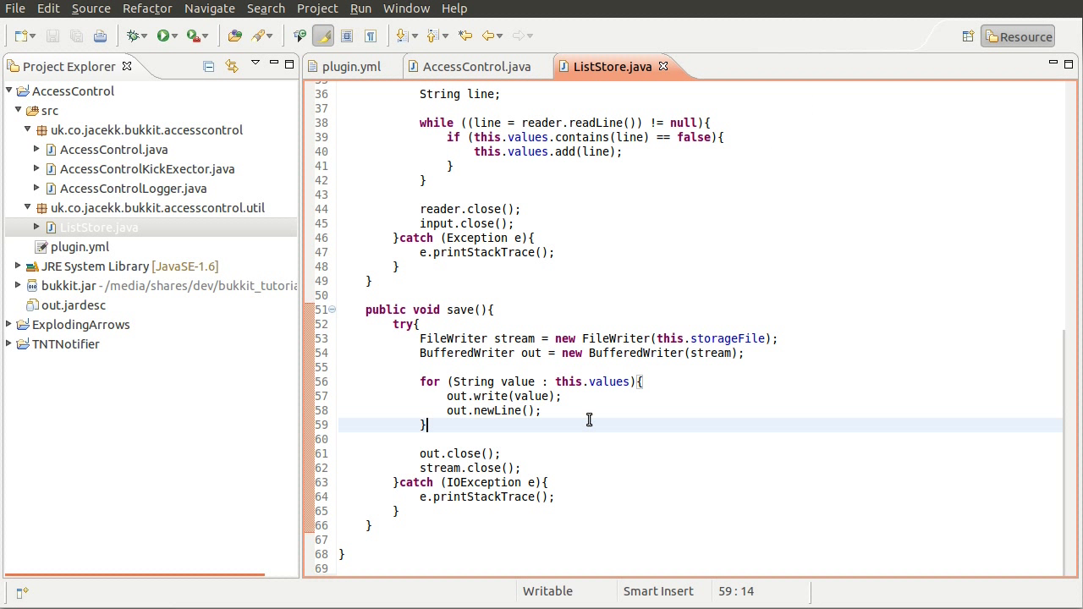
pyautogui.moveTo(521, 391)
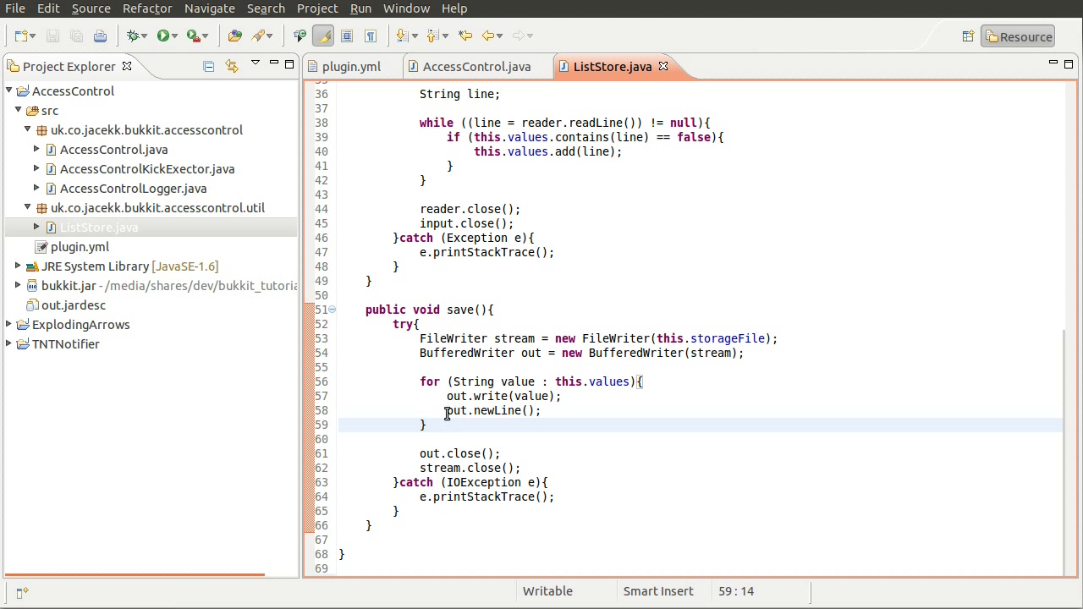
pyautogui.moveTo(711, 413)
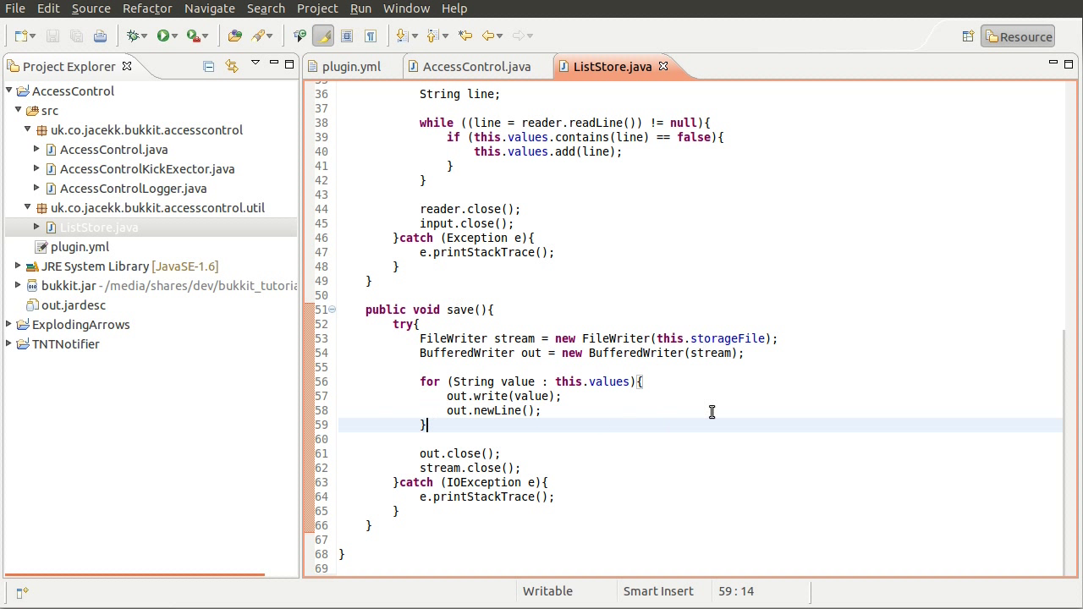
pyautogui.moveTo(738, 396)
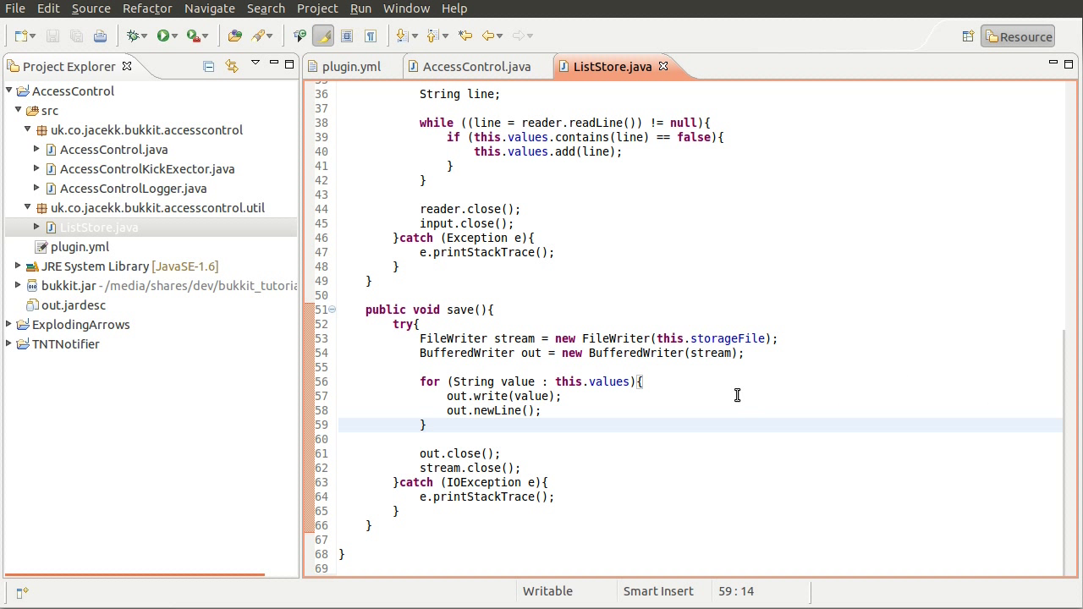
pyautogui.moveTo(494, 467)
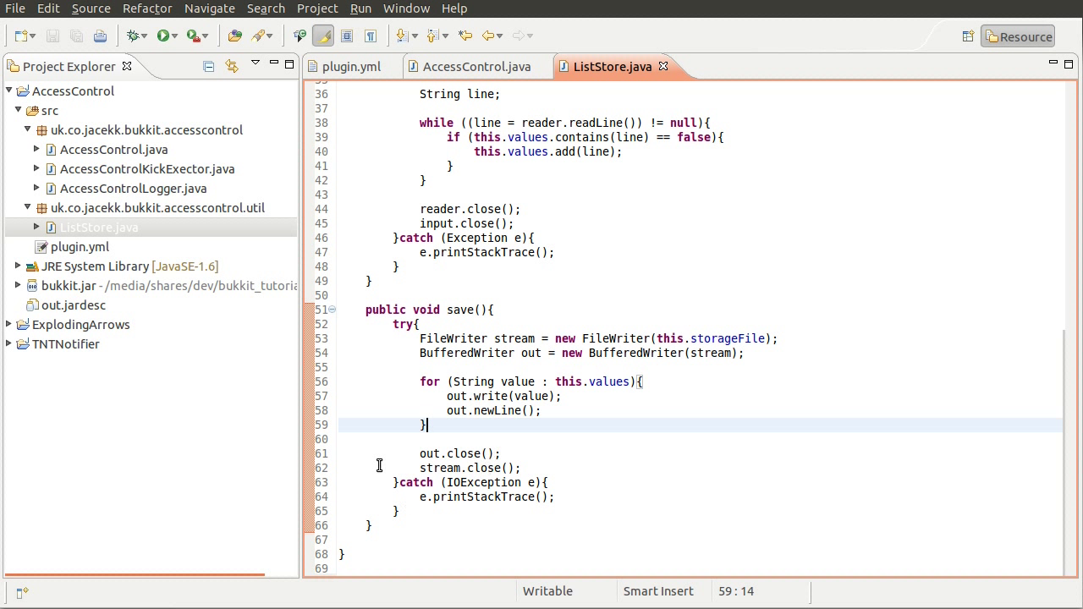
pyautogui.moveTo(407, 523)
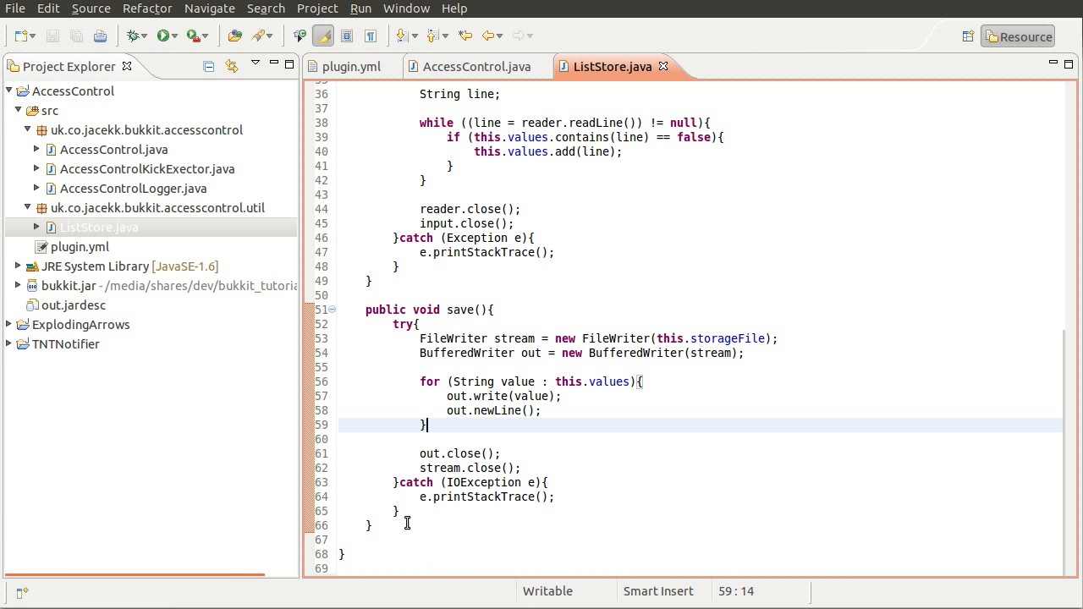
pyautogui.click(372, 524)
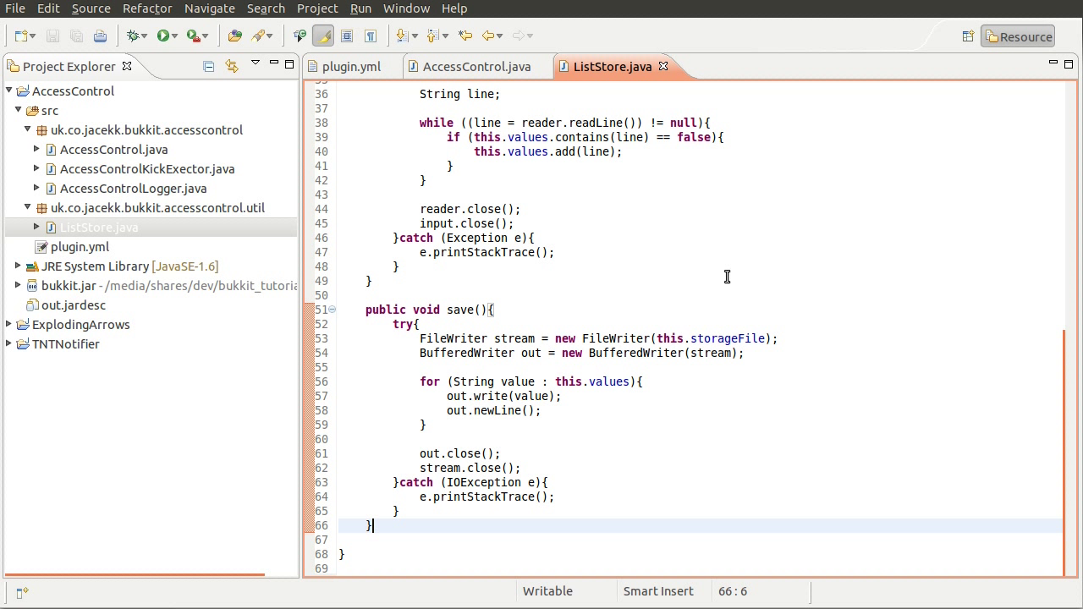
pyautogui.moveTo(674, 338)
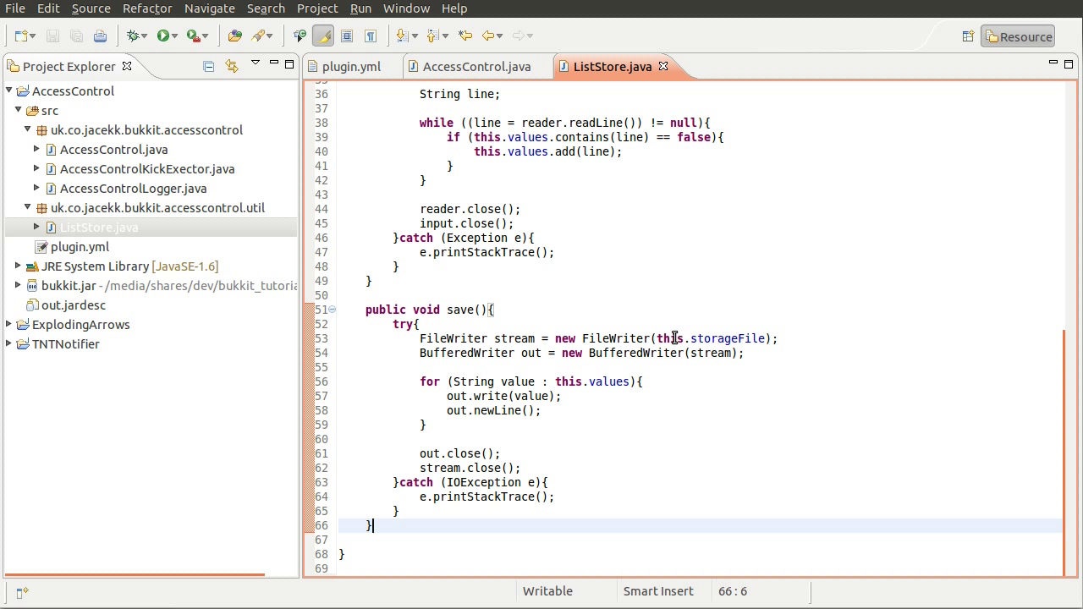
pyautogui.moveTo(608, 388)
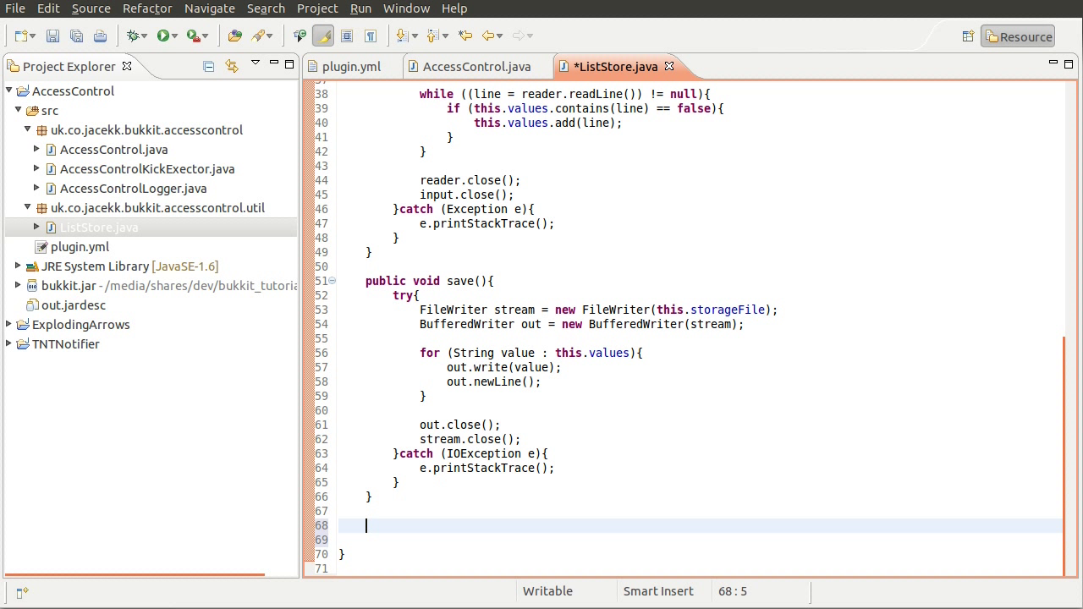
# Declare 'public boolean contains(String value)' in ListStore
pyautogui.write('public')
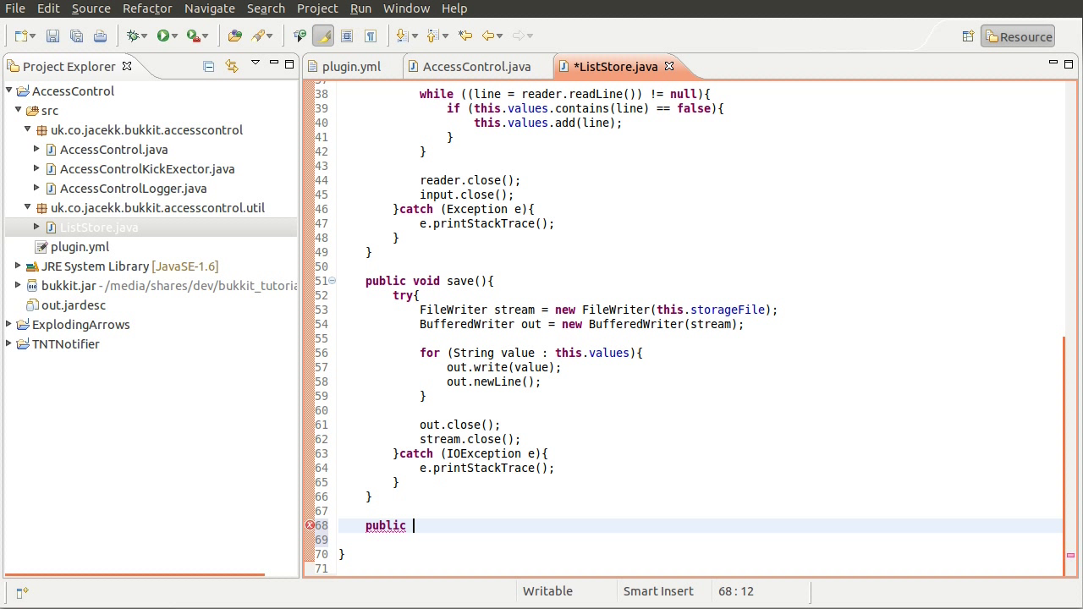
pyautogui.write('boolean')
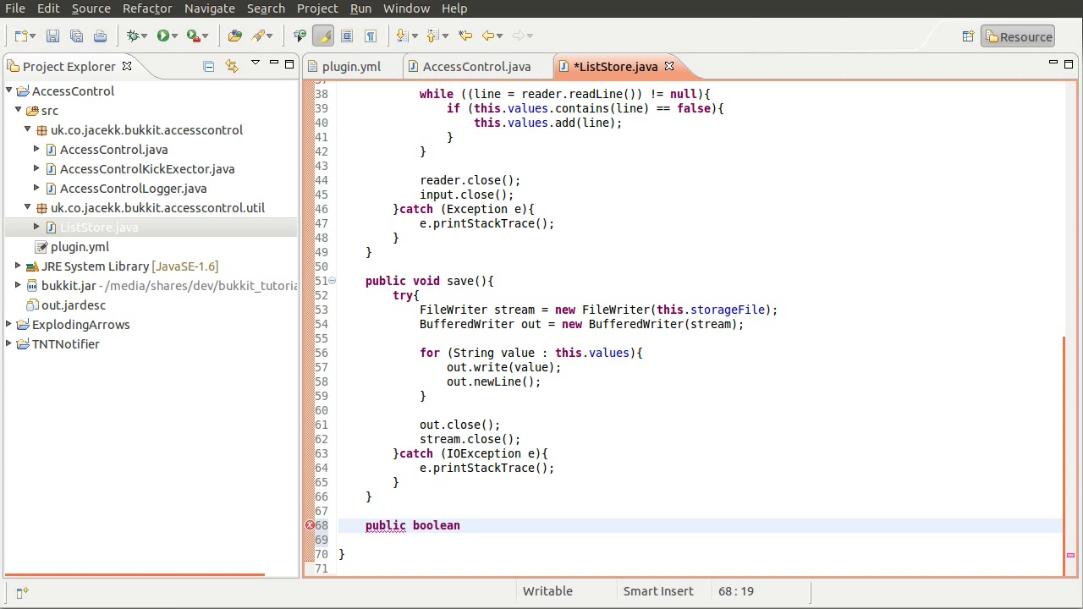
pyautogui.write('con')
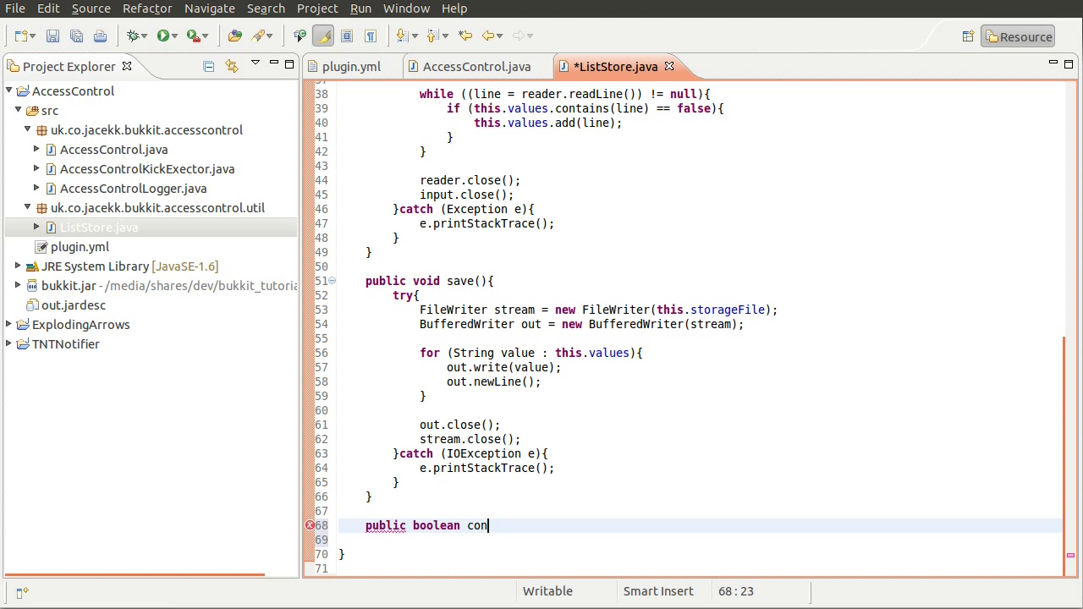
pyautogui.write('ta')
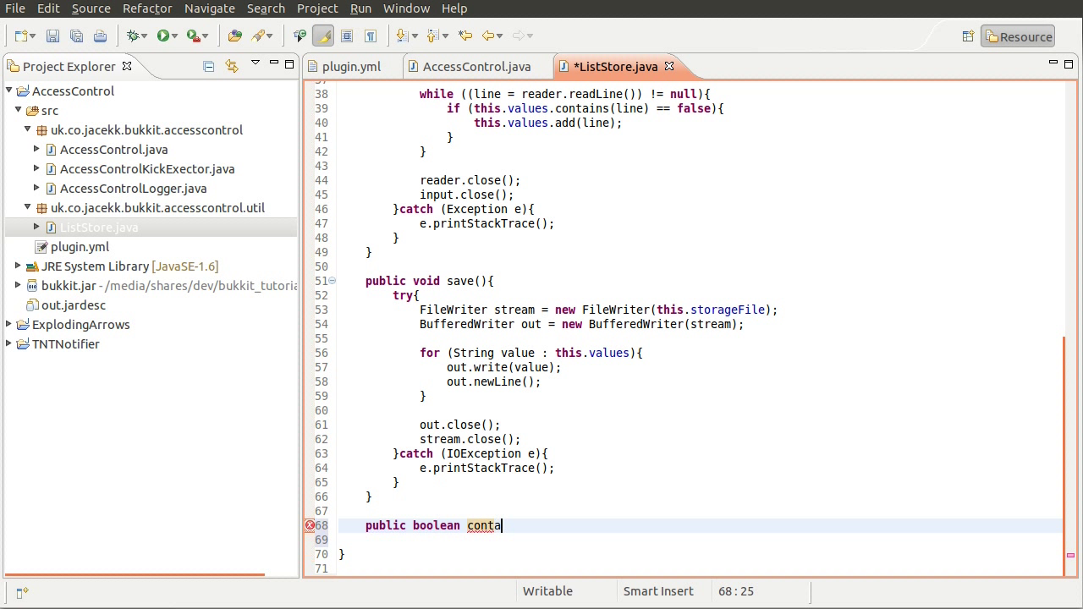
pyautogui.write('ins')
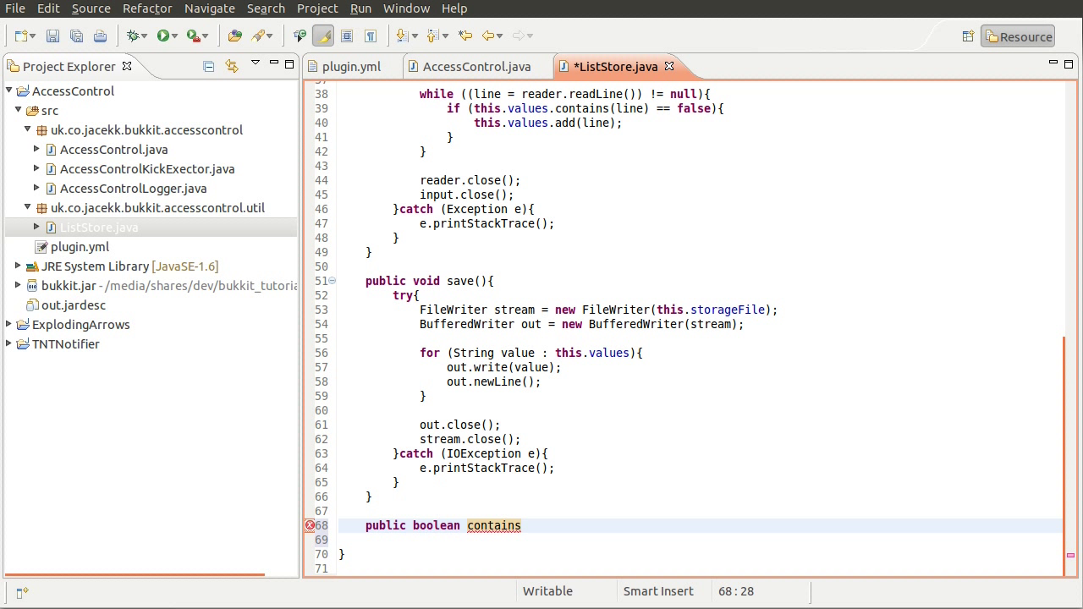
pyautogui.write('()')
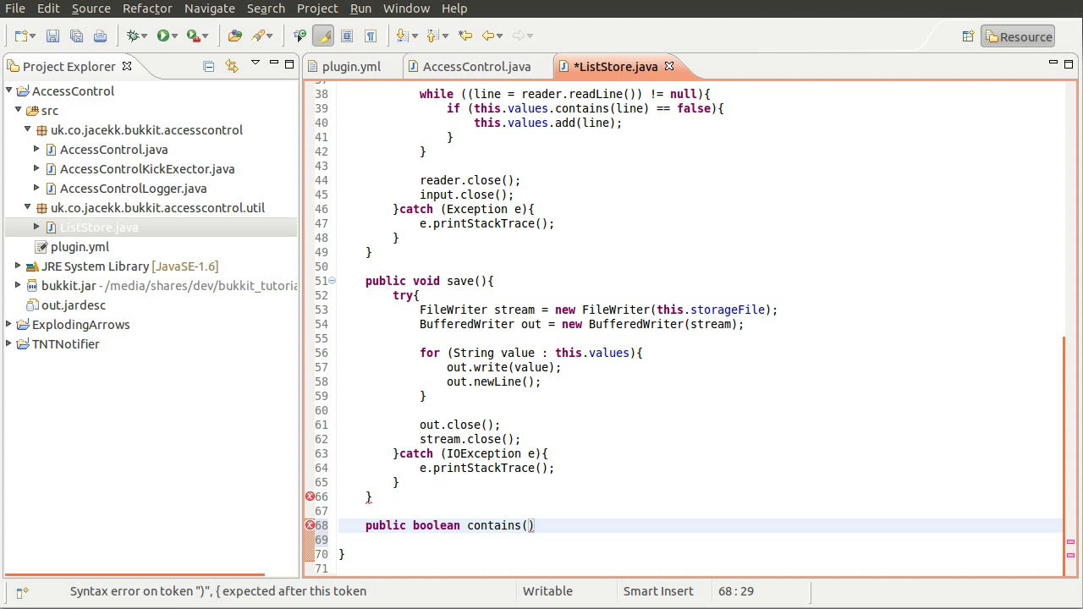
pyautogui.write('String value')
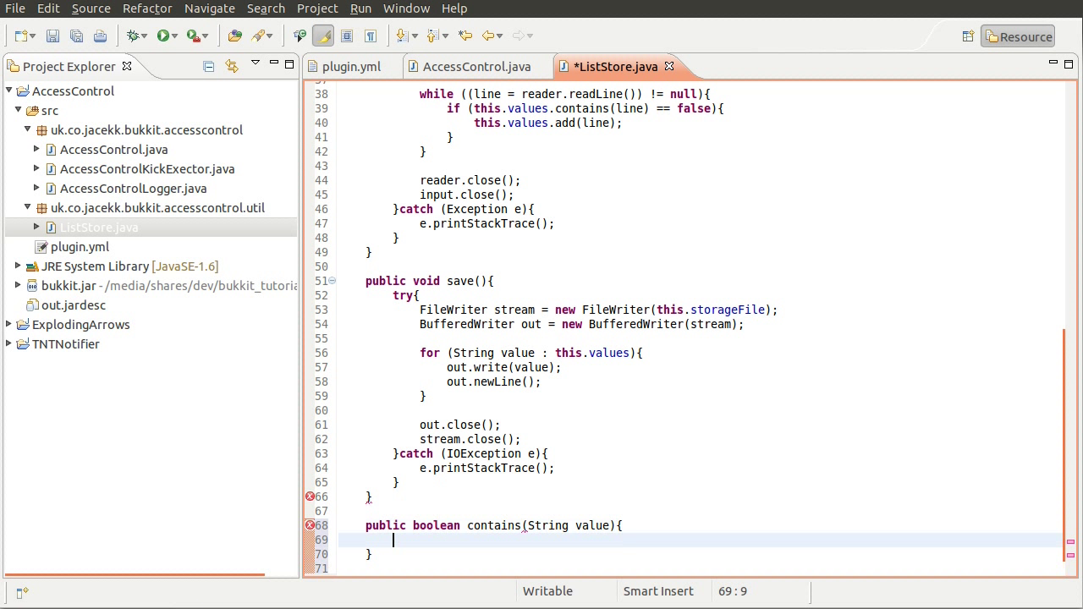
# Return this.values.contains(value) in the method body, picking 'value' from content assist
pyautogui.write('retun')
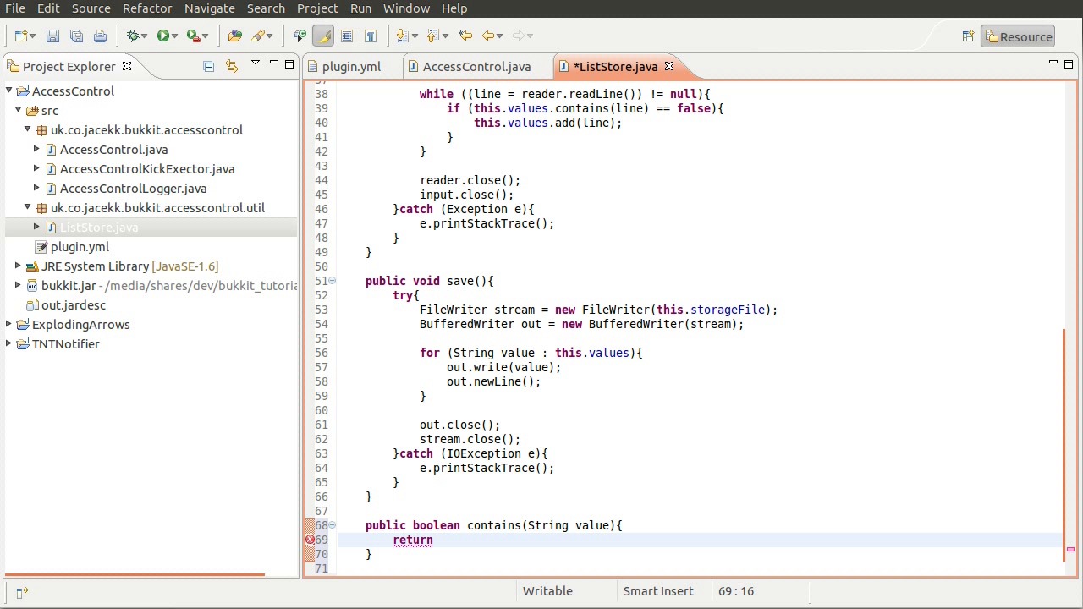
pyautogui.write('this.')
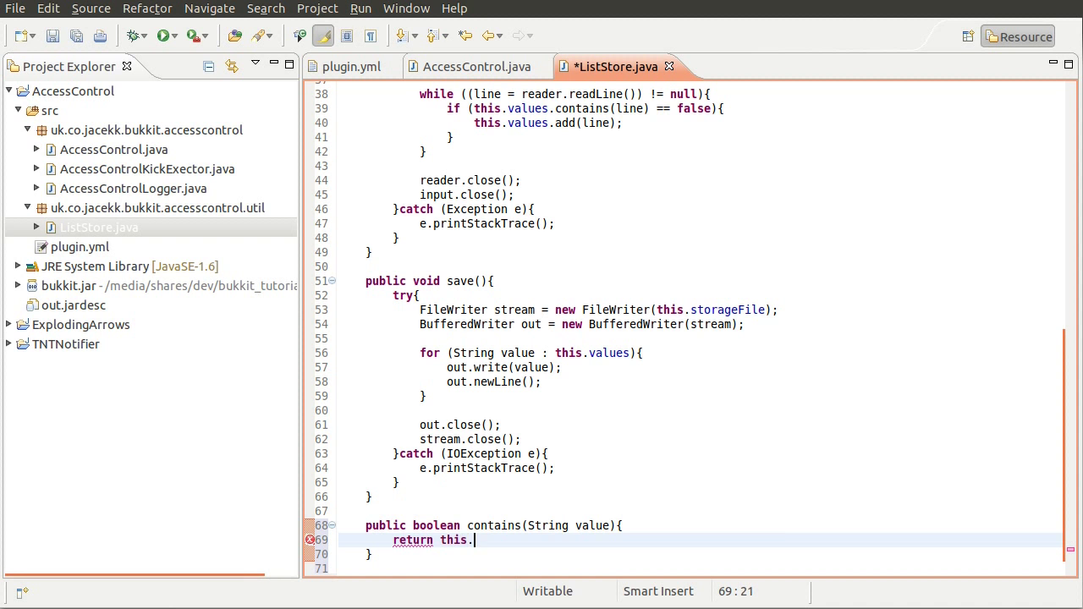
pyautogui.write('values.')
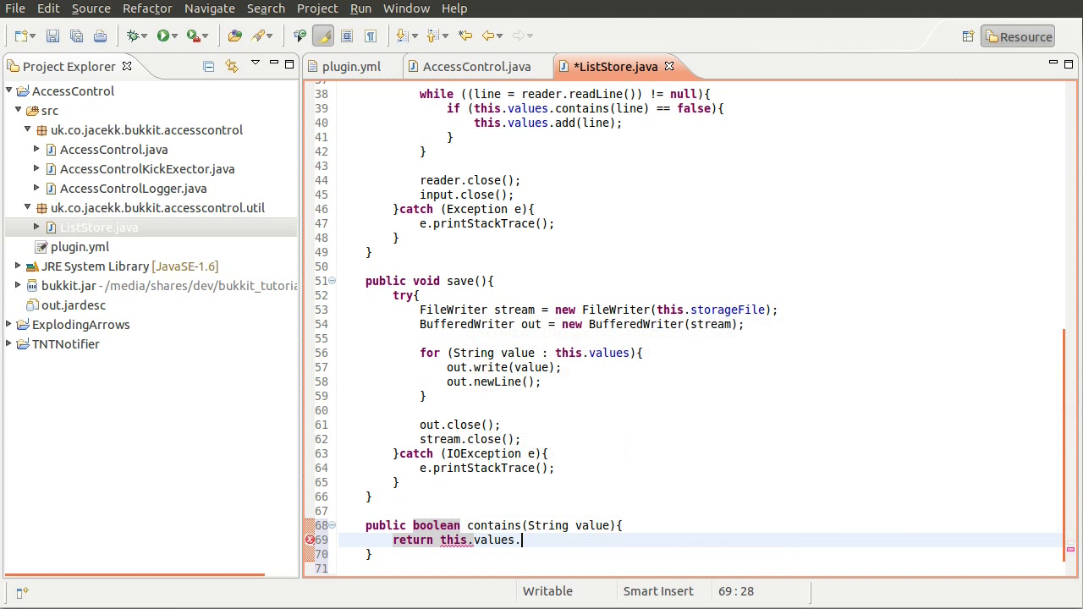
pyautogui.write('contains(o')
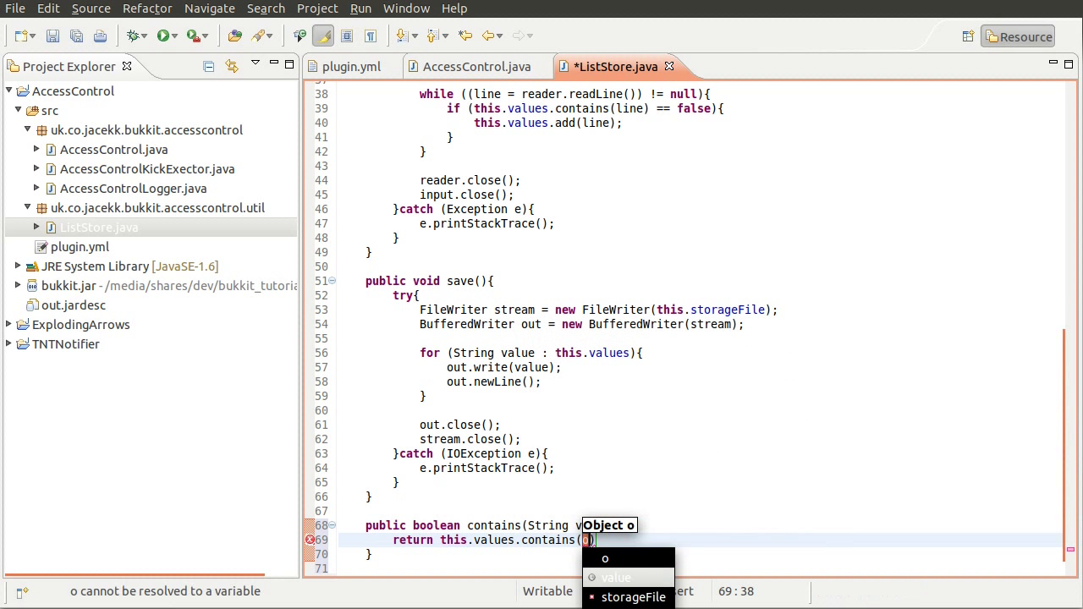
pyautogui.click(617, 577)
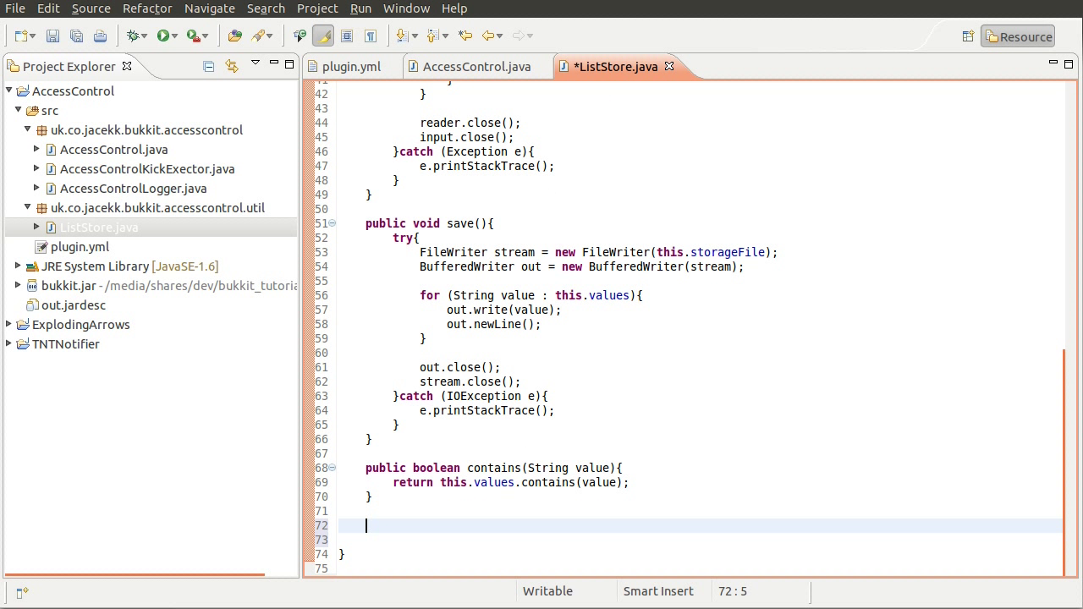
# Write 'public void add(String value){' with 'this.values.add(' in its body
pyautogui.write('public void a')
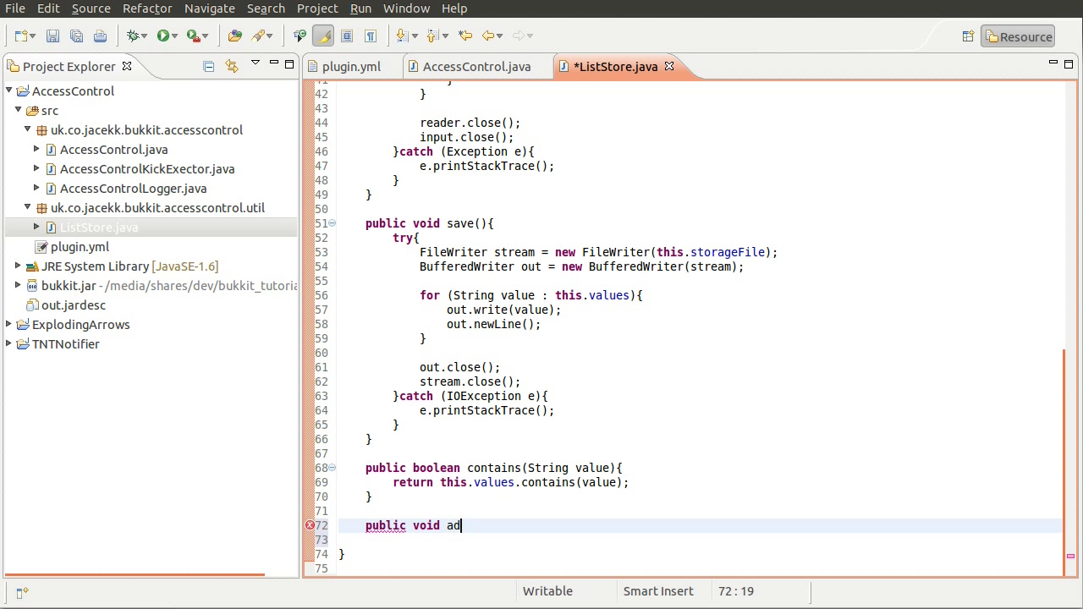
pyautogui.write('d(S')
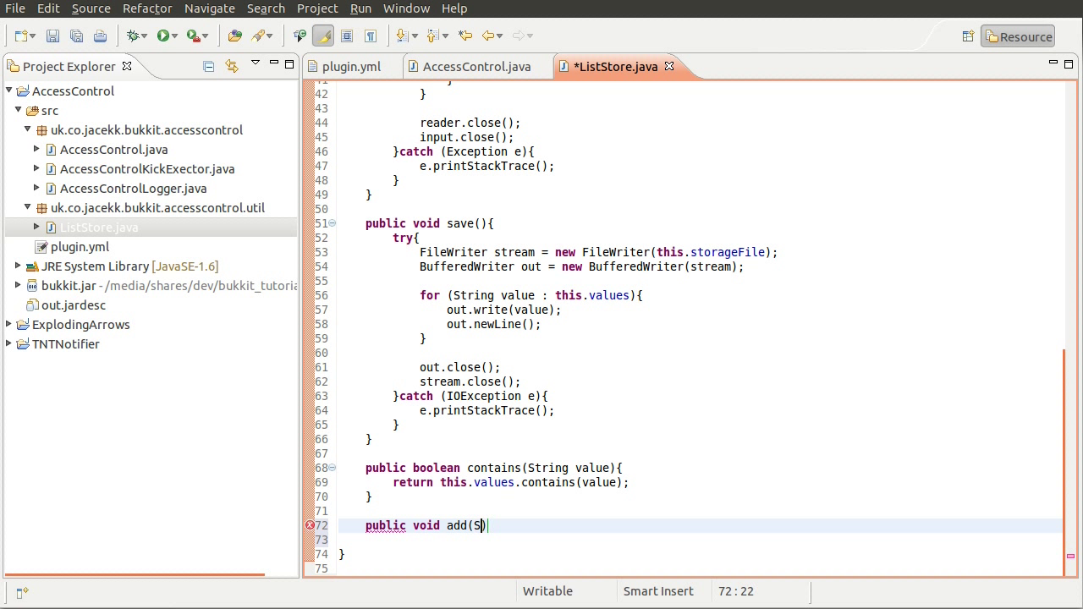
pyautogui.write('tring value')
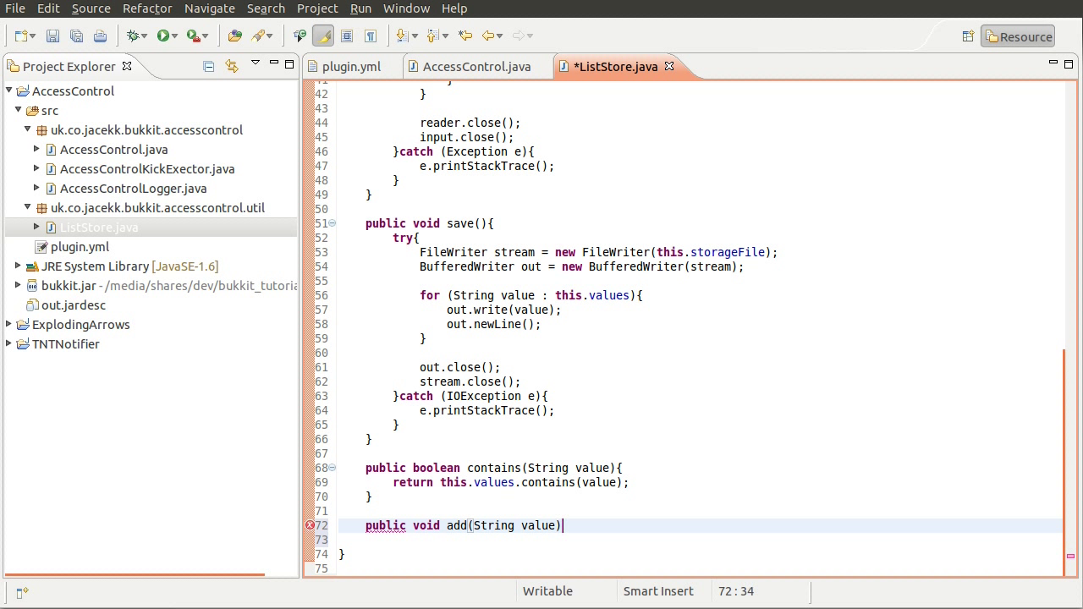
pyautogui.write('{')
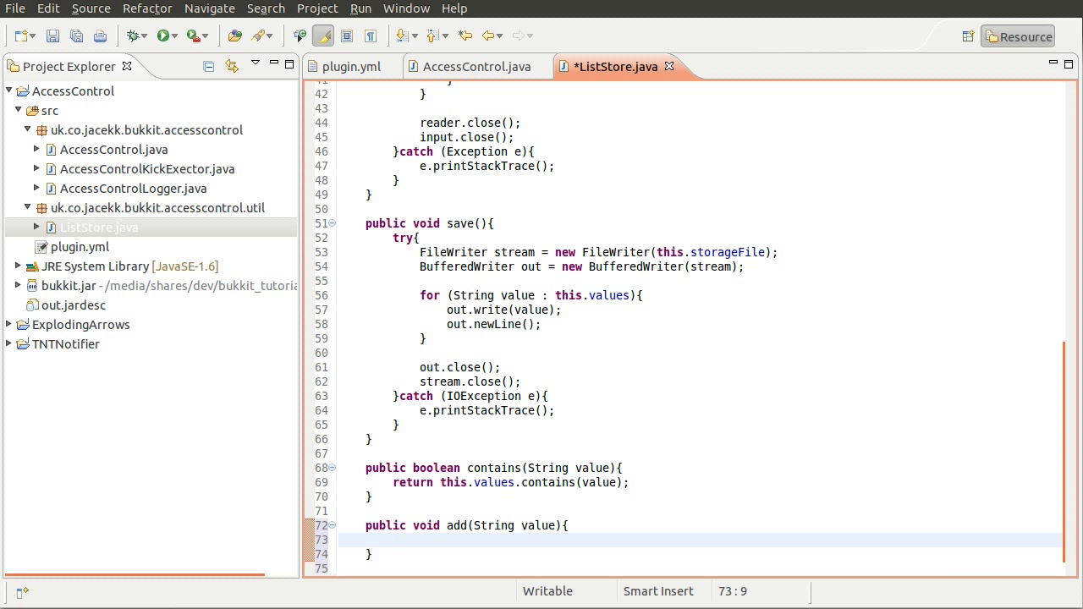
pyautogui.write('this')
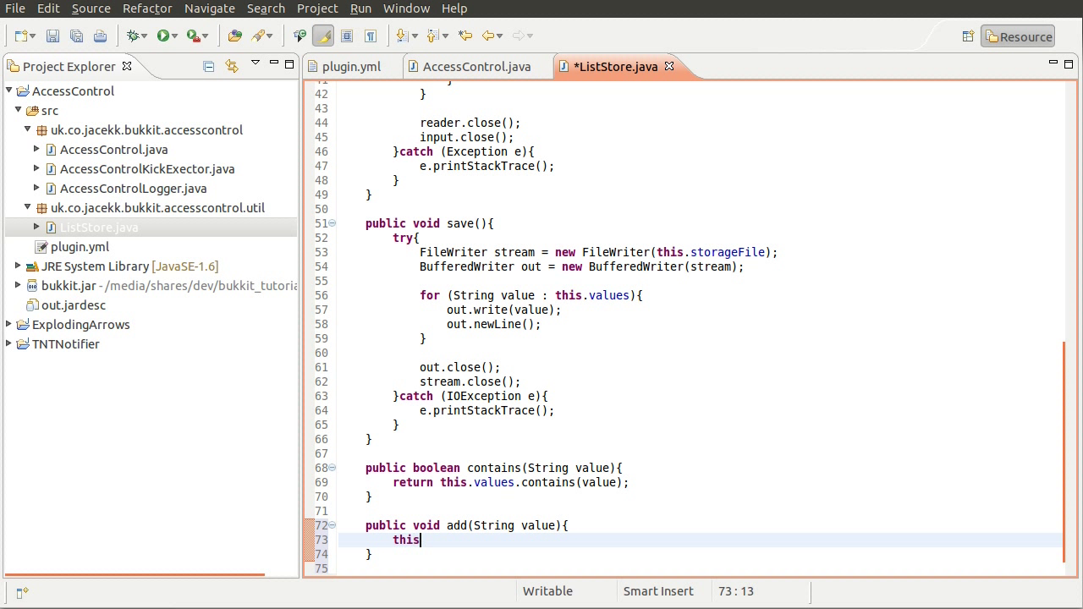
pyautogui.write('.values')
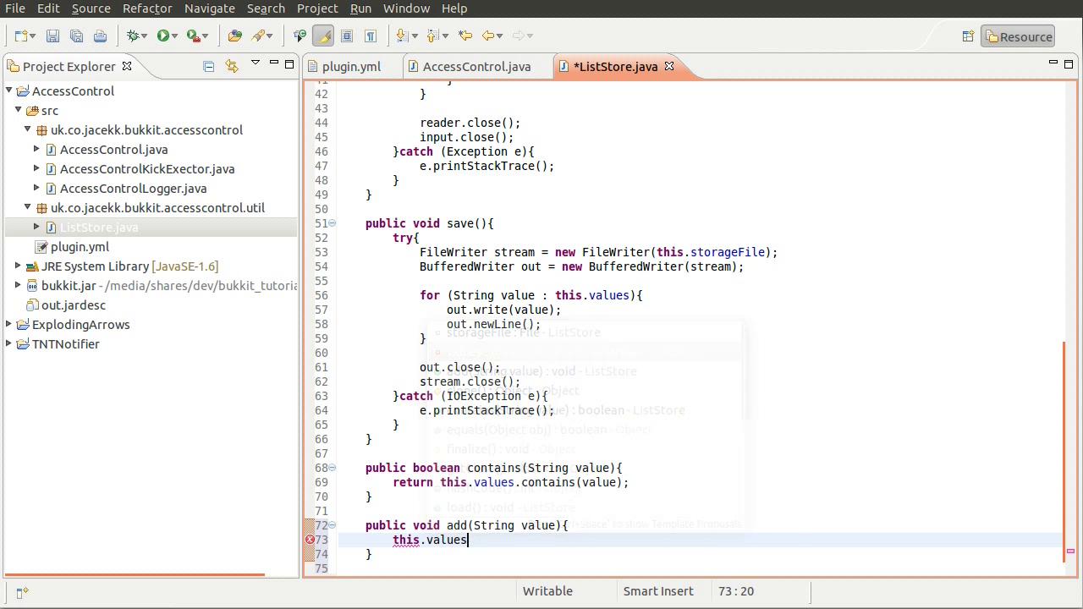
pyautogui.write('.add(value);')
pyautogui.write('public')
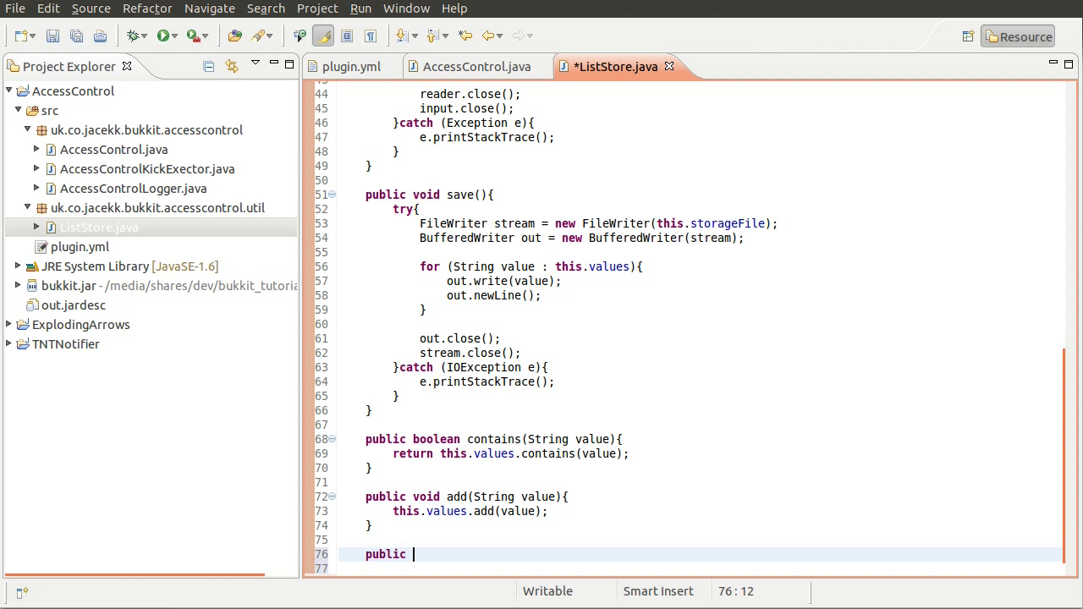
# Write 'public void remove(String value){' with this.values.remove(value) in its body
pyautogui.write('void remove()')
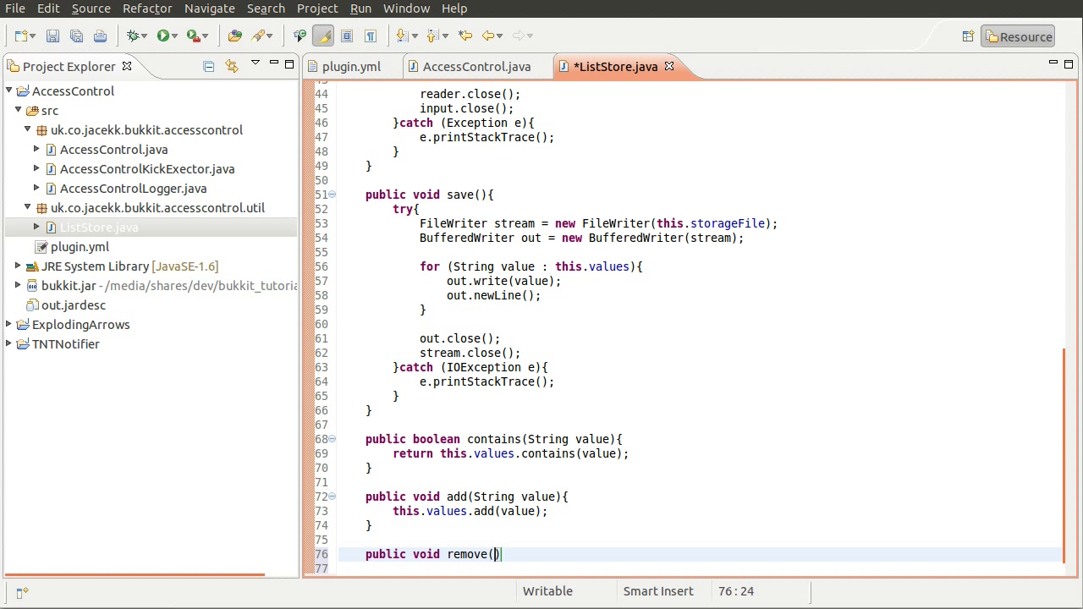
pyautogui.write('String v')
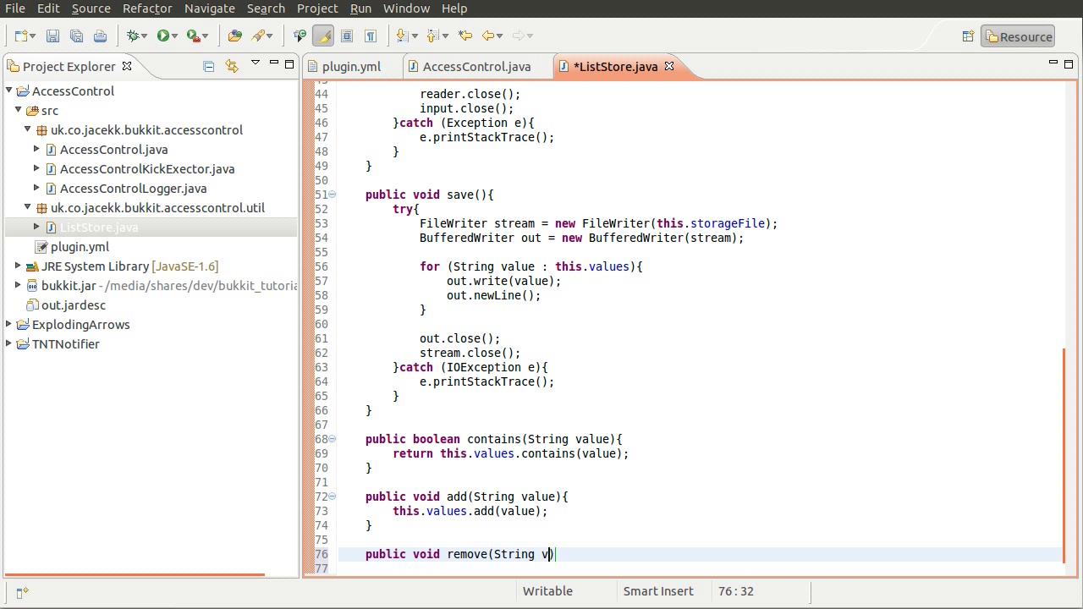
pyautogui.write('alue){')
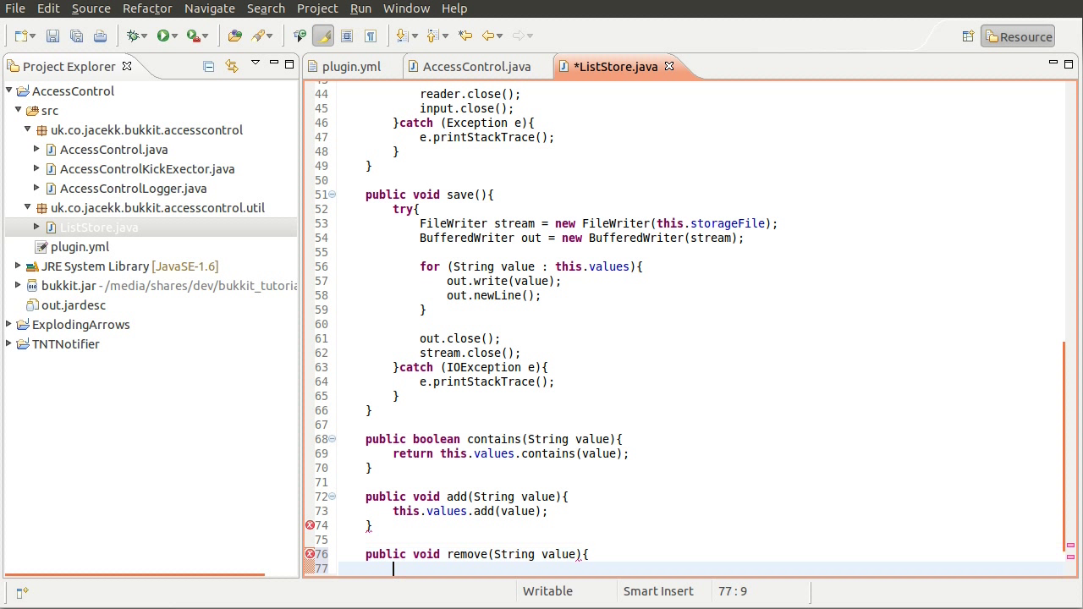
pyautogui.write('this.')
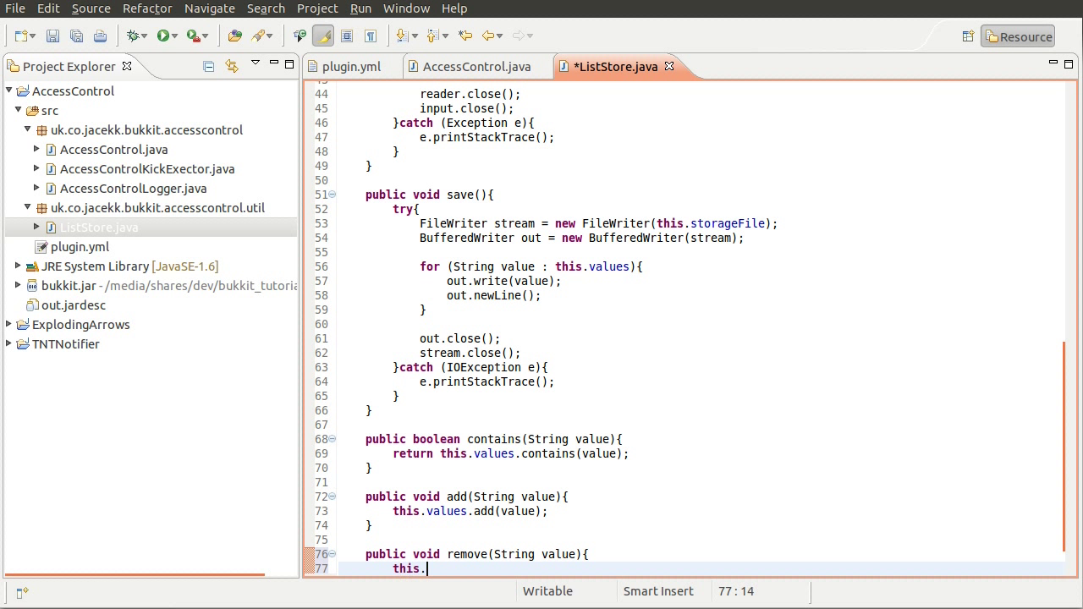
pyautogui.write('values.remove(value);')
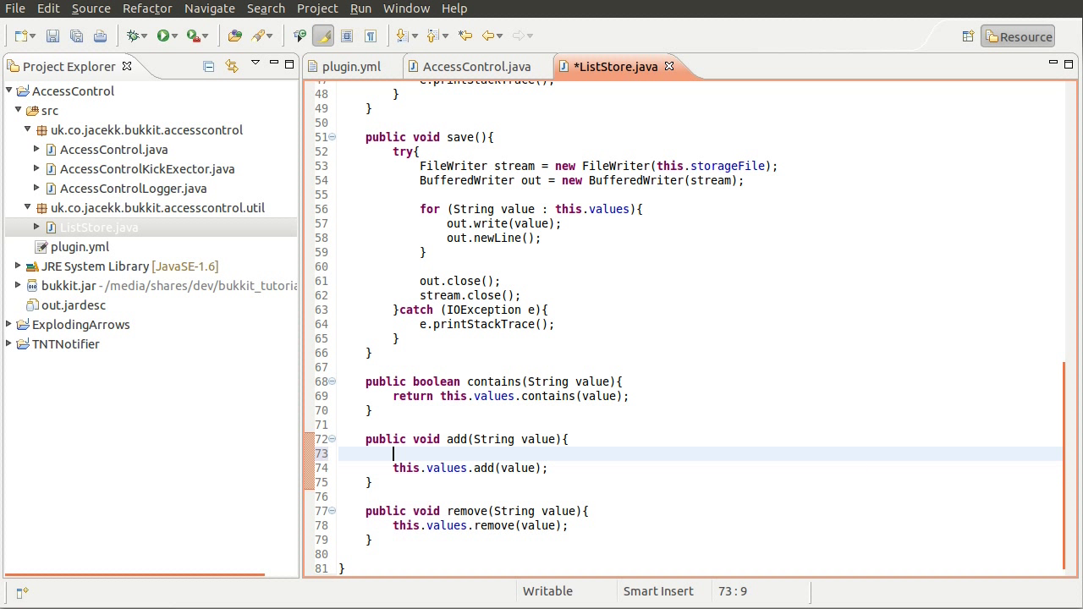
# Wrap the add call in 'if (this.contains(value) == false){' using the contains completion
pyautogui.write('it')
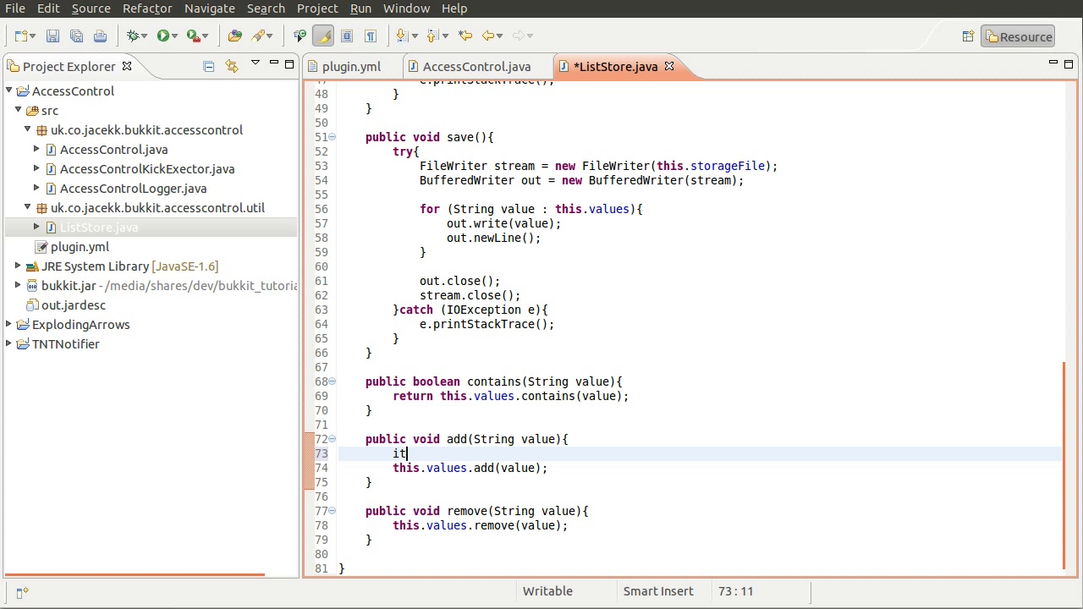
pyautogui.write('f (this.con')
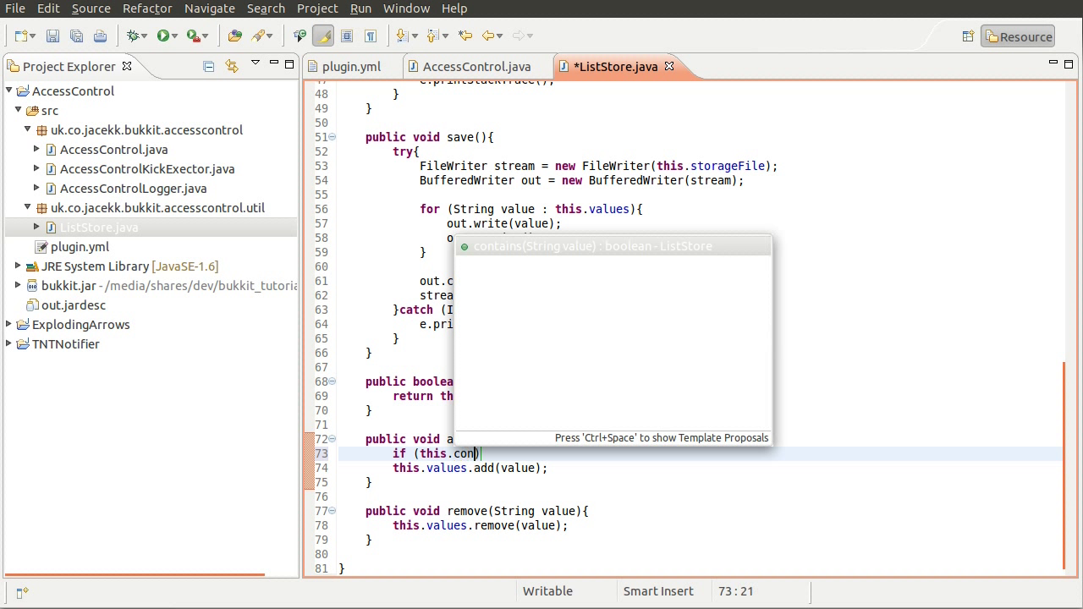
pyautogui.press('Enter')
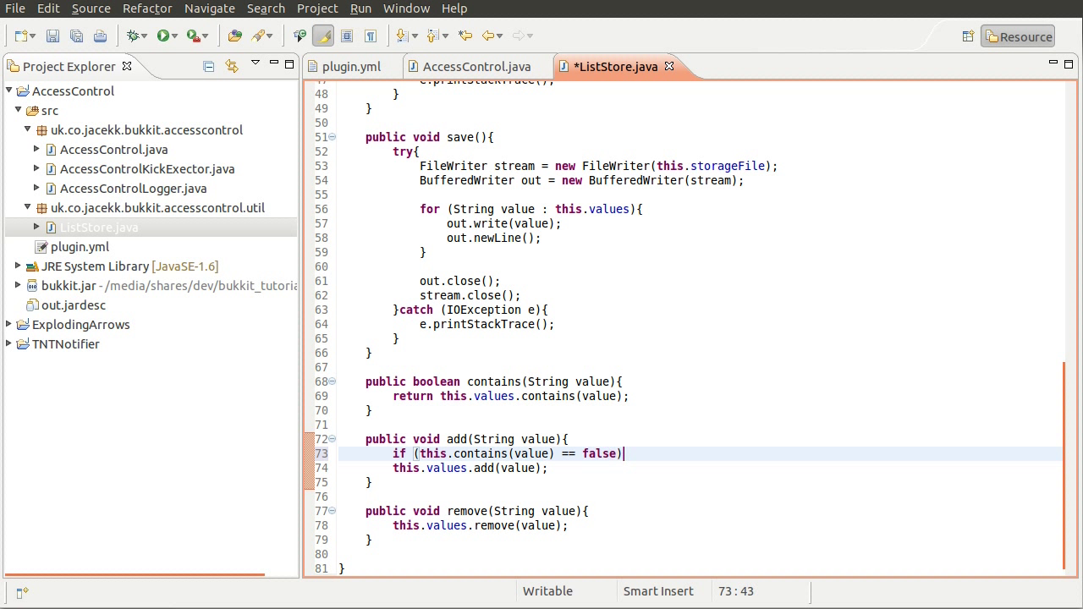
pyautogui.write('{')
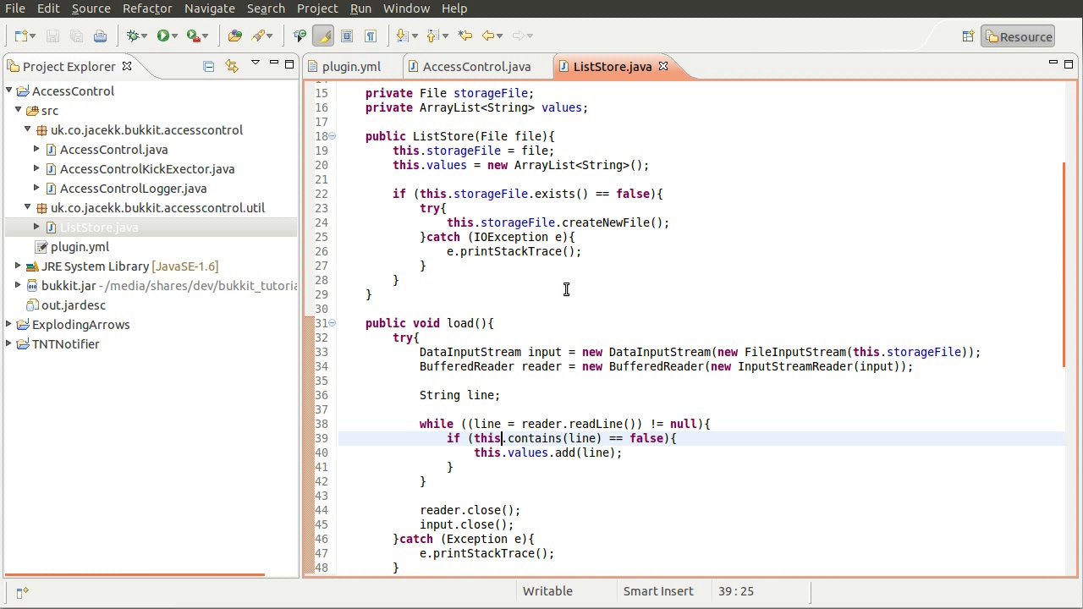
pyautogui.moveTo(608, 303)
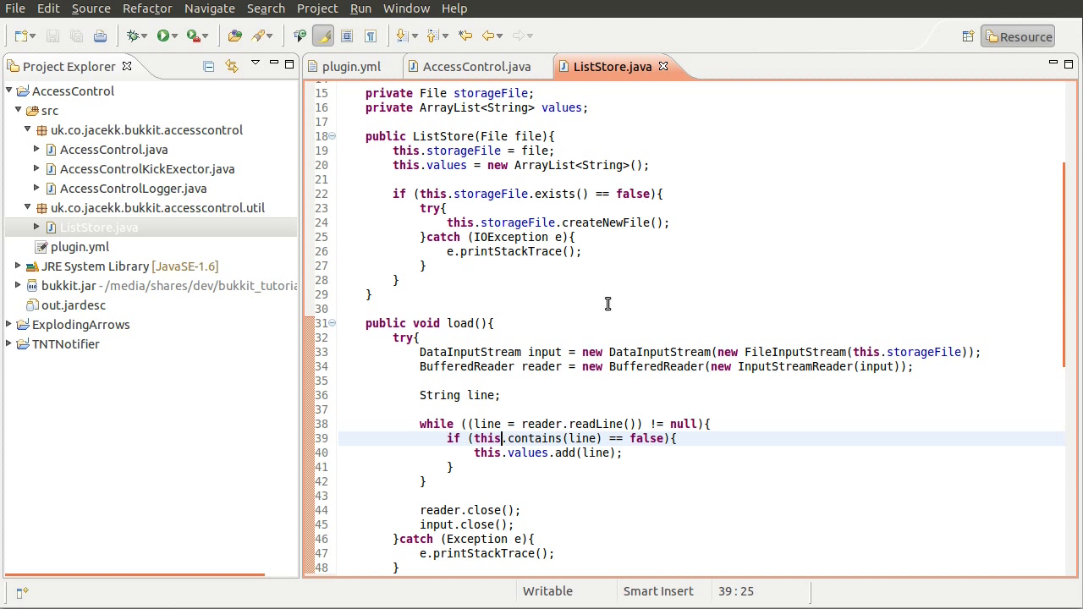
pyautogui.moveTo(606, 319)
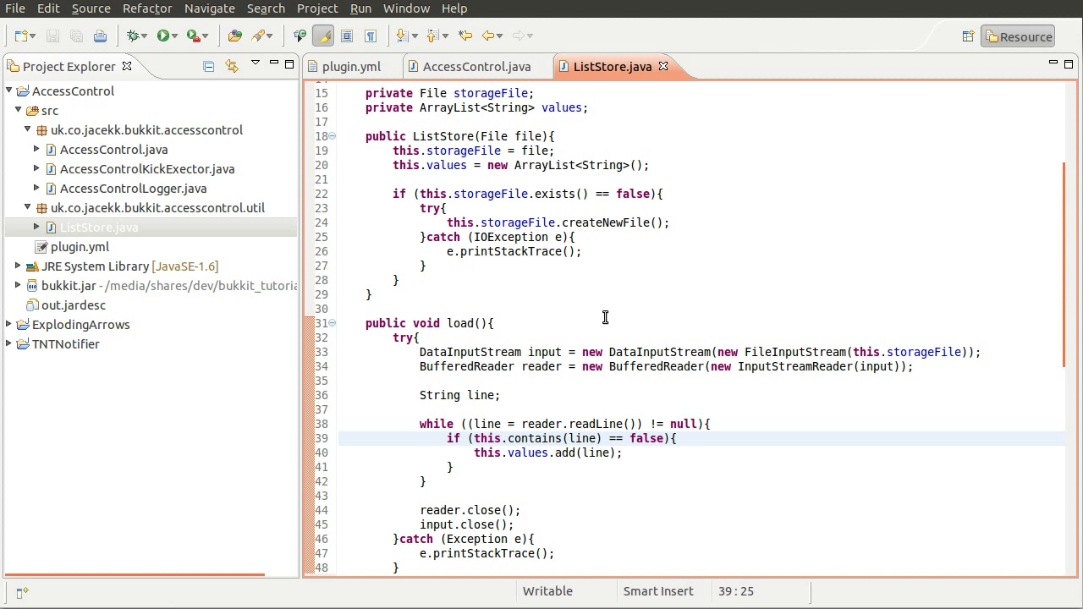
pyautogui.scroll(-3)
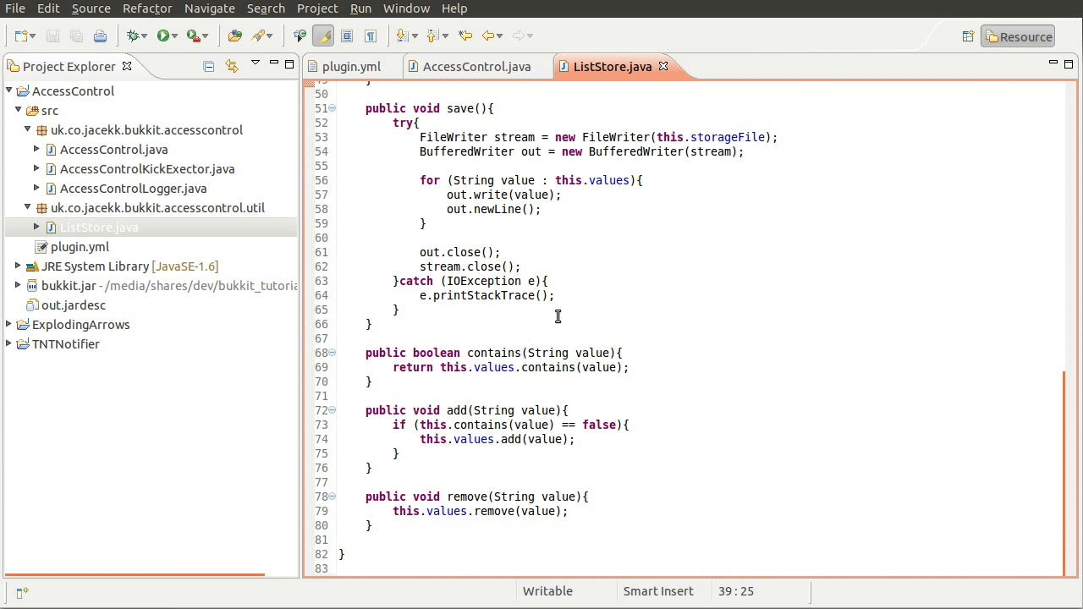
pyautogui.scroll(3)
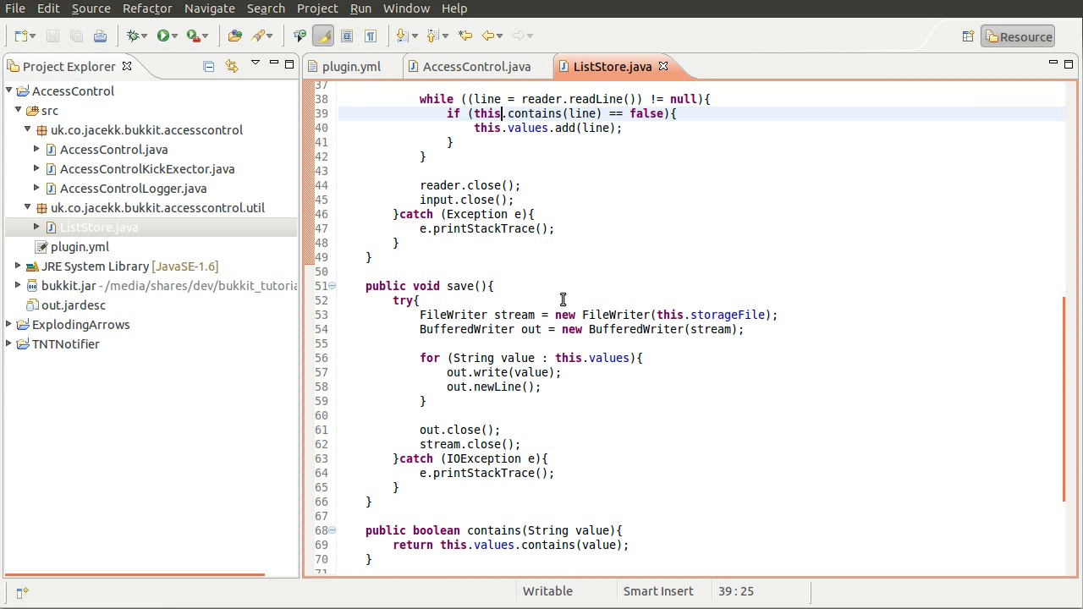
pyautogui.scroll(-3)
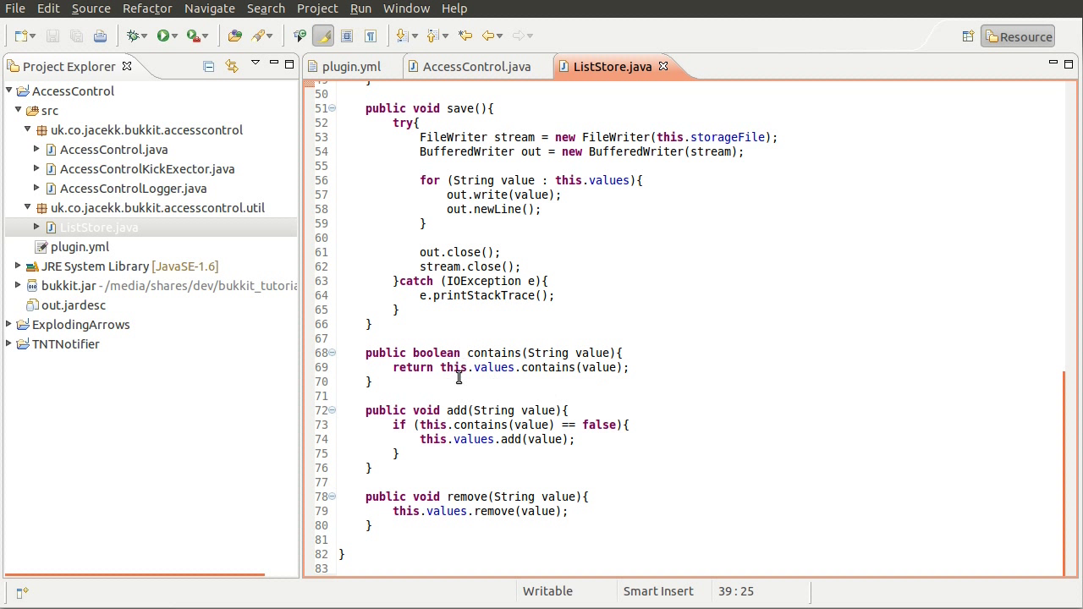
pyautogui.moveTo(579, 505)
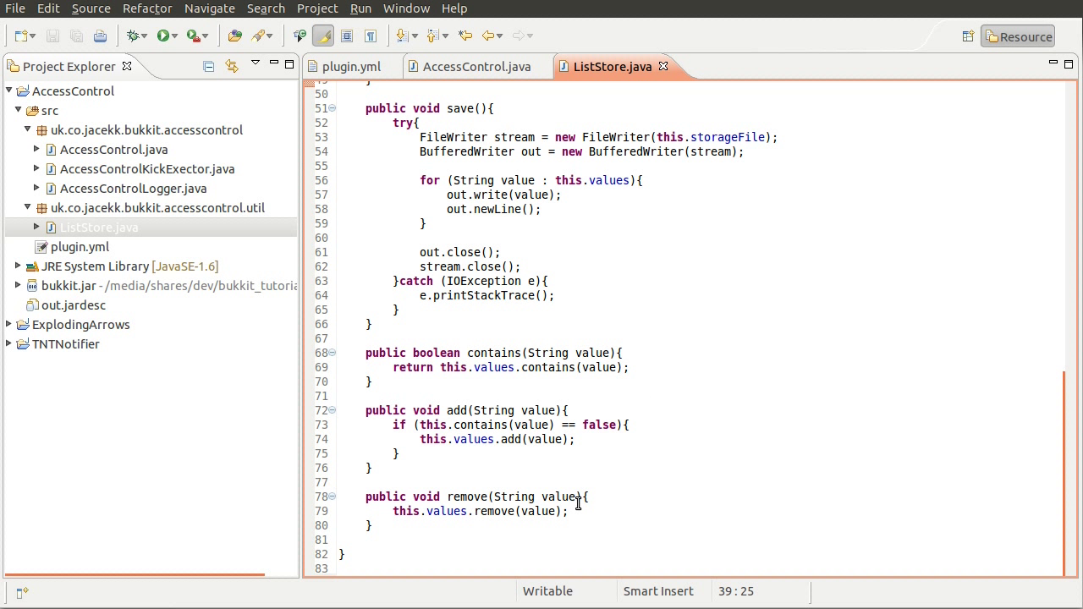
pyautogui.doubleClick(406, 512)
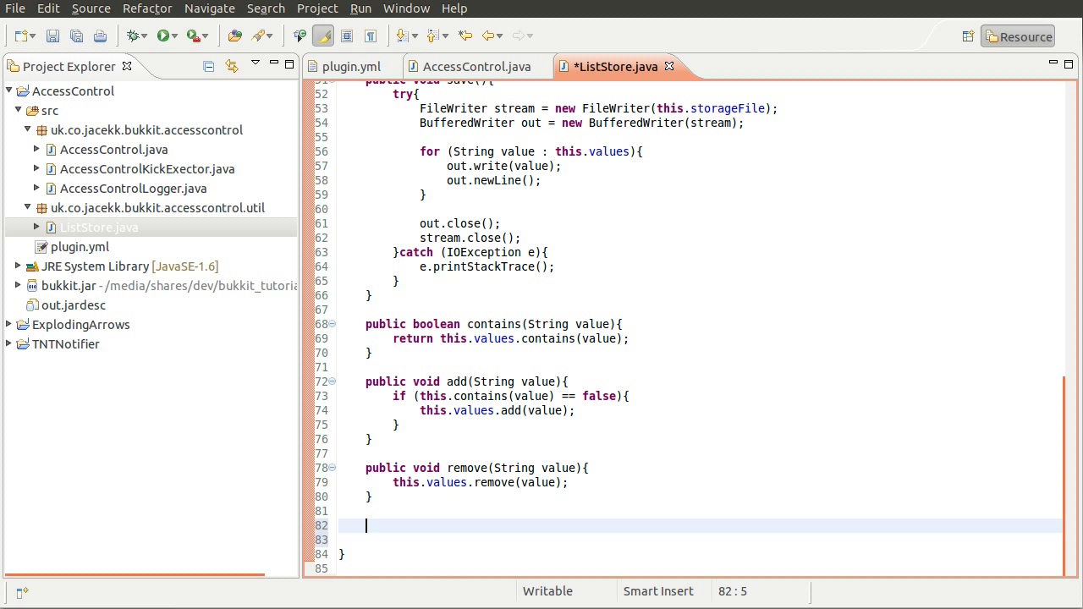
# Declare 'public arrayList<String> getValues(){' after remove()
pyautogui.write('public <>')
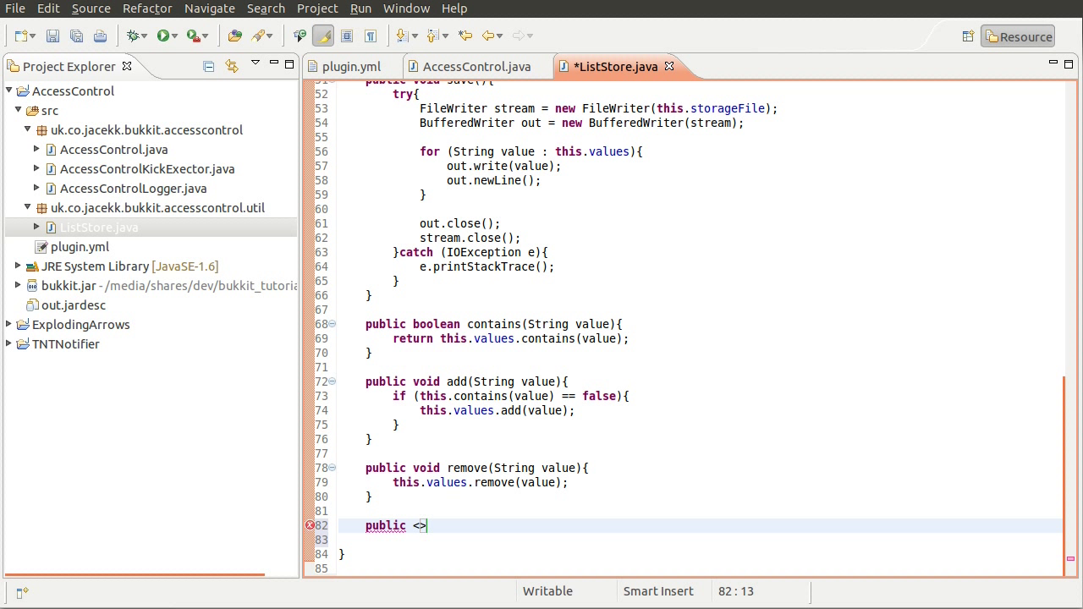
pyautogui.write('arrayList')
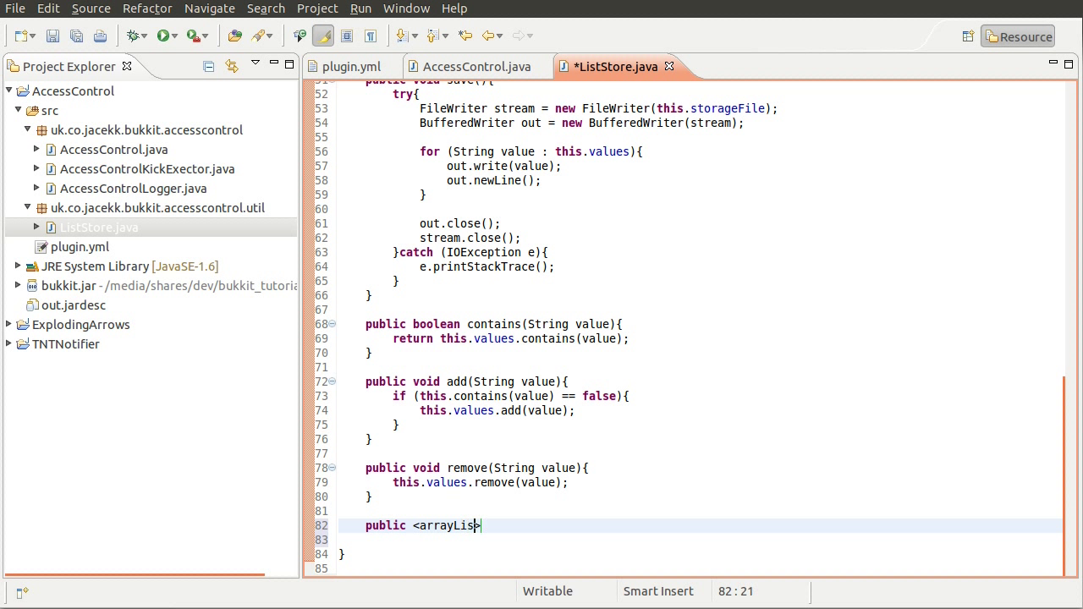
pyautogui.write('<String>')
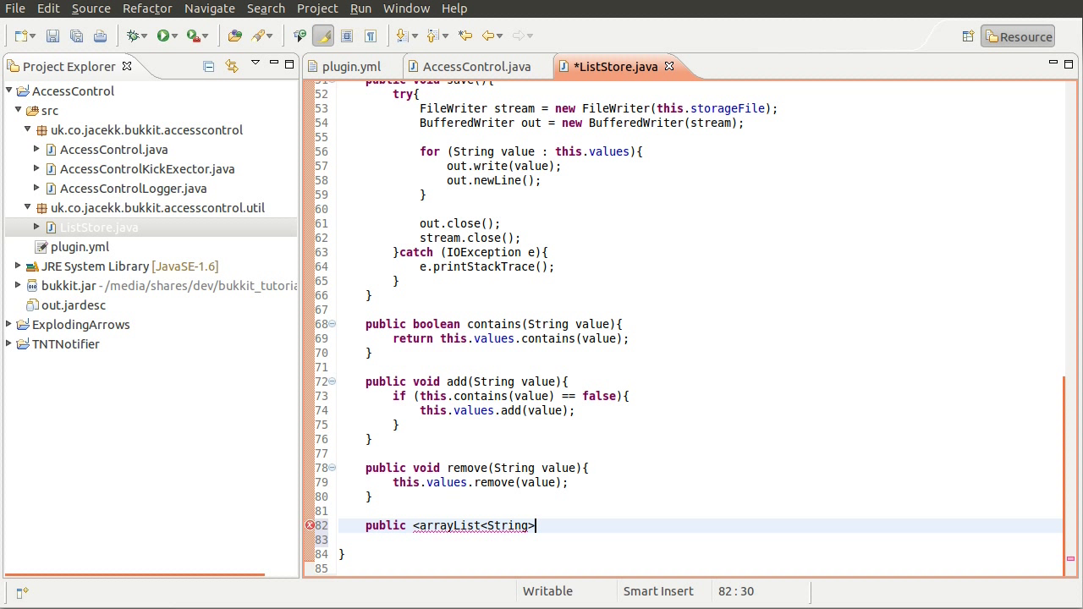
pyautogui.write('g')
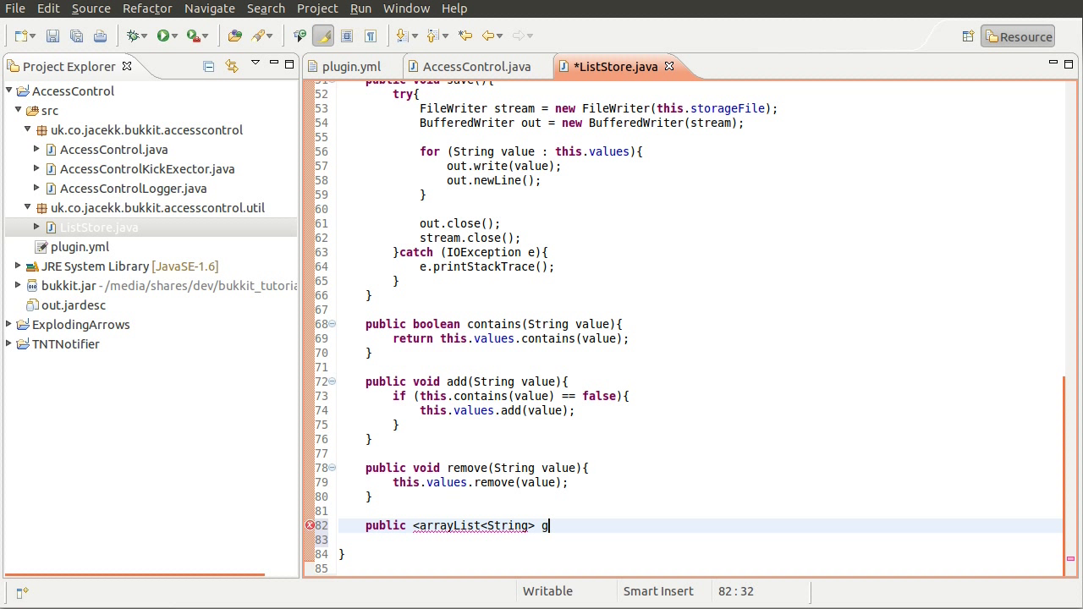
pyautogui.write('etValues')
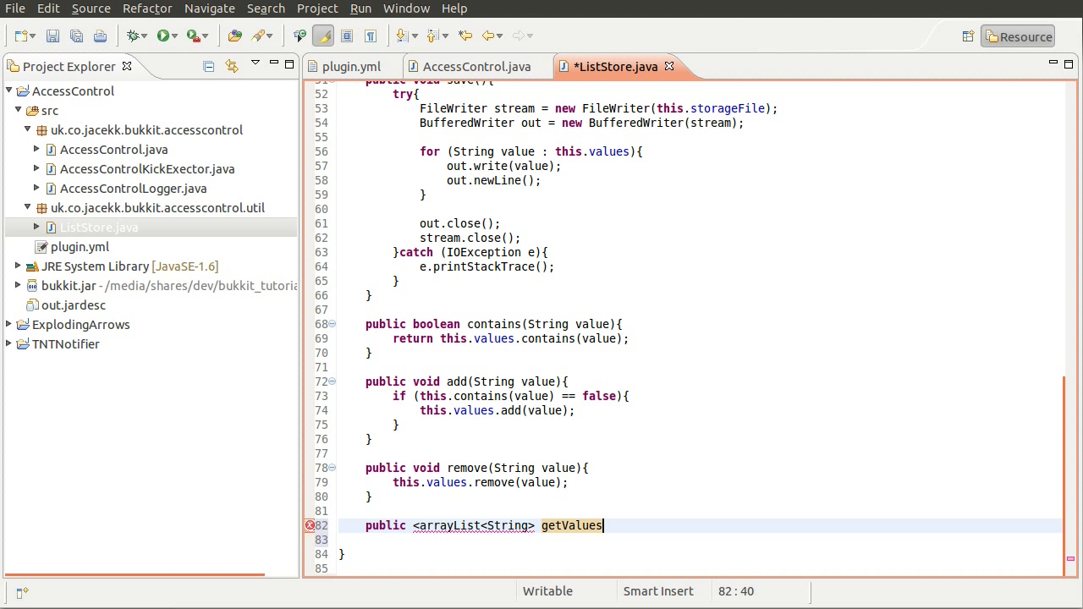
pyautogui.write('(){')
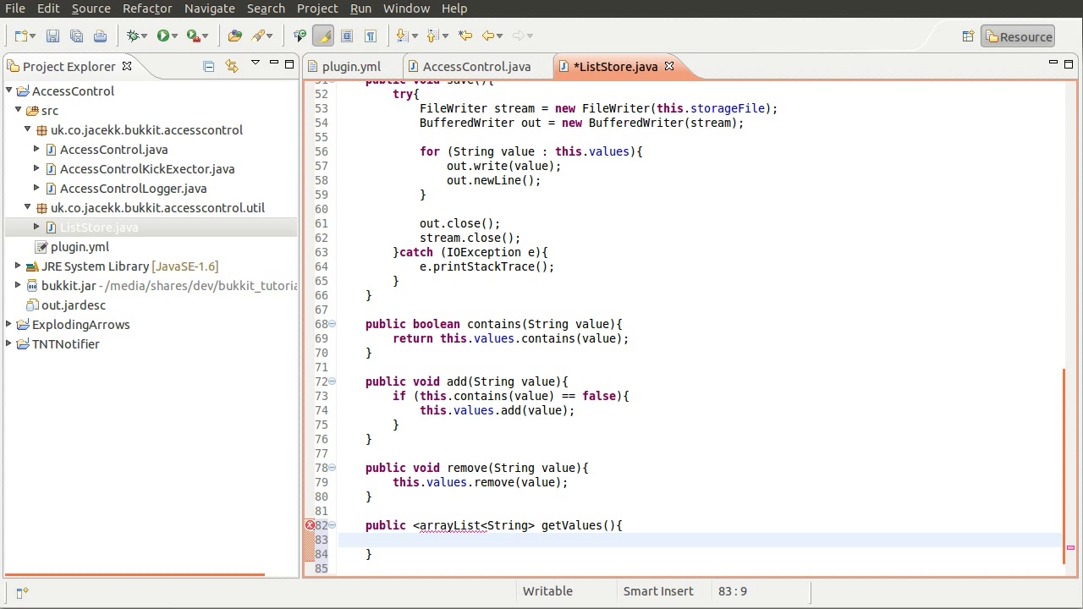
# Begin the body with 'return this.' to return the values list
pyautogui.write('reutnr')
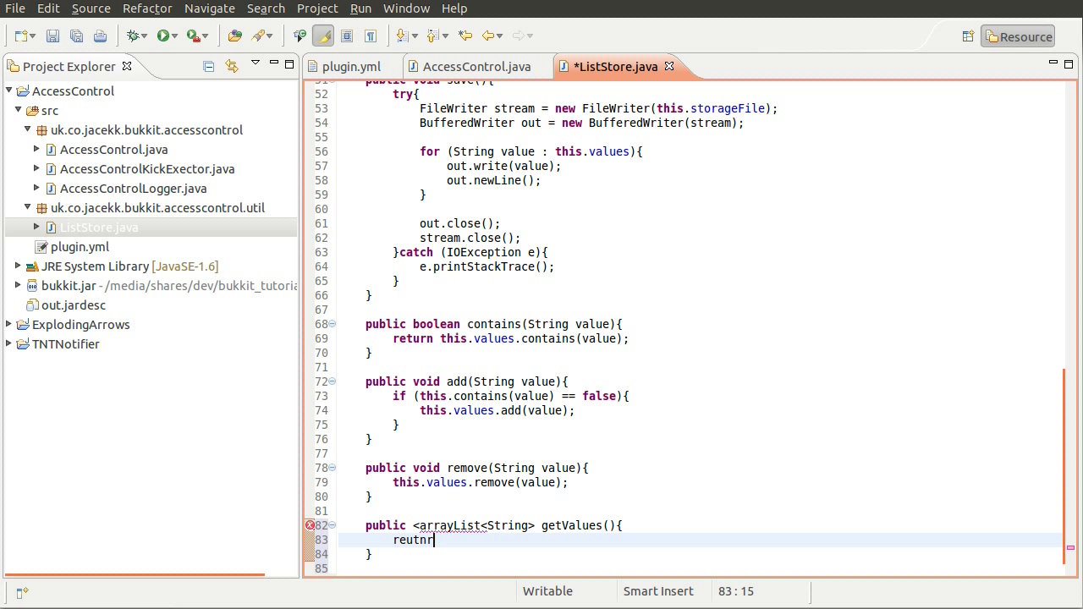
pyautogui.write('return t')
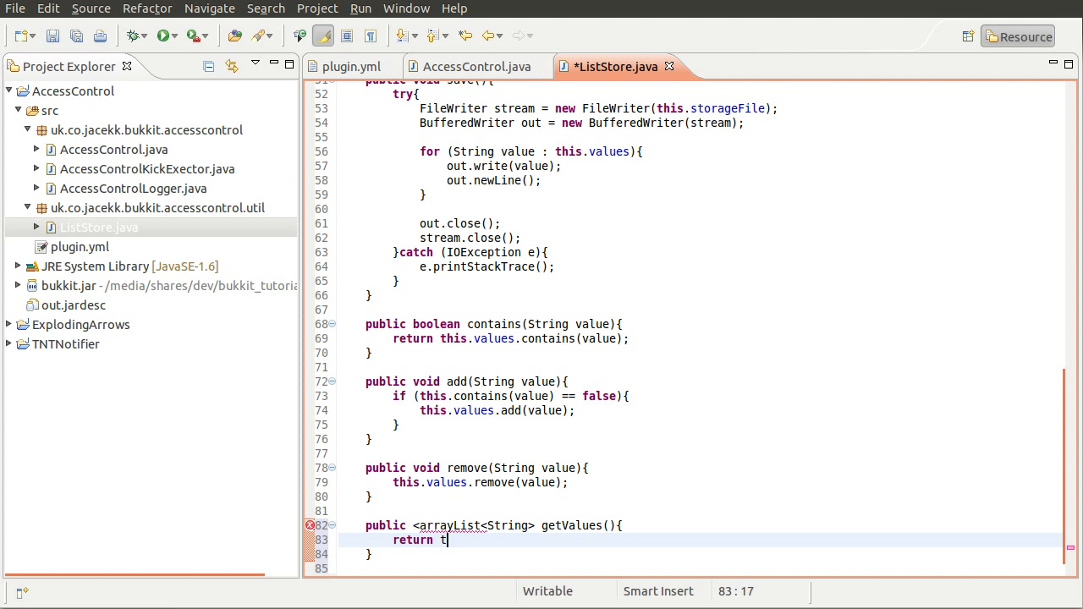
pyautogui.write('his.')
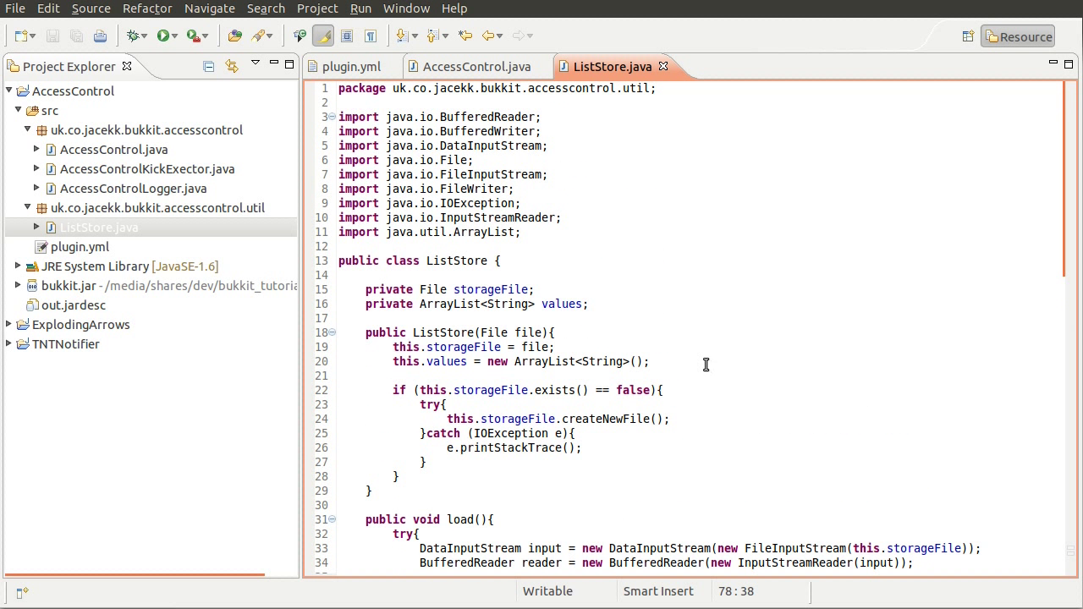
pyautogui.moveTo(667, 339)
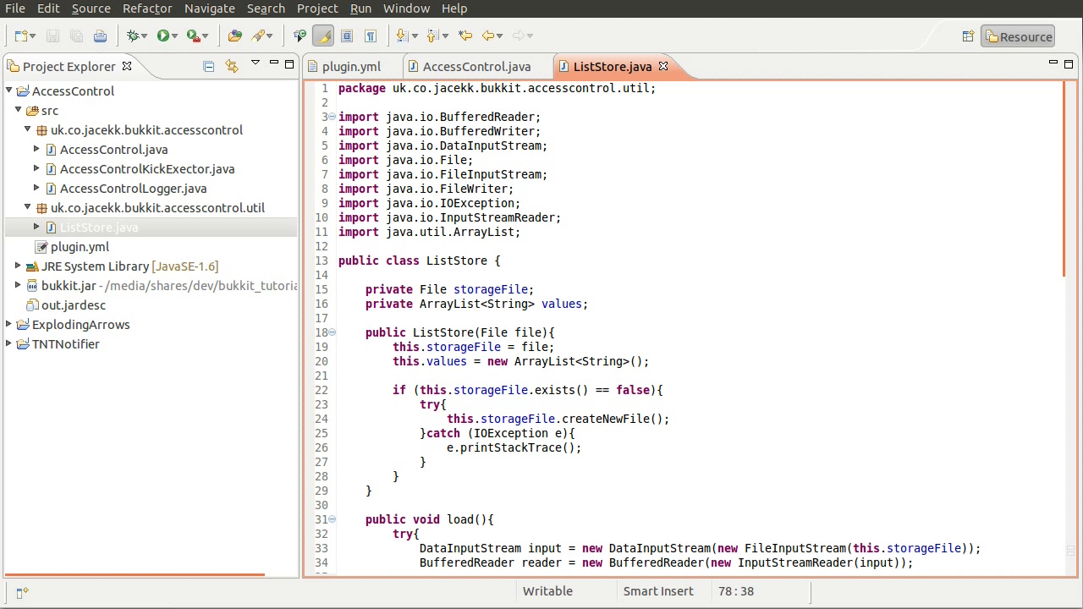
pyautogui.moveTo(504, 304)
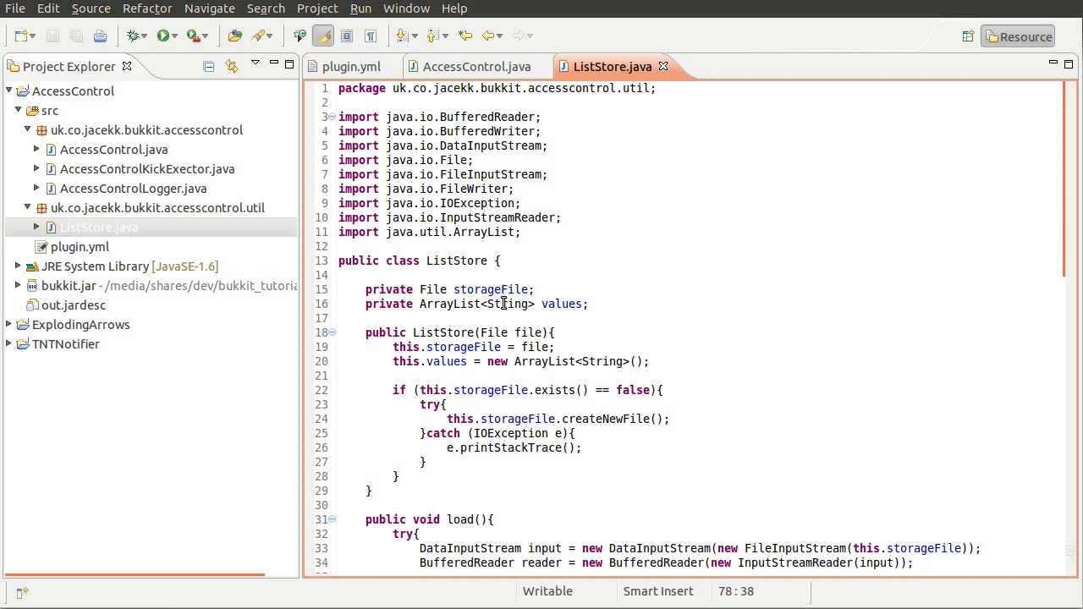
pyautogui.moveTo(314, 254)
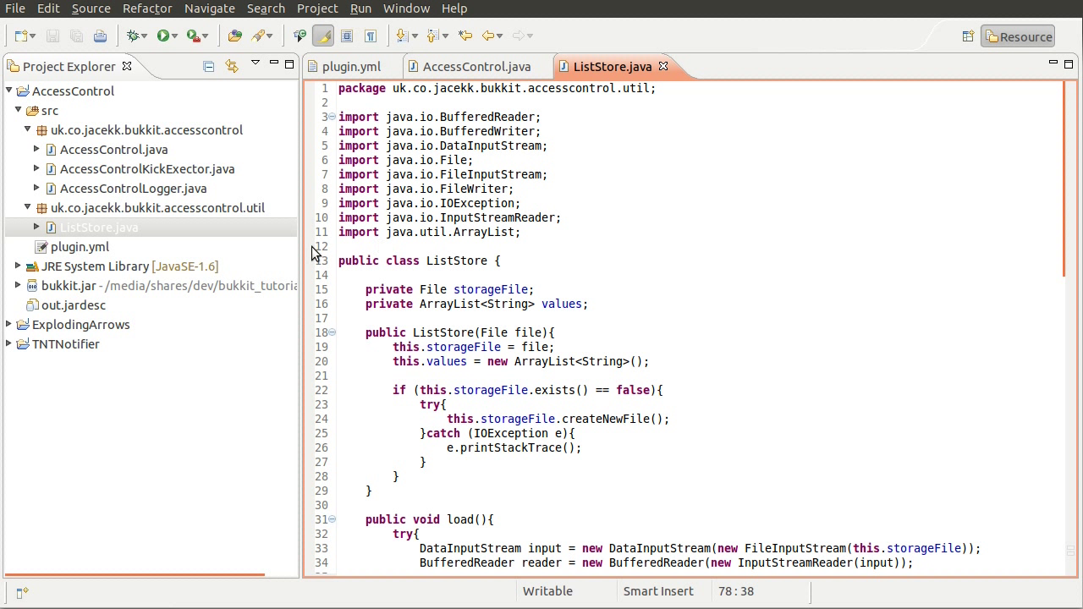
pyautogui.moveTo(352, 175)
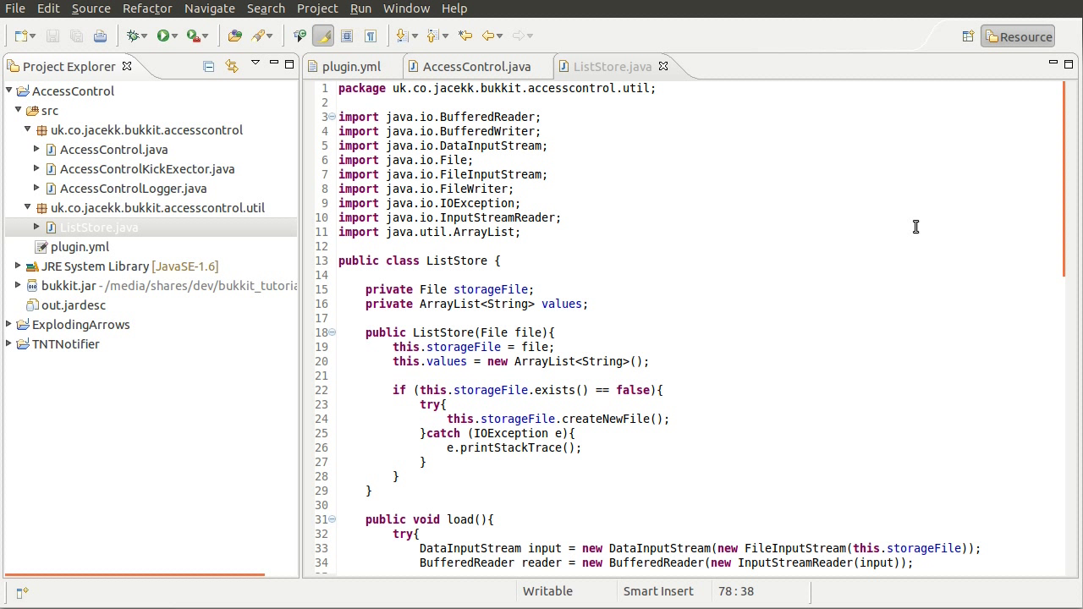
pyautogui.moveTo(599, 84)
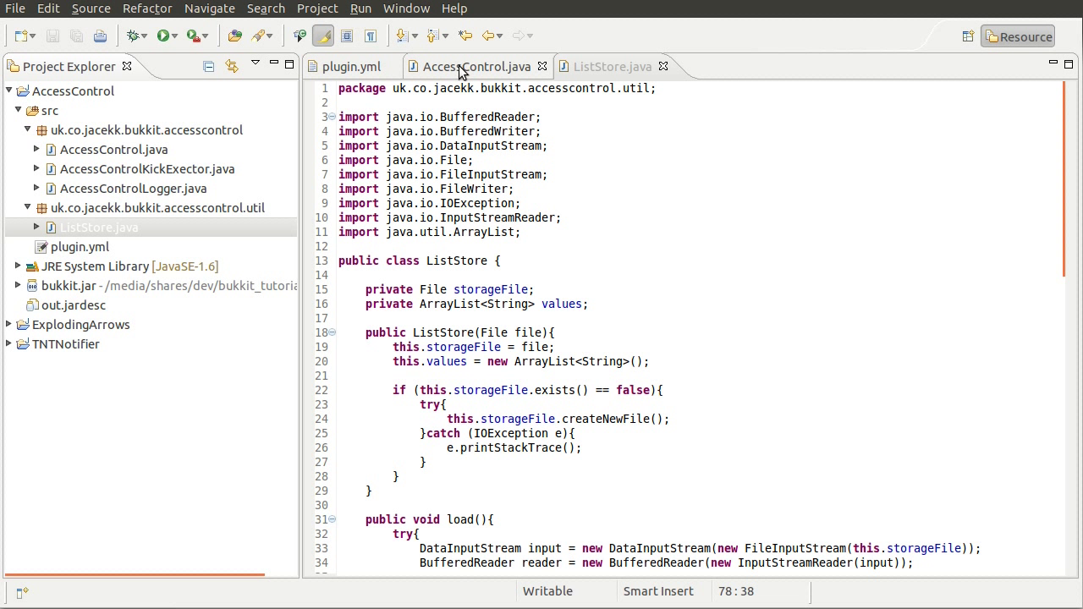
# In AccessControl.java, declare 'protected ListStore bannedPlayers;' below the logger field
pyautogui.click(474, 66)
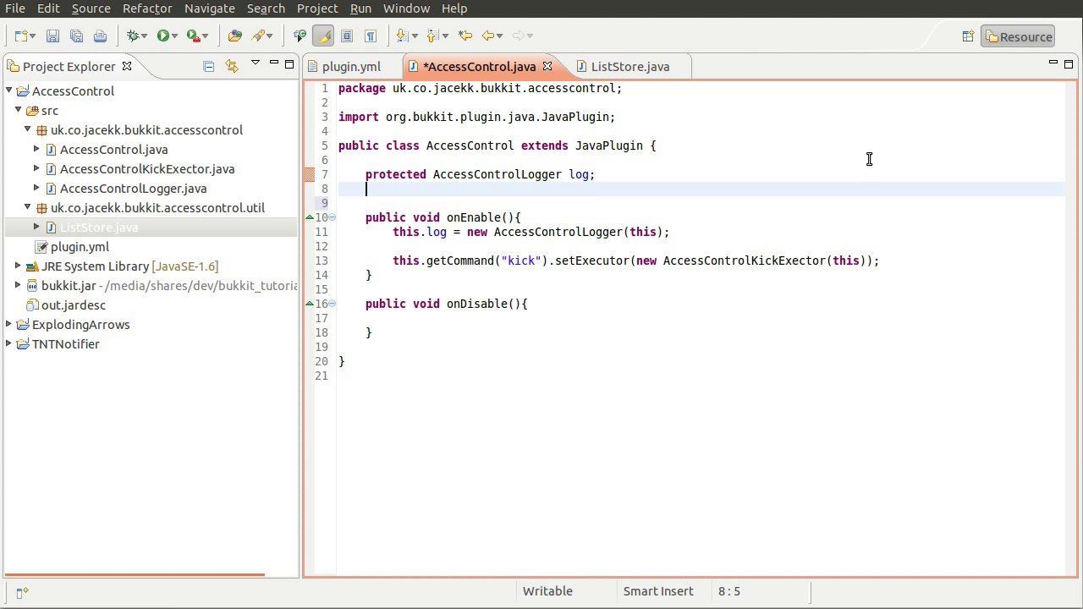
pyautogui.write('pro')
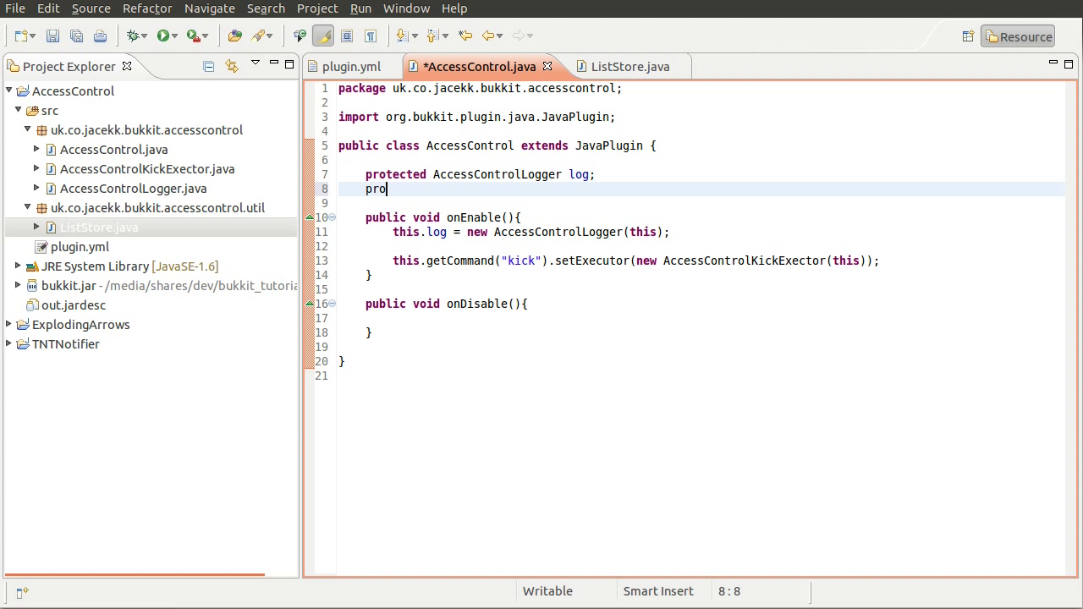
pyautogui.write('tected List')
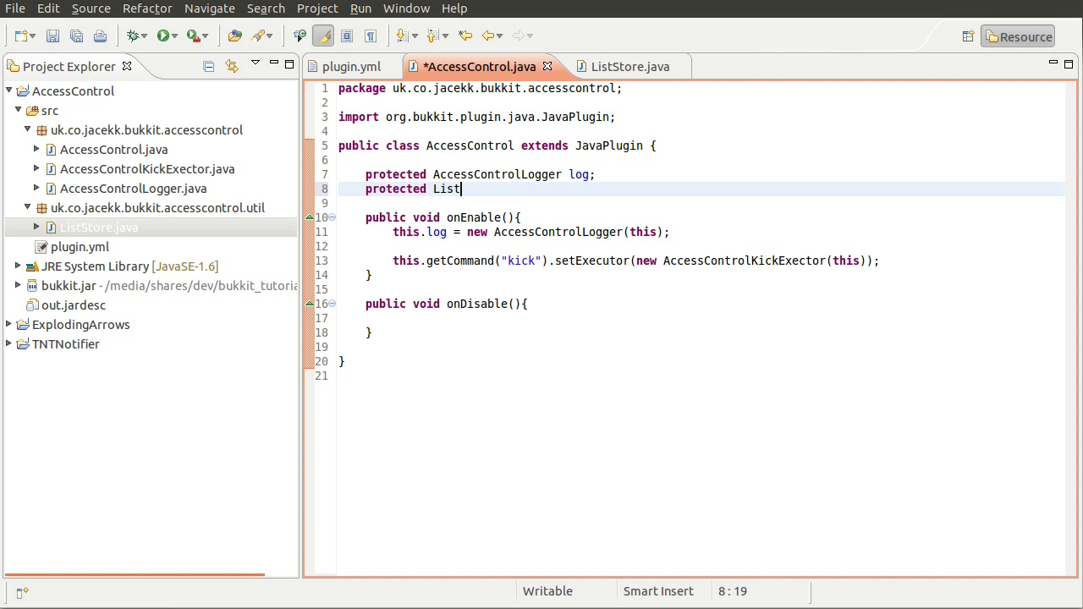
pyautogui.write('Store')
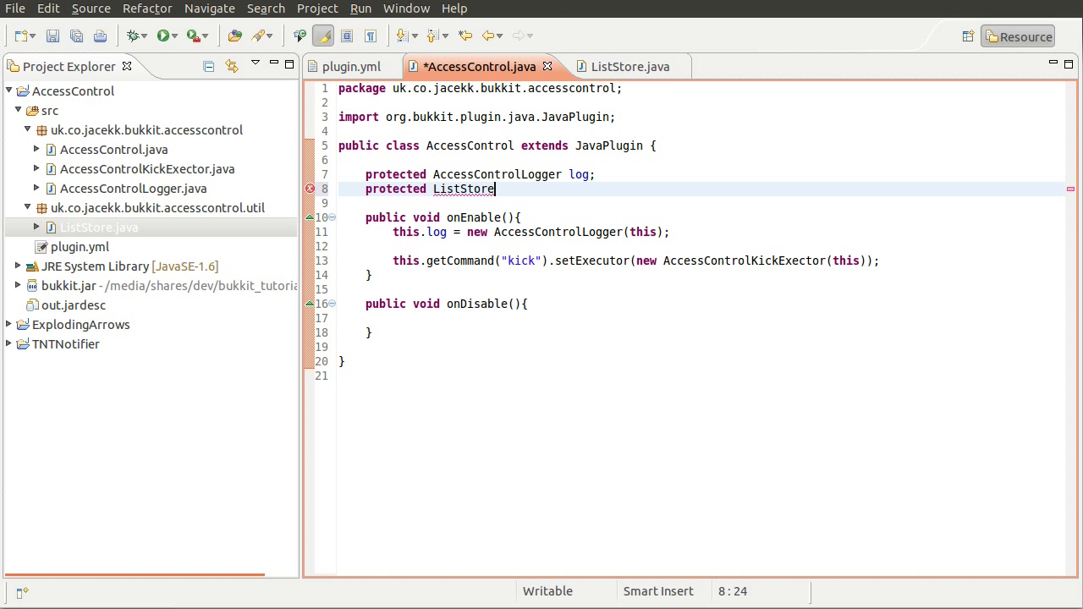
pyautogui.write('ban')
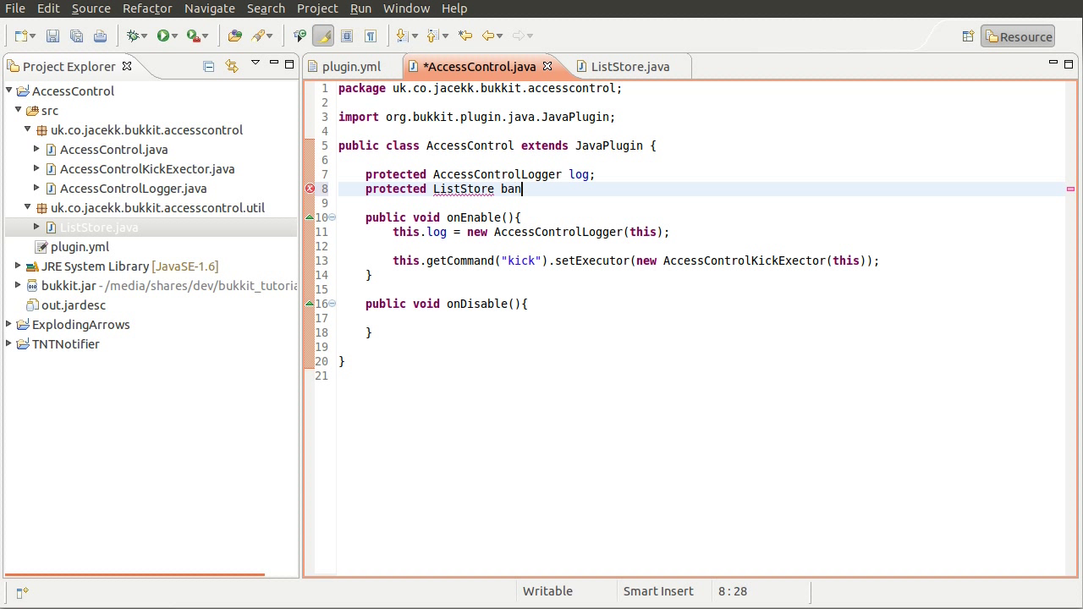
pyautogui.write('ned;')
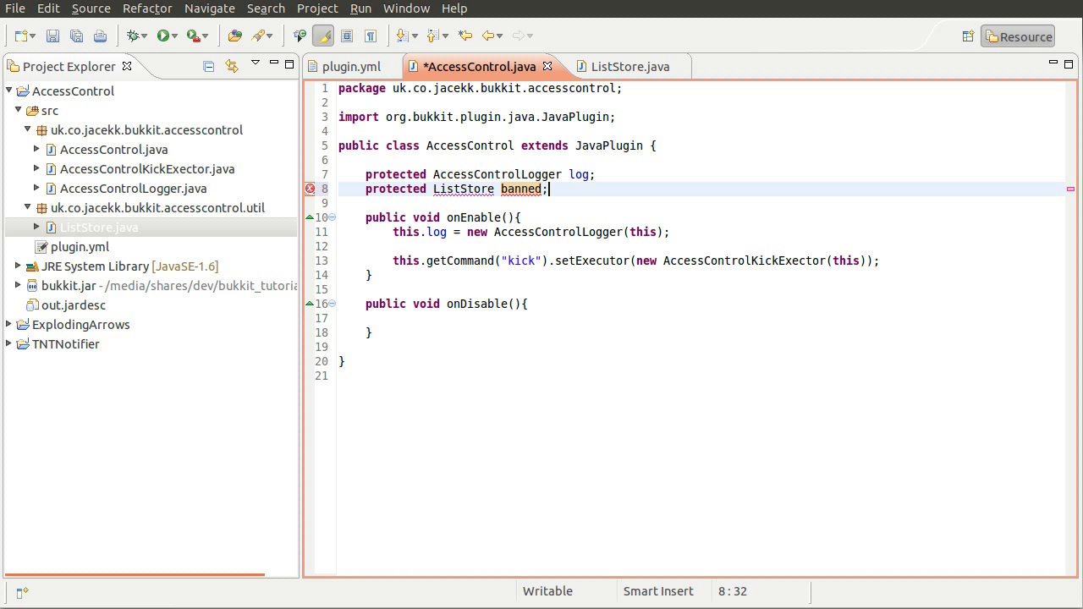
pyautogui.write('P{layers')
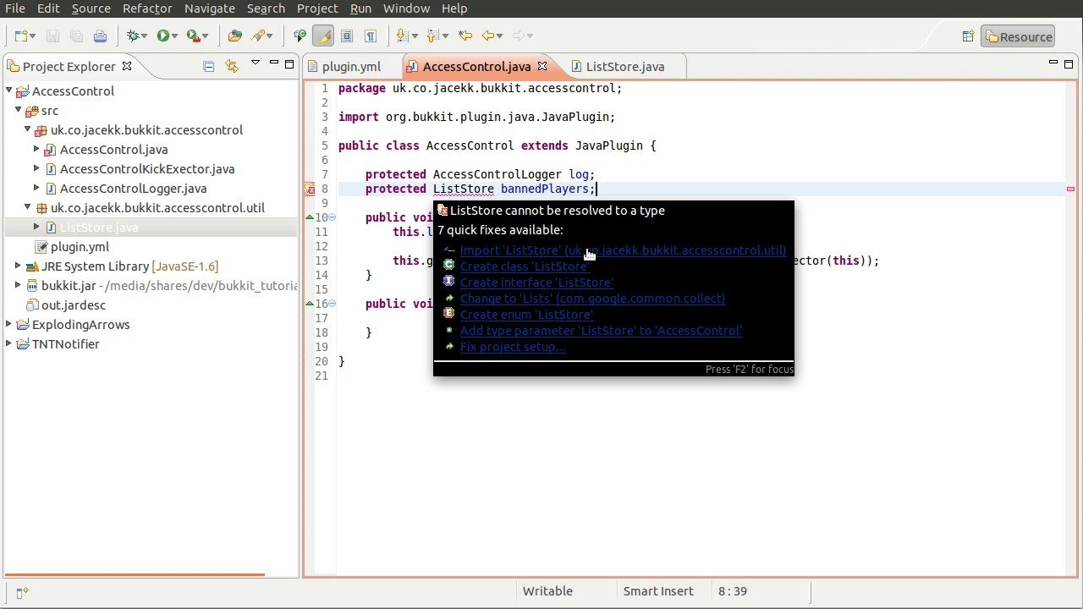
# Import ListStore via quick fix and assign this.bannedPlayers = new ListStore(new File("")) in onEnable
pyautogui.click(623, 251)
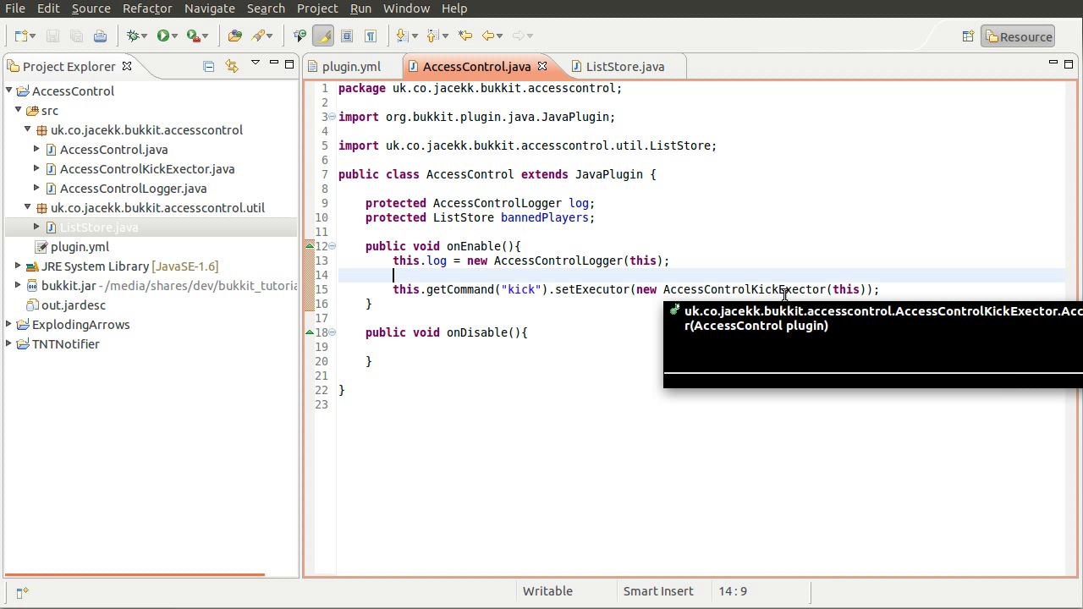
pyautogui.write('this')
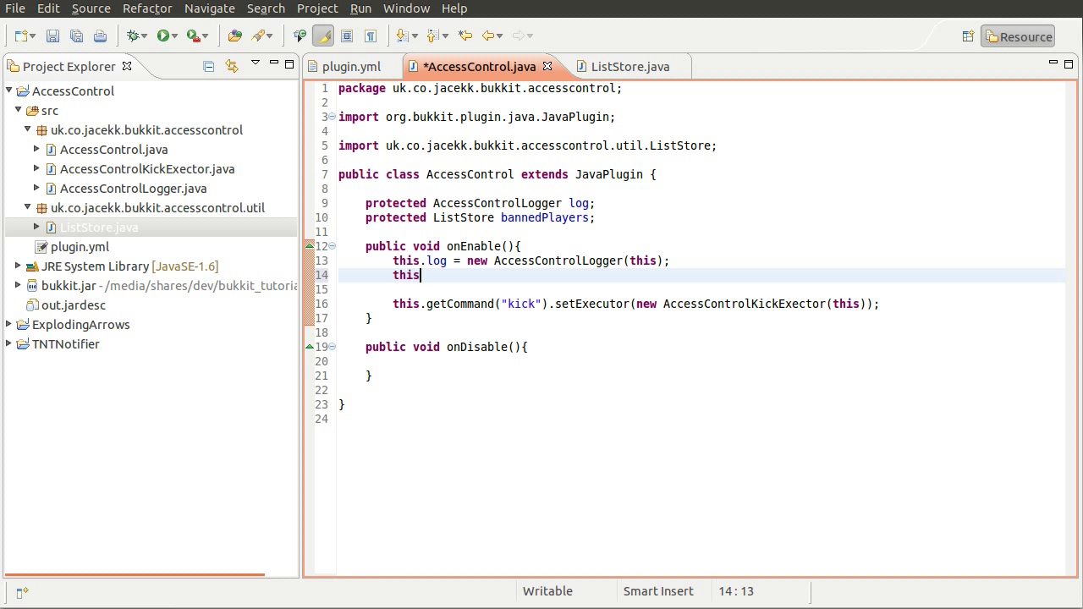
pyautogui.write('.bannedPlayers')
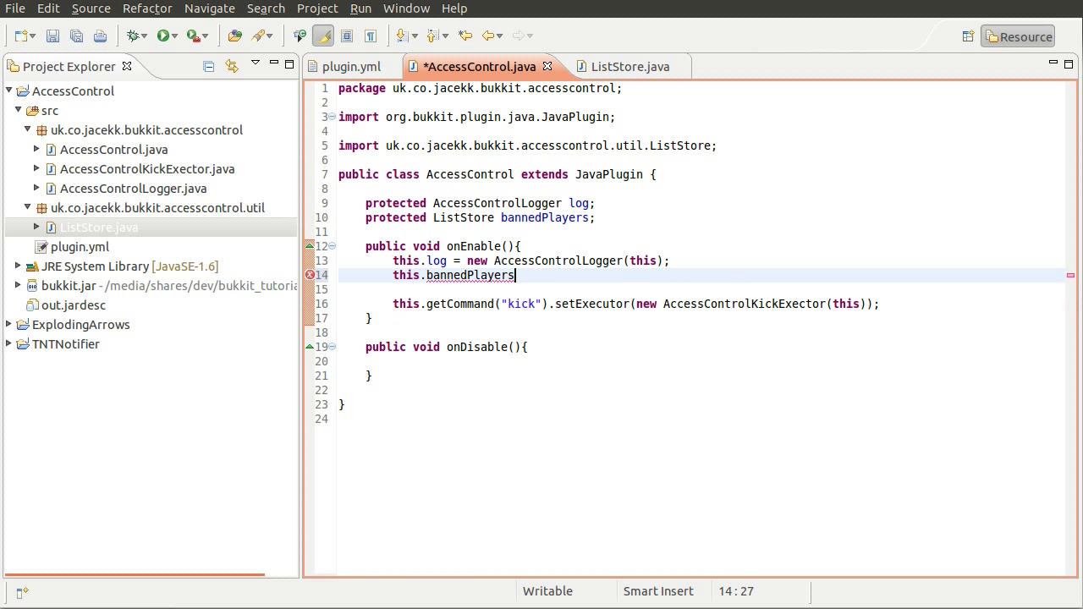
pyautogui.write('= new List')
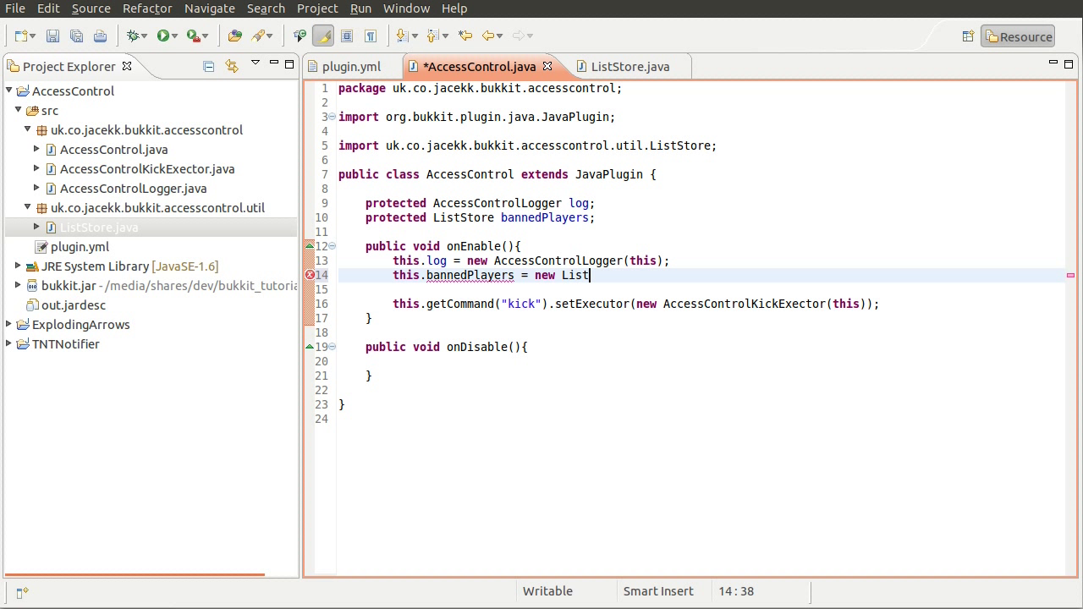
pyautogui.write('Store();')
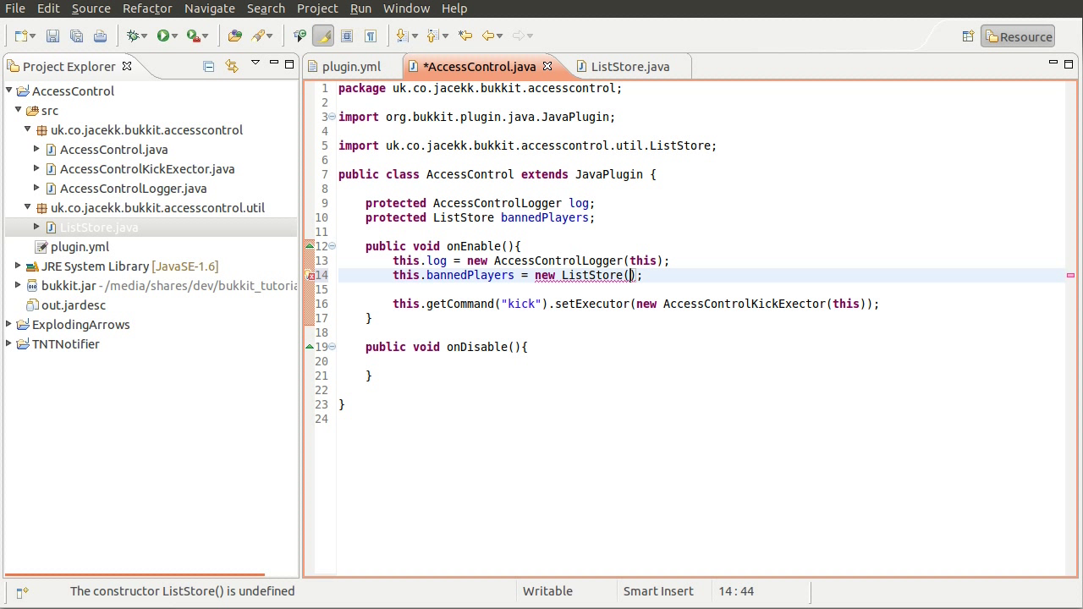
pyautogui.write('""')
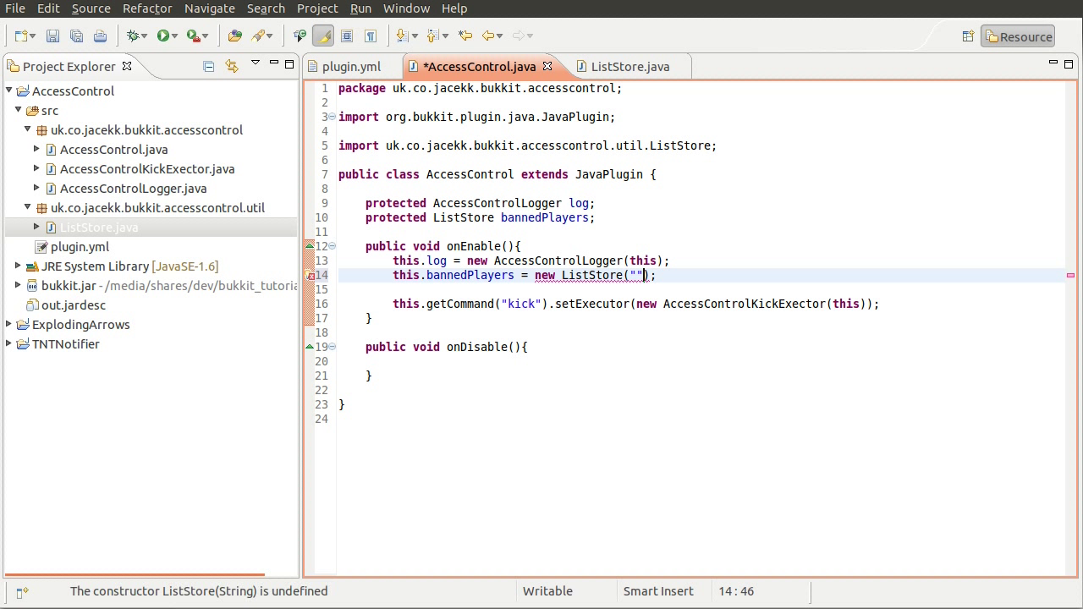
pyautogui.write('new file(')
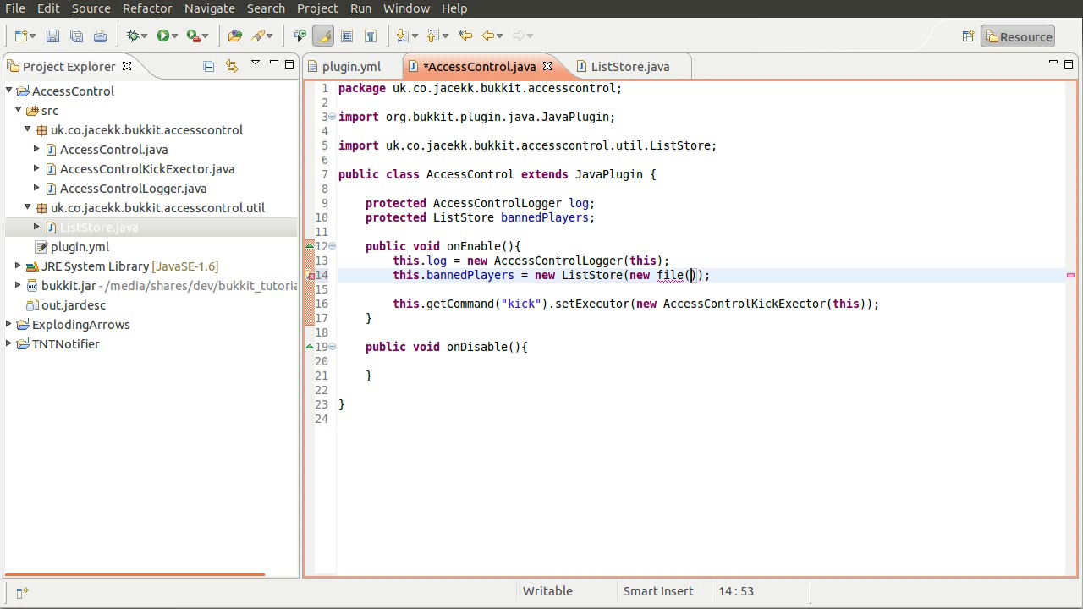
pyautogui.write('"')
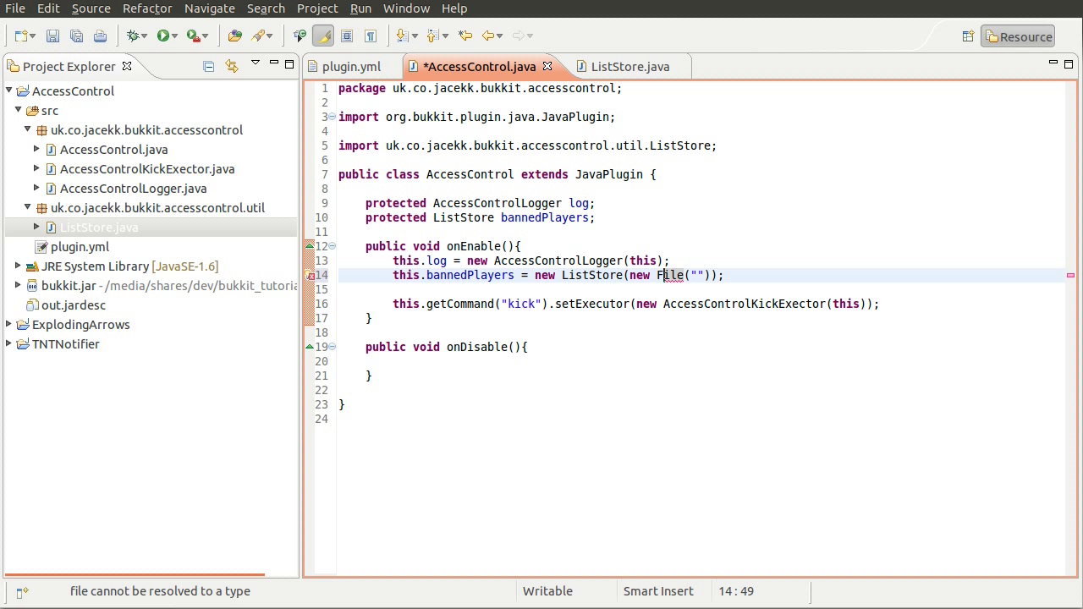
# Open a line above the bannedPlayers assignment and start a 'String' declaration there
pyautogui.click(669, 261)
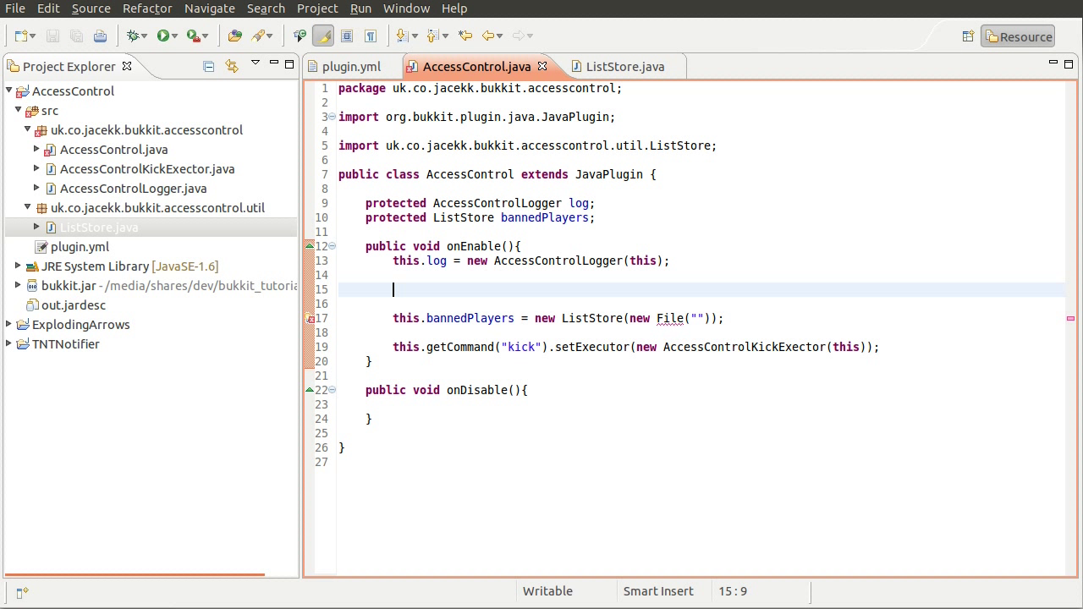
pyautogui.moveTo(760, 166)
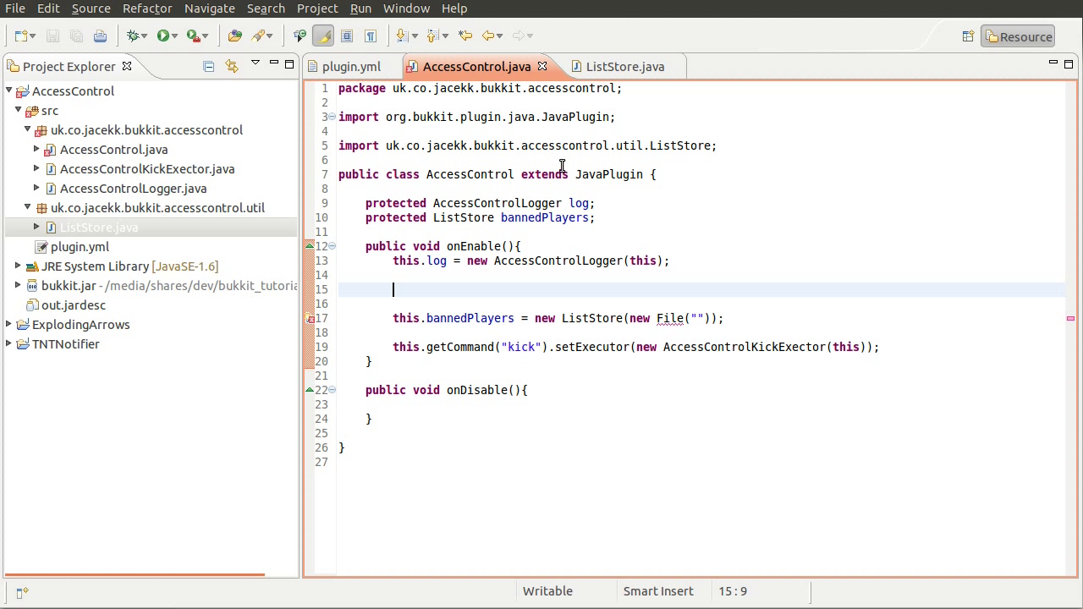
pyautogui.moveTo(656, 173)
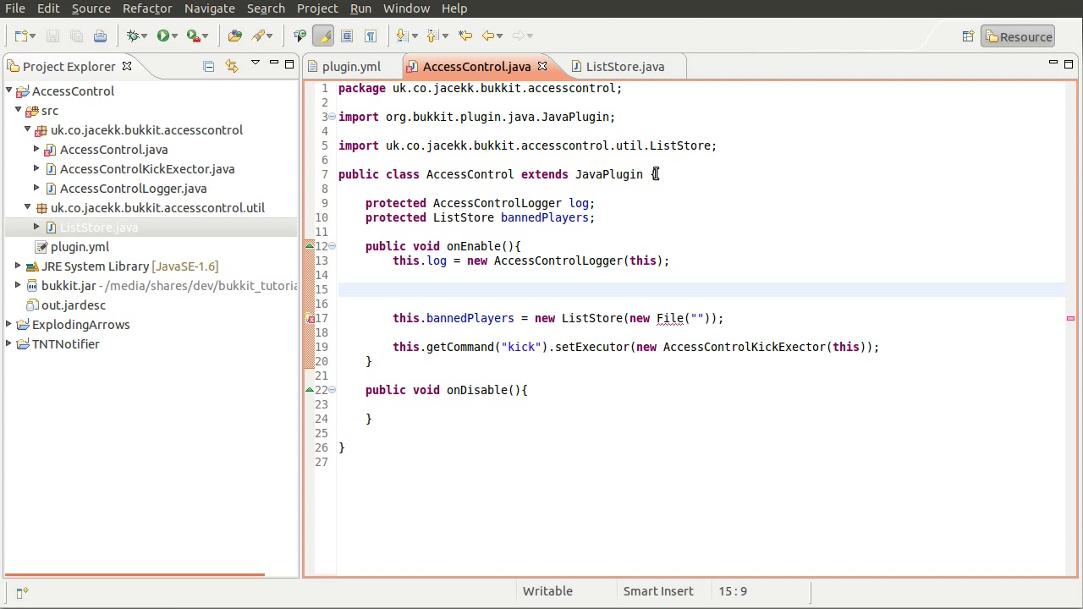
pyautogui.moveTo(477, 278)
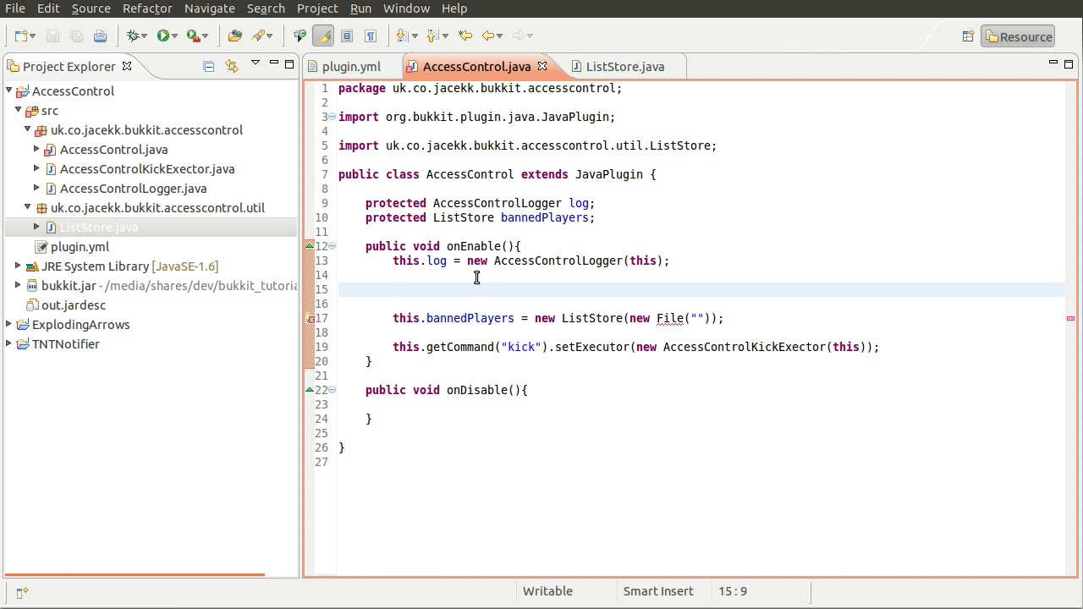
pyautogui.click(393, 291)
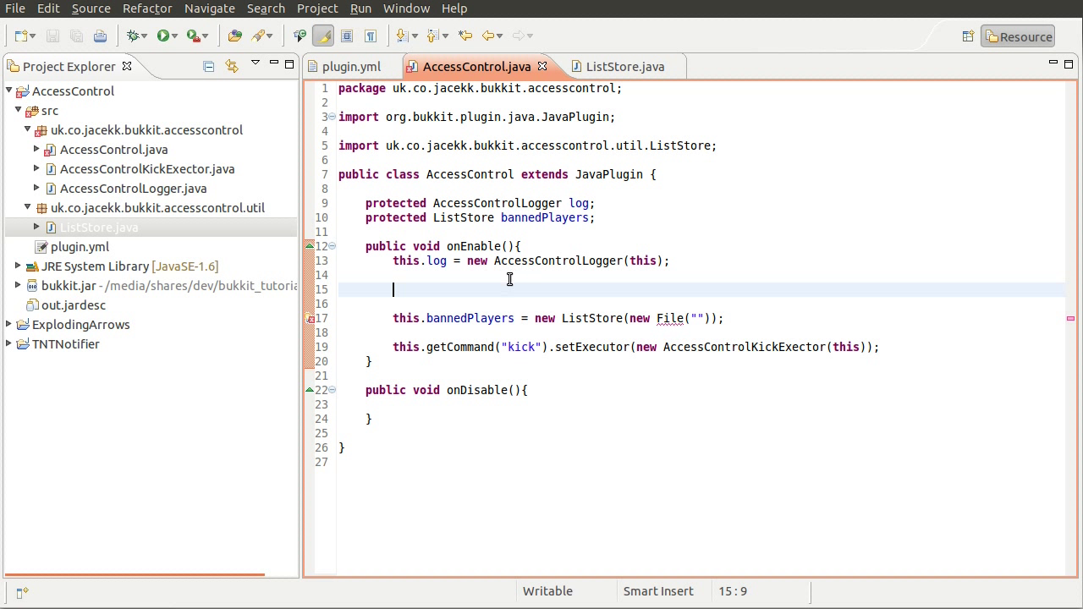
pyautogui.moveTo(498, 292)
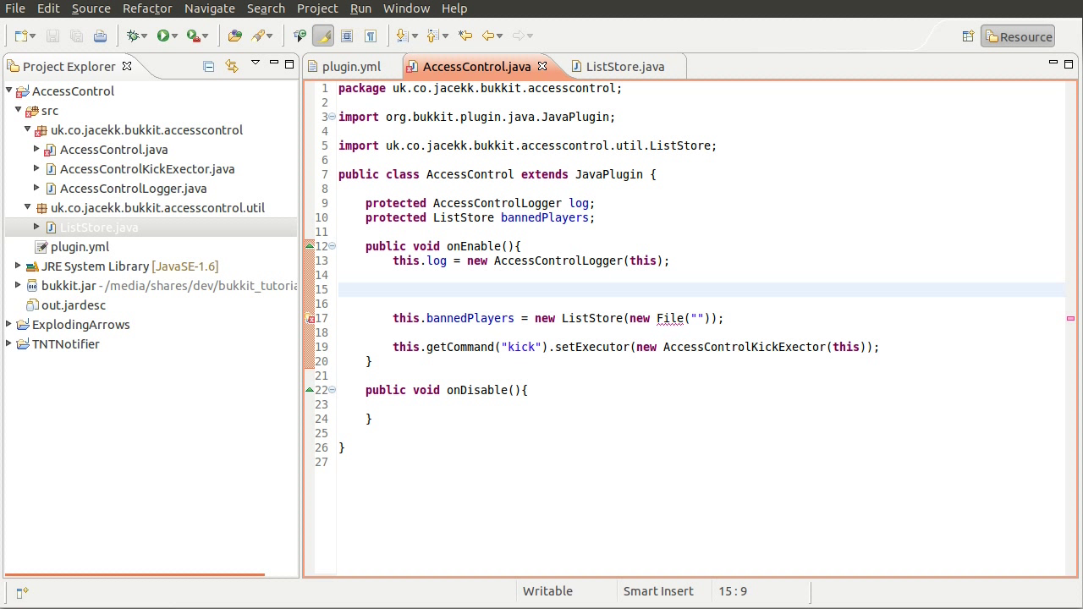
pyautogui.write('String')
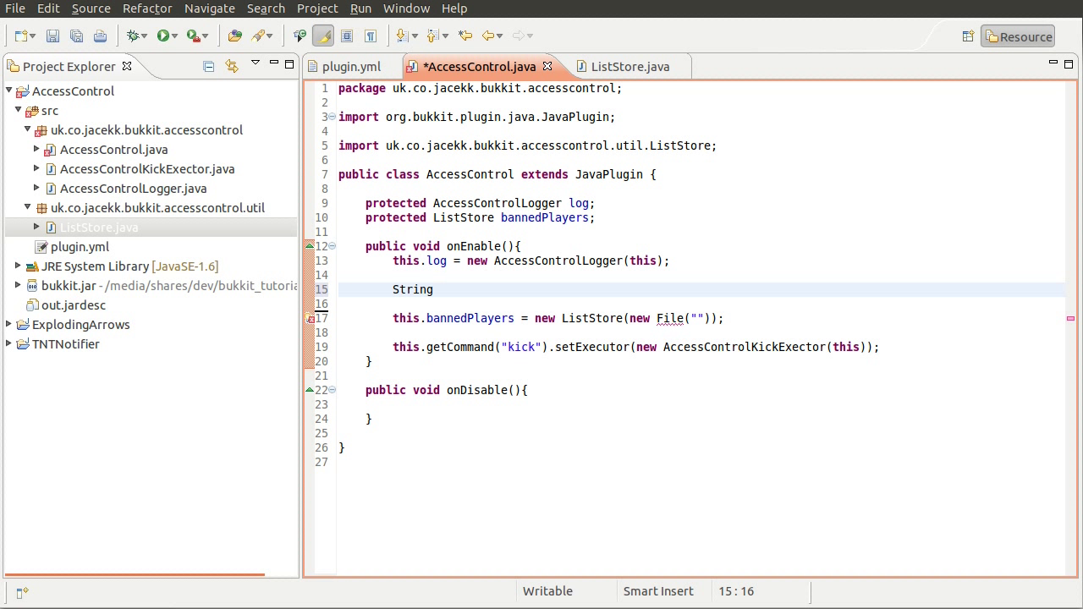
# Complete 'String pluginFolder = this.getDataFolder().getAbsolutePath();' on that line
pyautogui.write('plaugin')
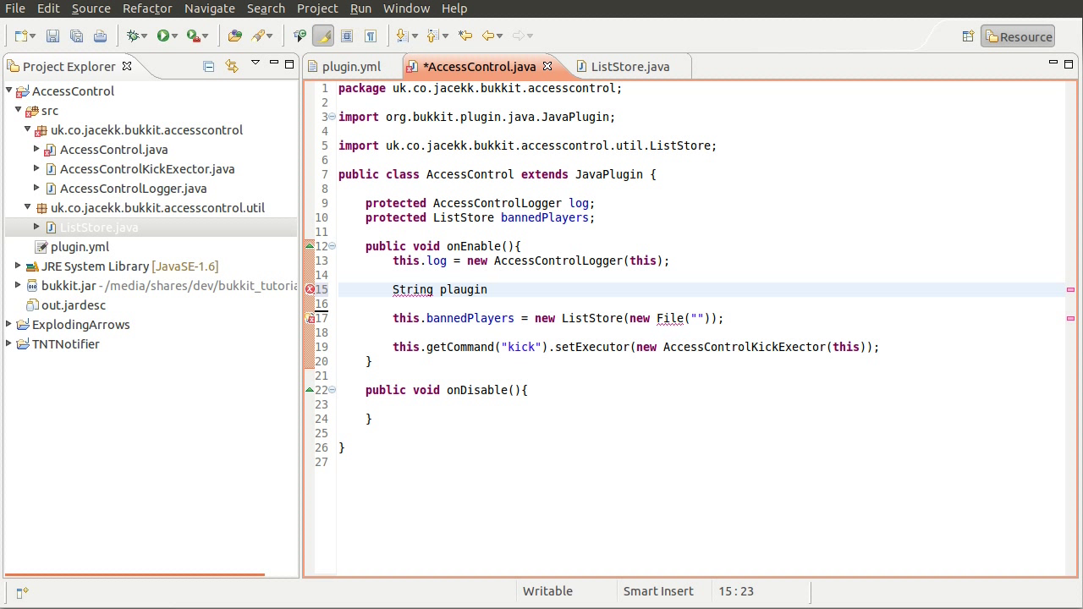
pyautogui.write('Folder')
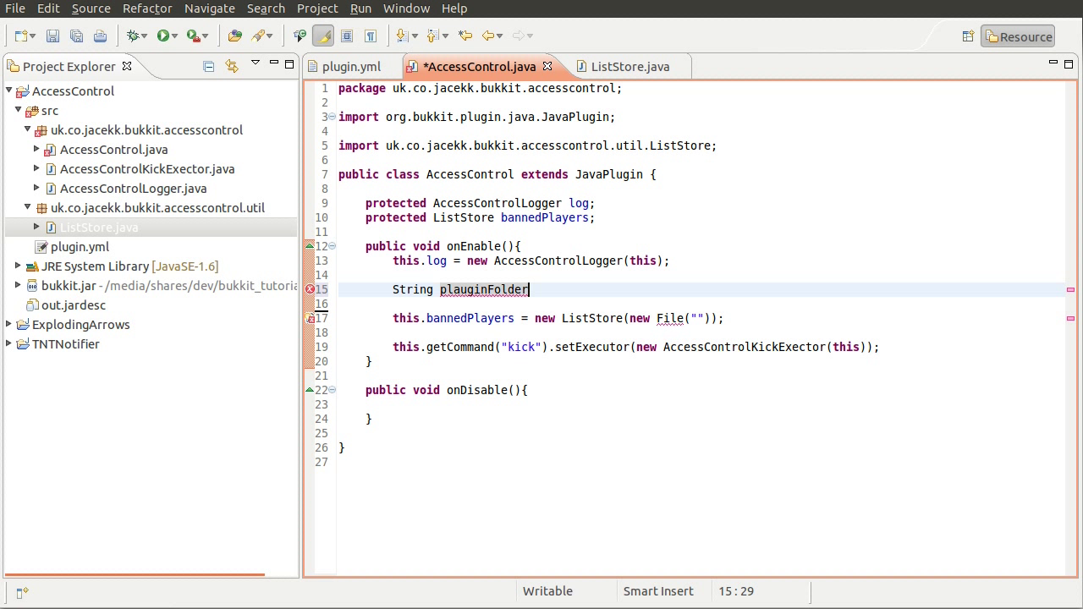
pyautogui.press('BackSpace')
pyautogui.write(' = this.')
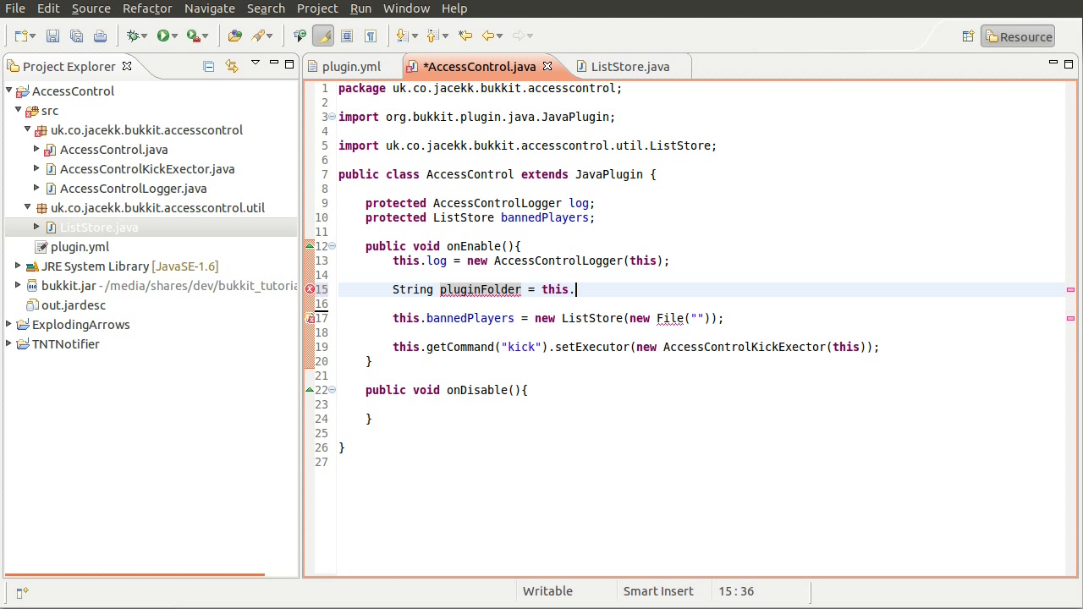
pyautogui.write('getd')
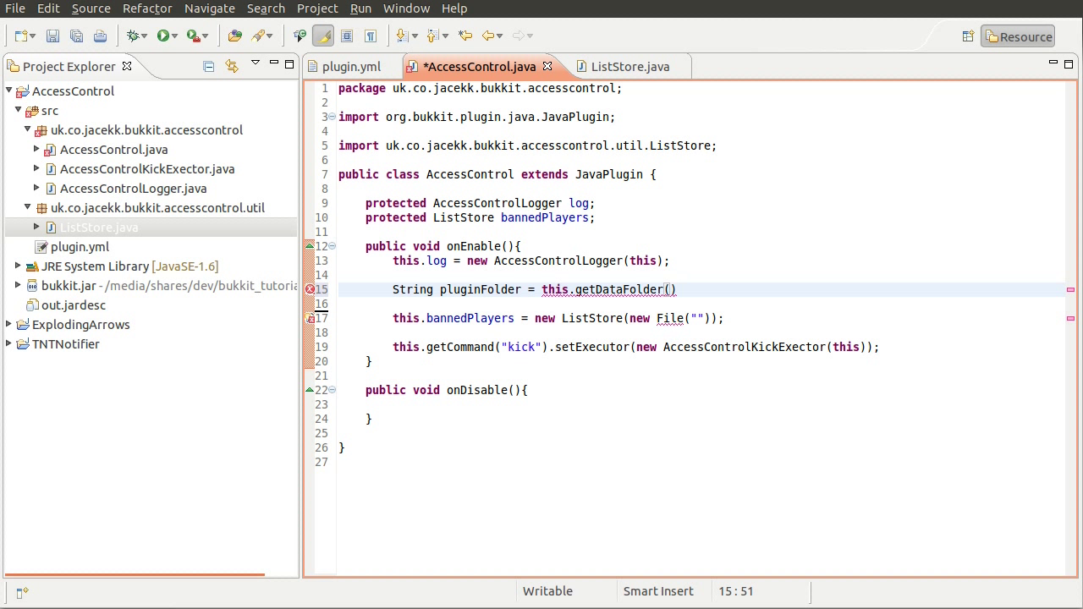
pyautogui.click(677, 289)
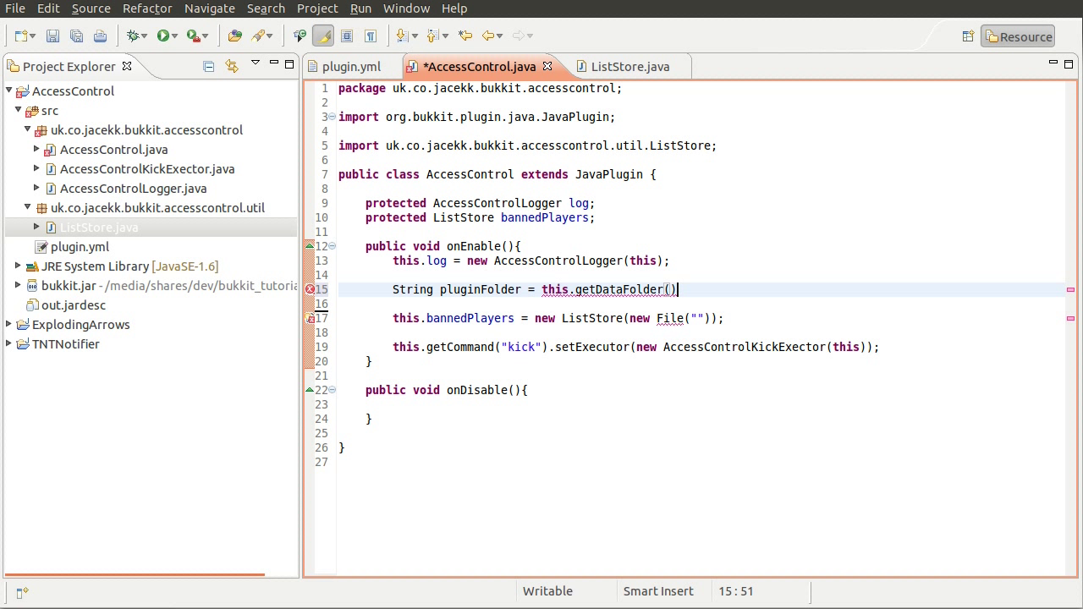
pyautogui.write('.getAbsolutePath(')
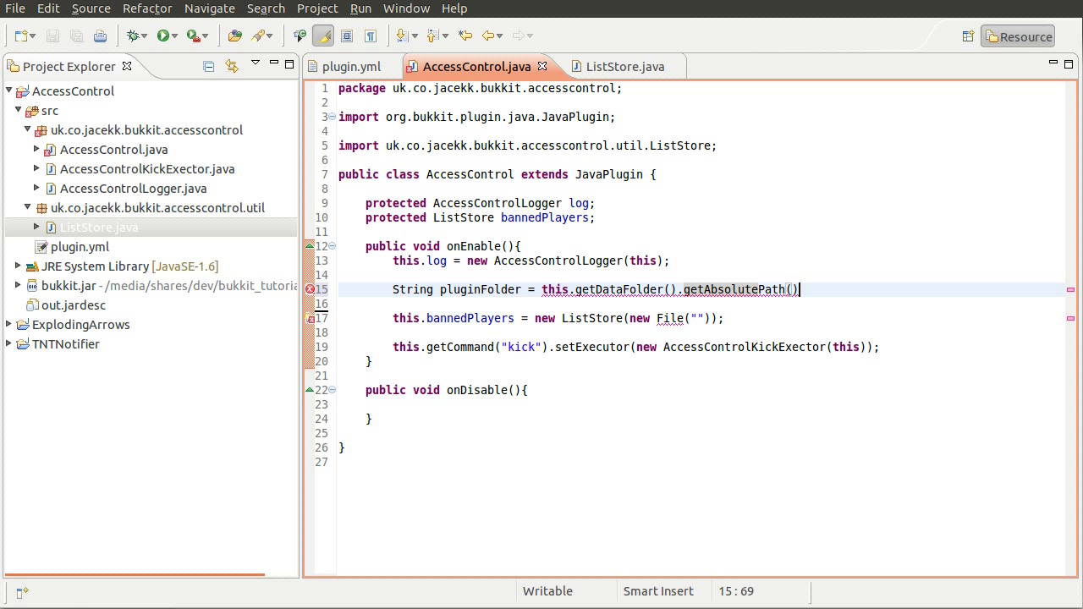
pyautogui.write(';')
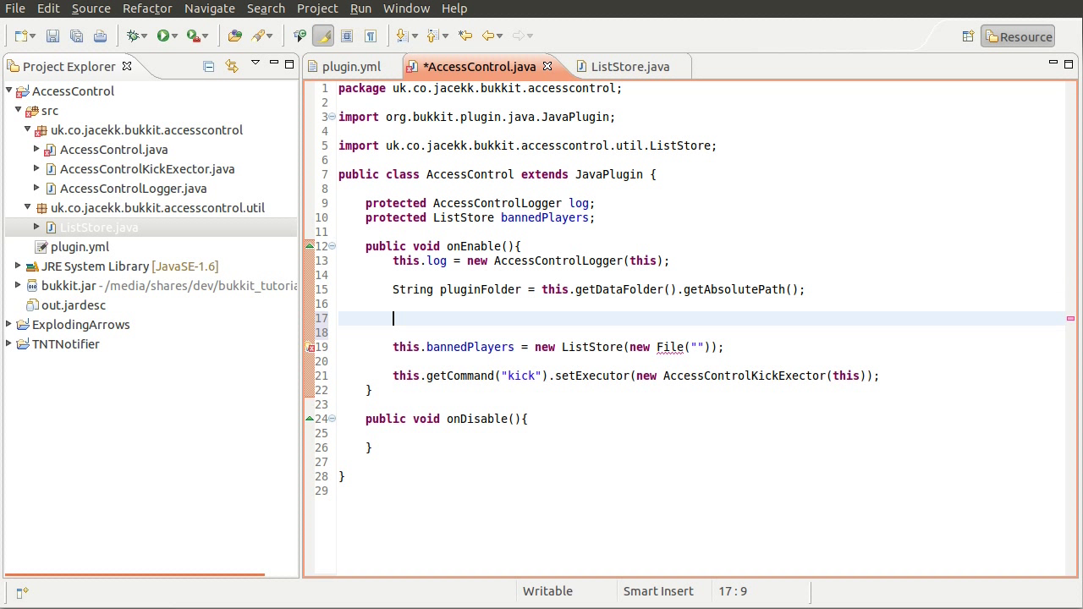
# Add (new File(pluginFolder)).mkdirs(); to onEnable, import java.io.File and save
pyautogui.write('new F')
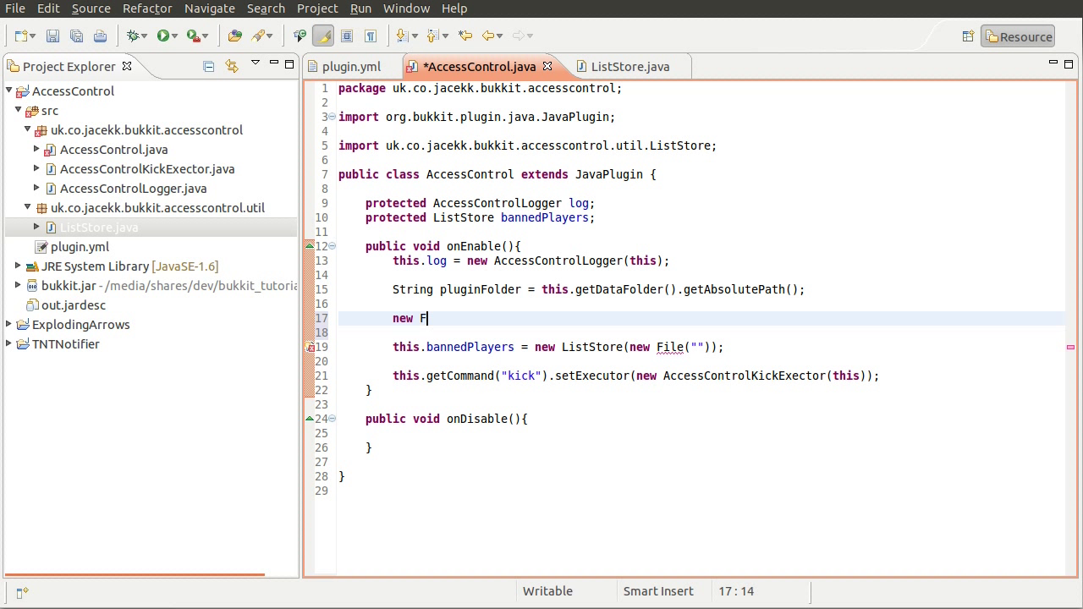
pyautogui.write('ile(plu')
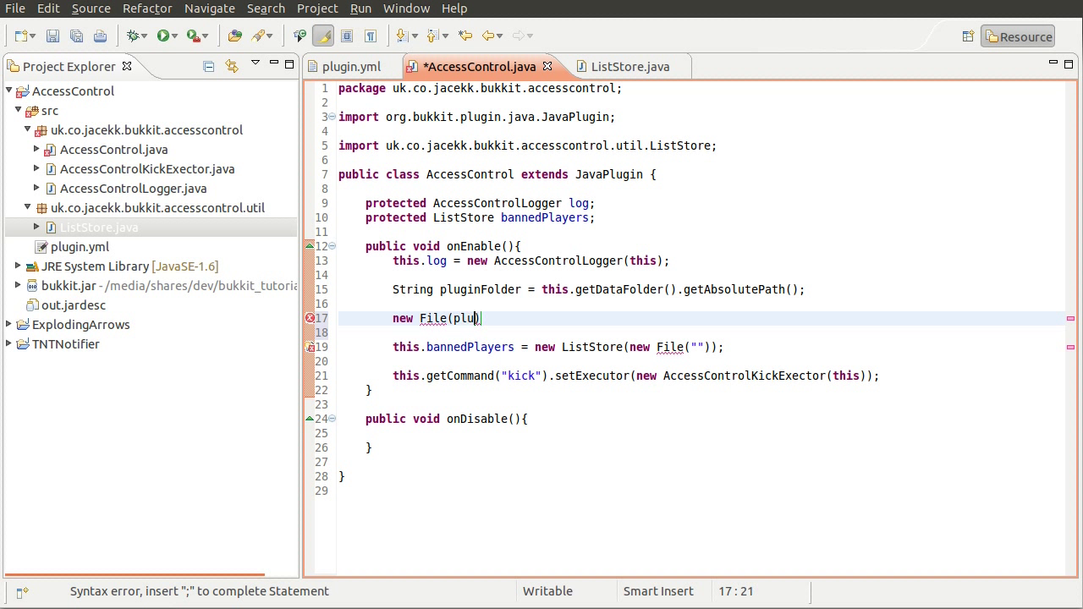
pyautogui.write('ginFolder')
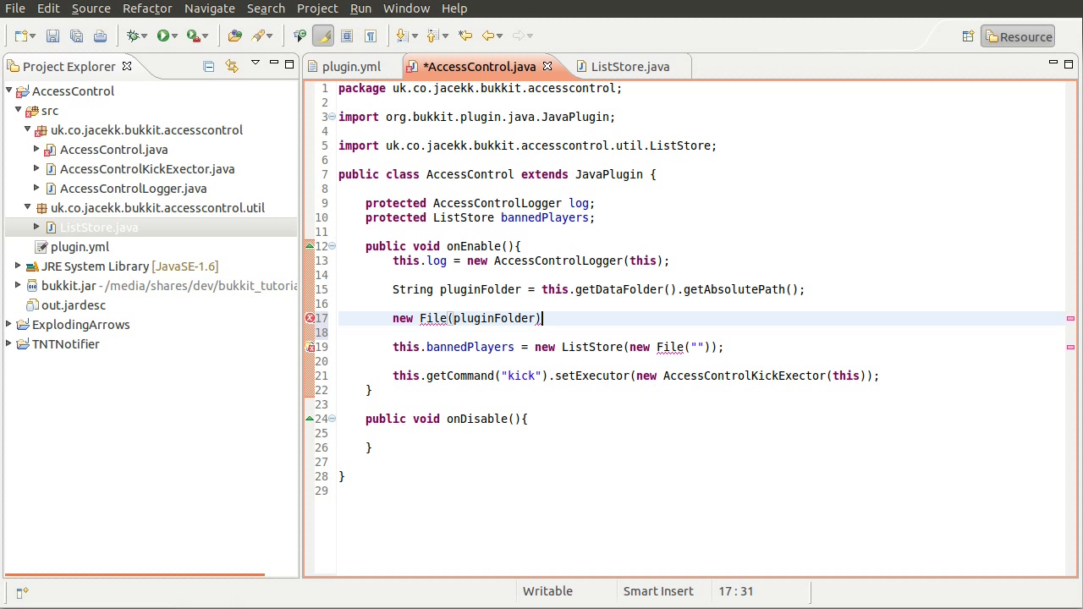
pyautogui.write(')')
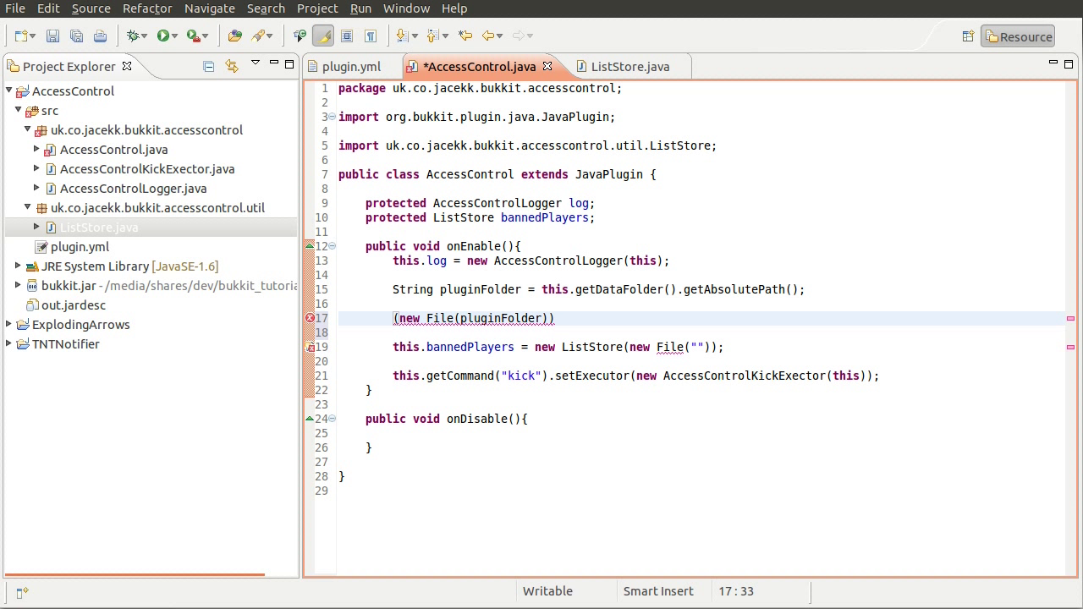
pyautogui.write('.')
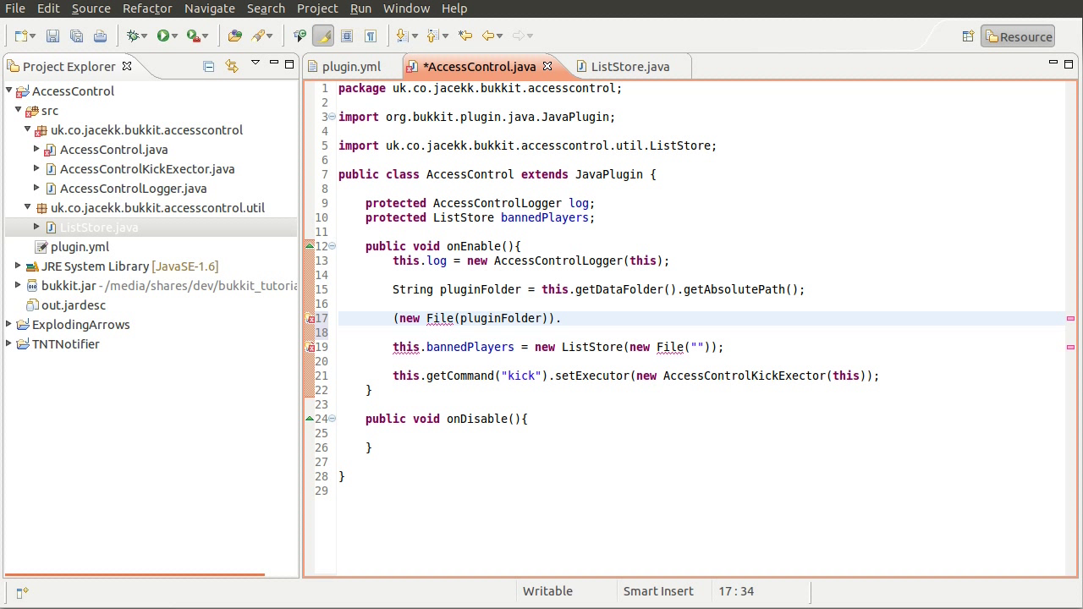
pyautogui.write('mkdirs()')
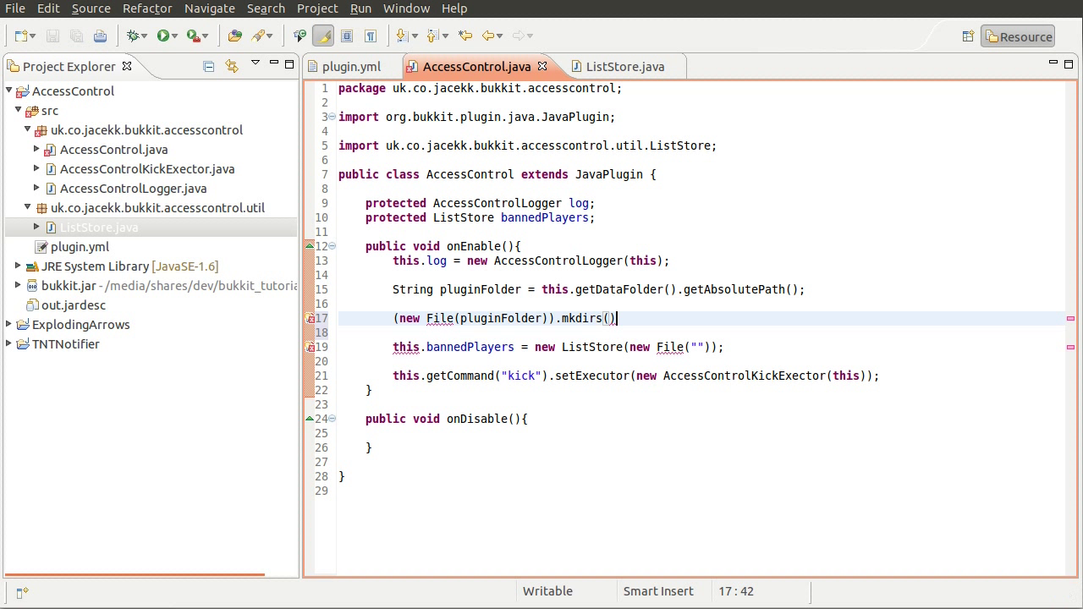
pyautogui.write(';')
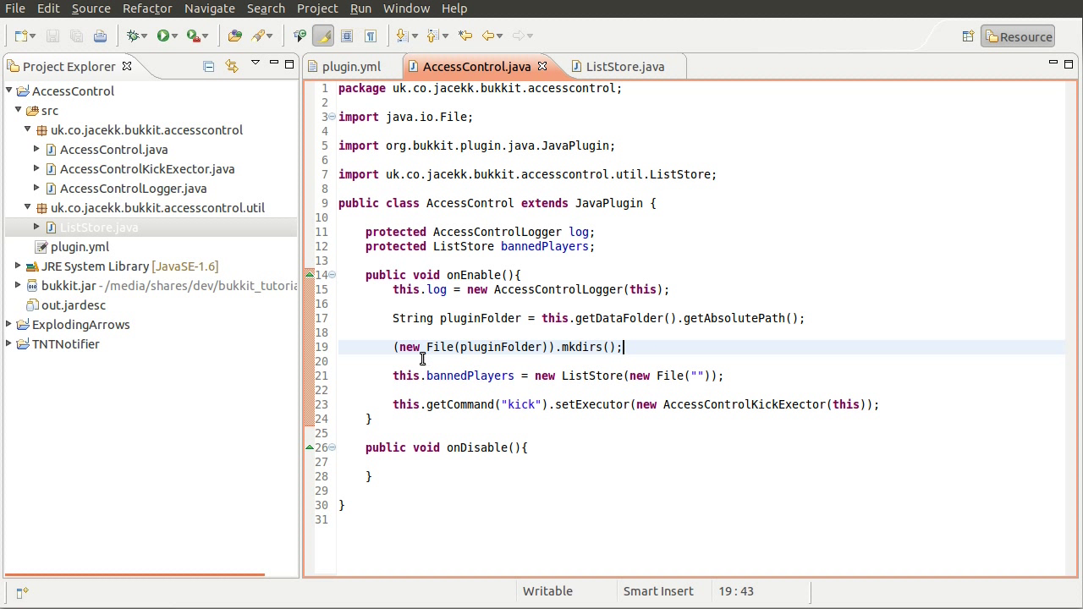
pyautogui.click(397, 318)
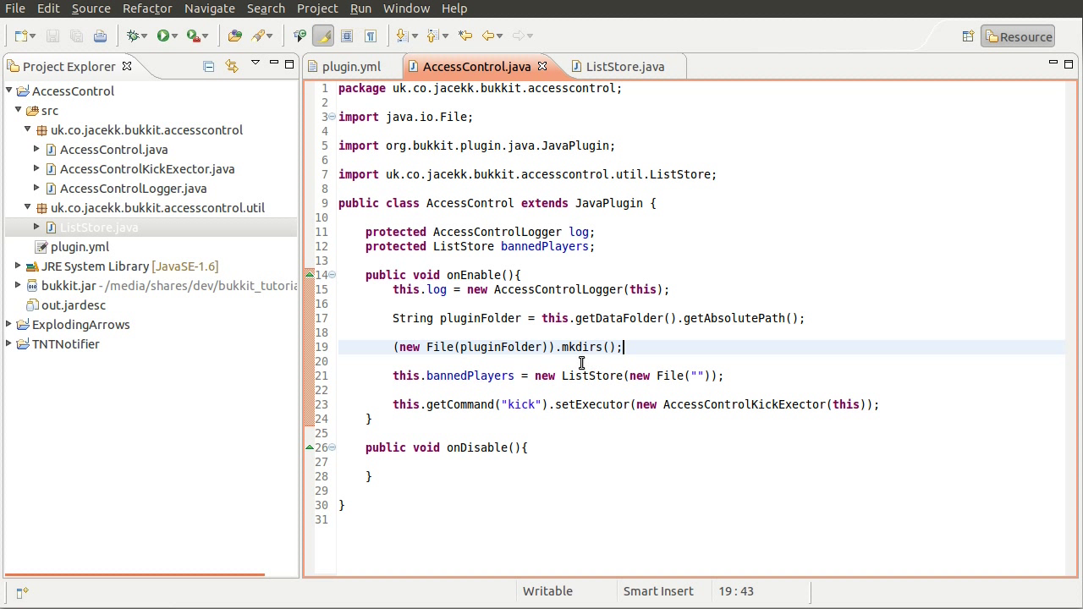
pyautogui.doubleClick(583, 347)
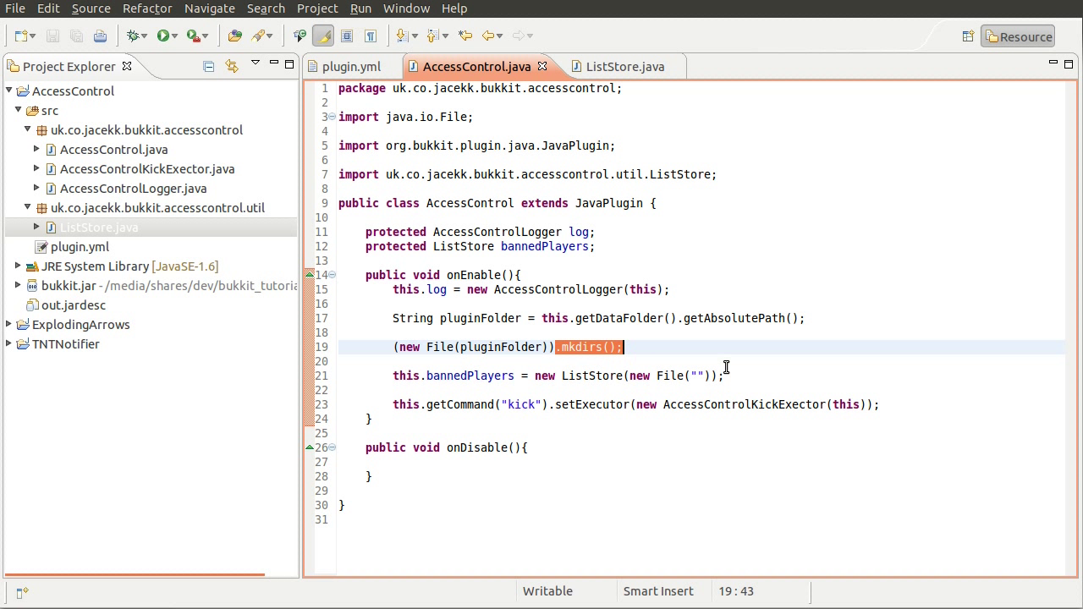
pyautogui.moveTo(688, 367)
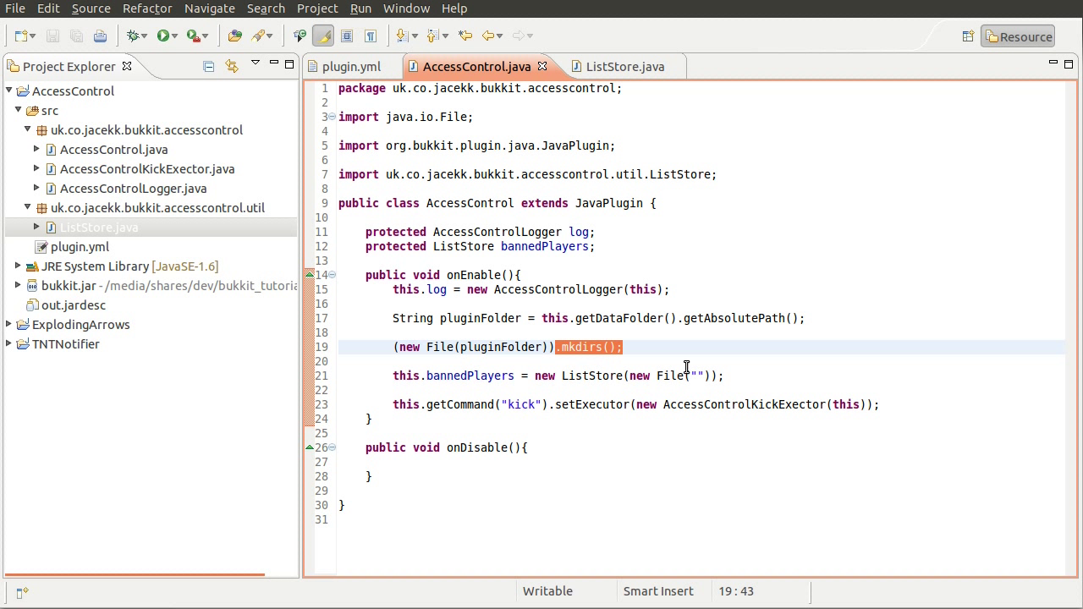
pyautogui.moveTo(595, 366)
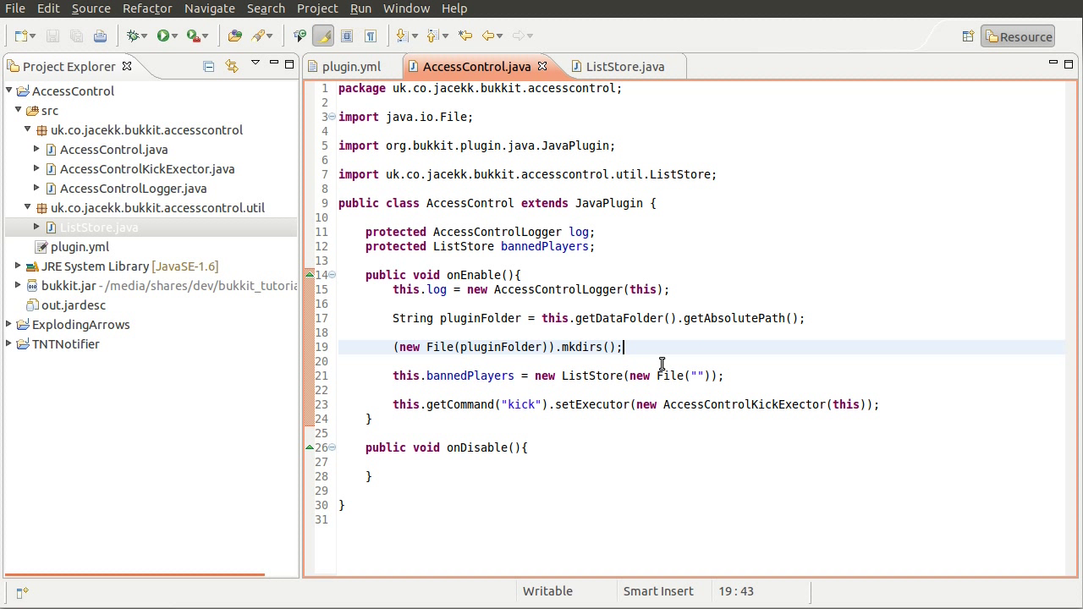
pyautogui.moveTo(674, 350)
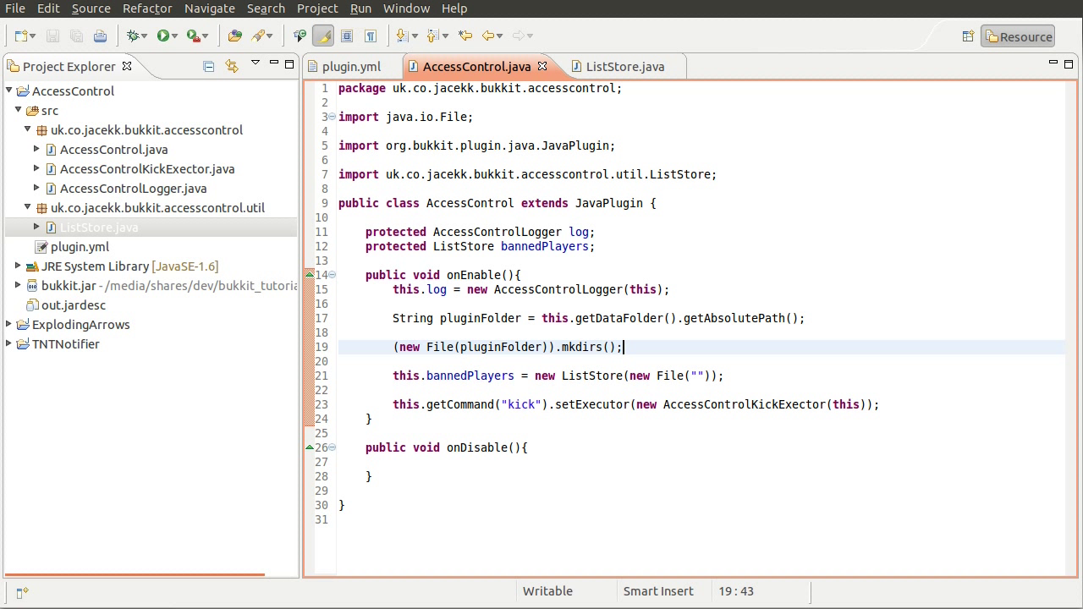
pyautogui.moveTo(835, 354)
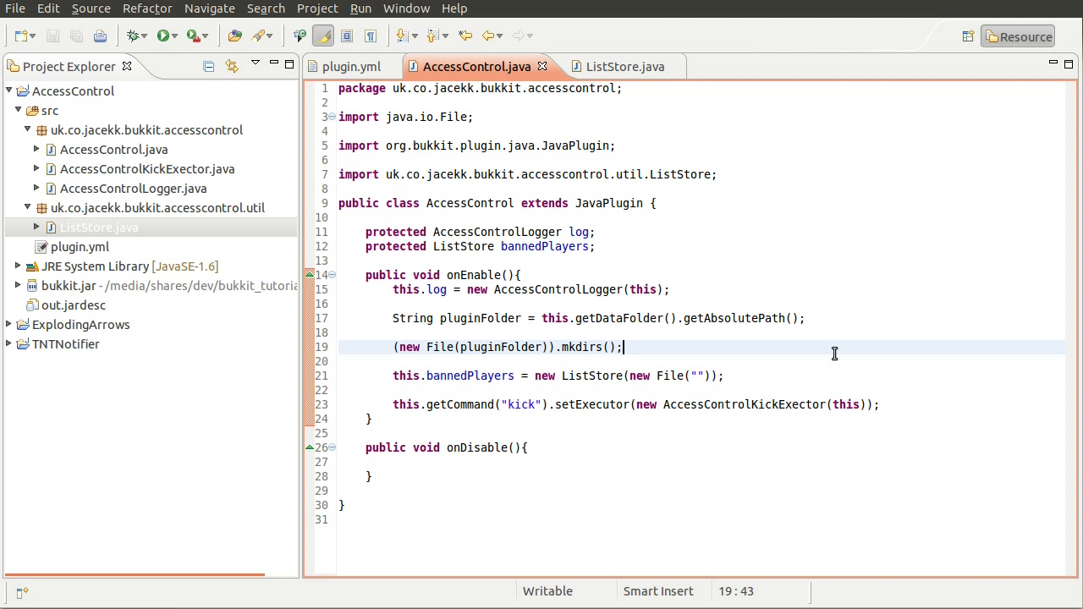
pyautogui.moveTo(743, 371)
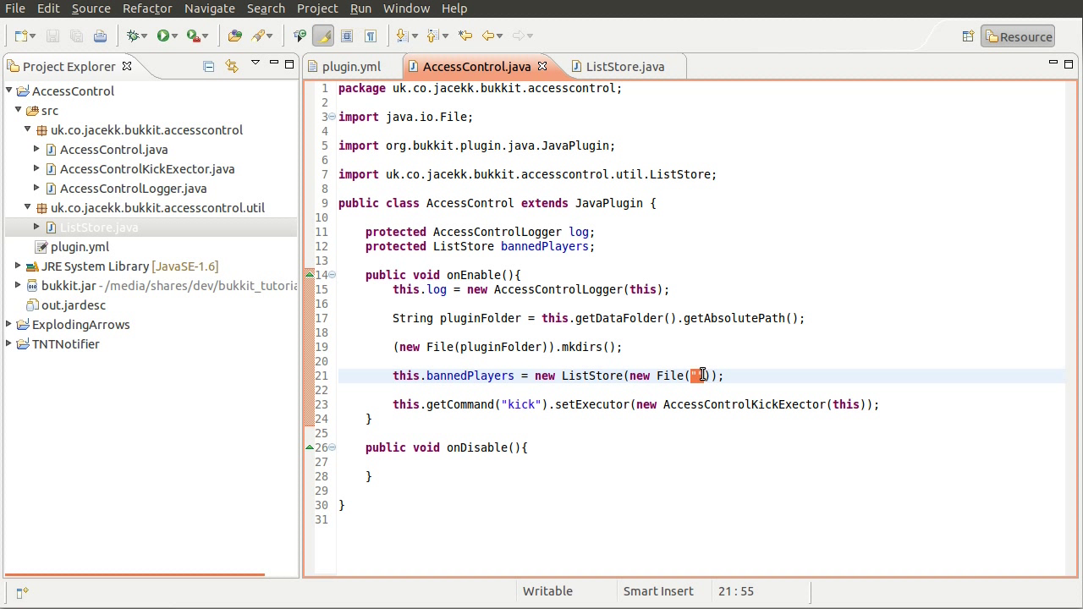
# Set the bannedPlayers file path to pluginFolder + File.separator + "banned-players.txt" and save
pyautogui.write('plugin')
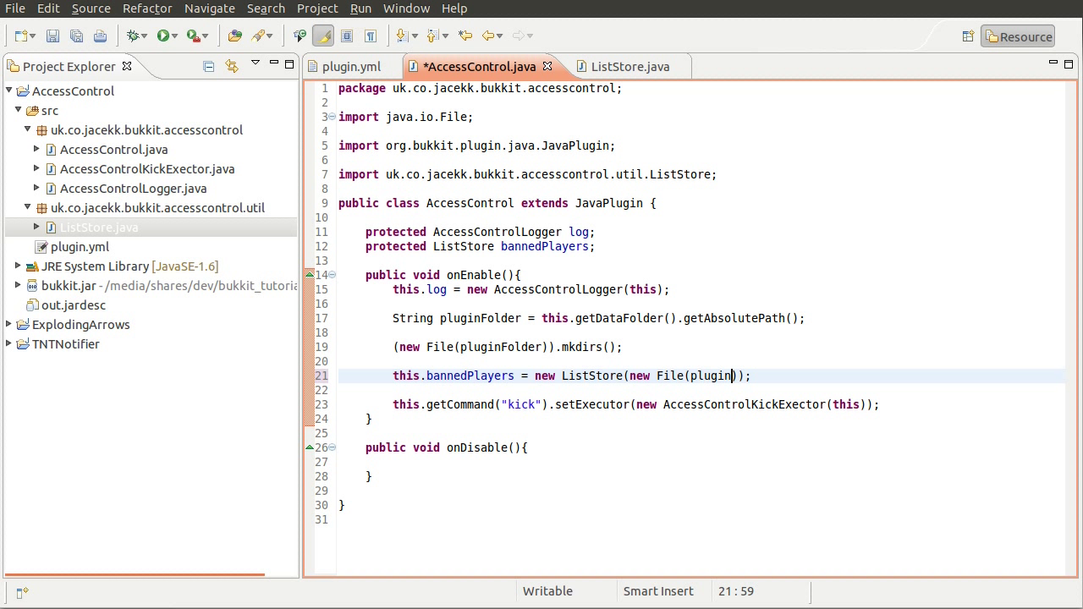
pyautogui.write('Folder')
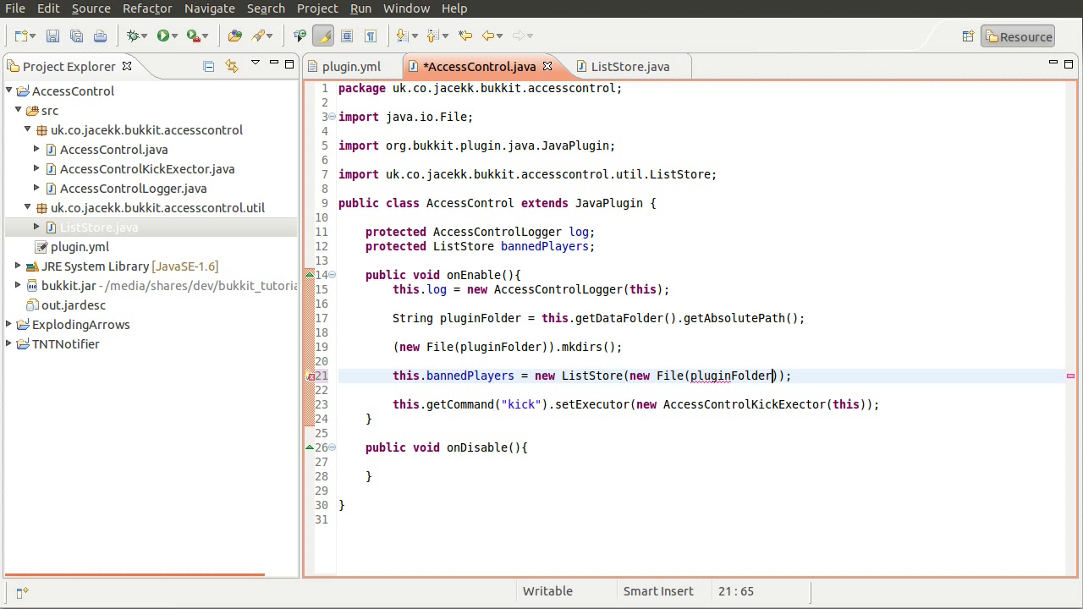
pyautogui.write('+')
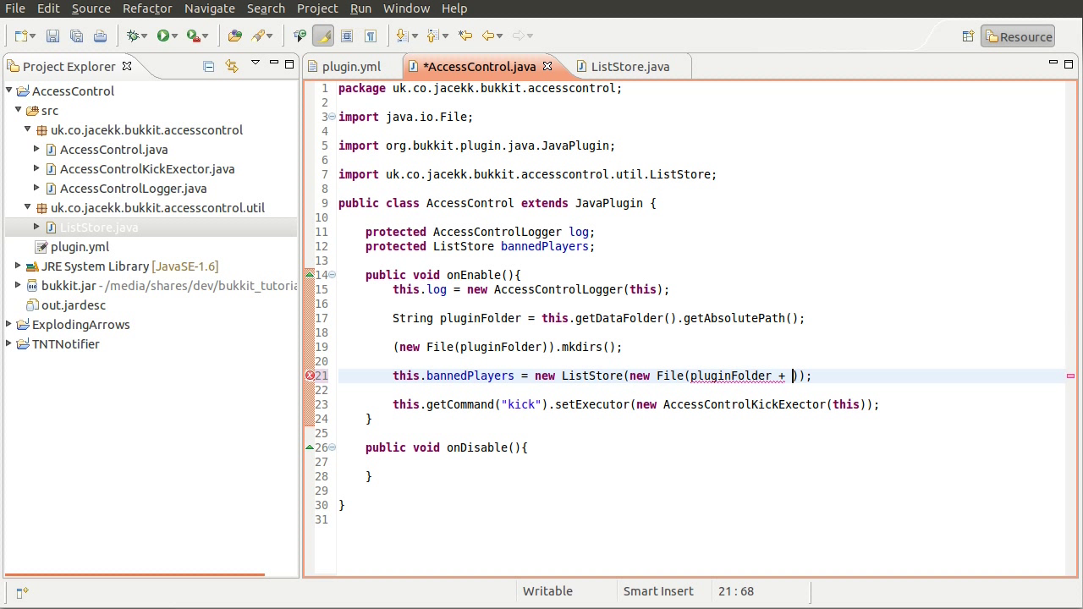
pyautogui.write('File')
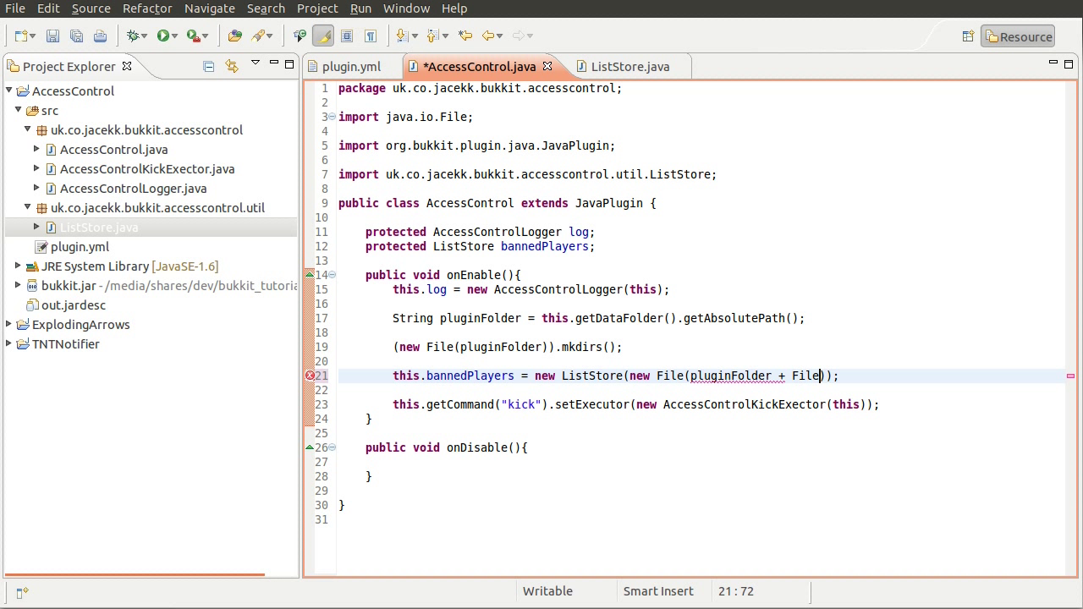
pyautogui.write('.separator')
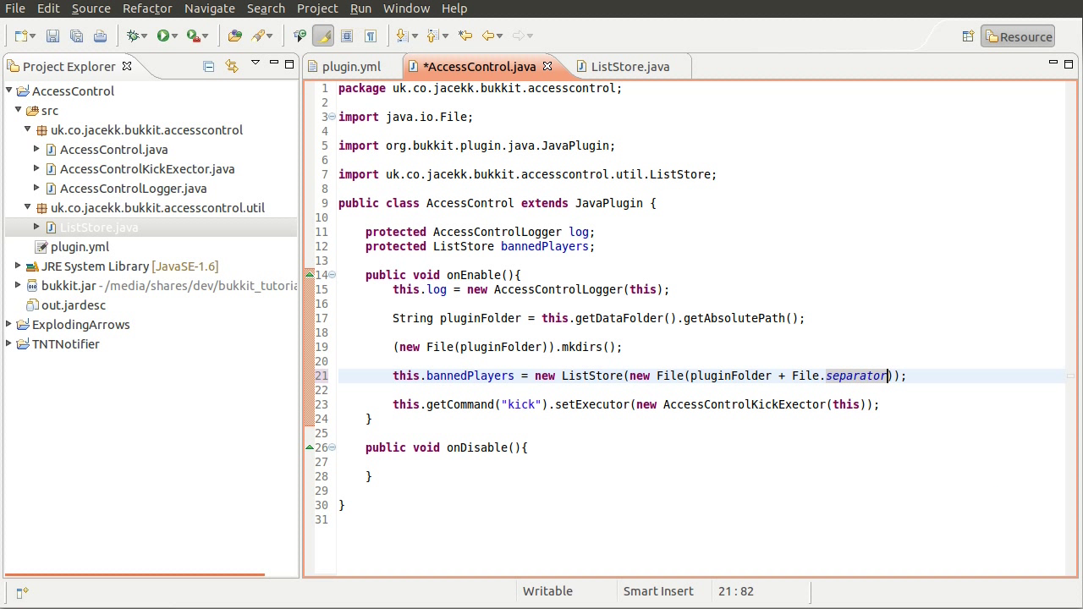
pyautogui.write('+ ""')
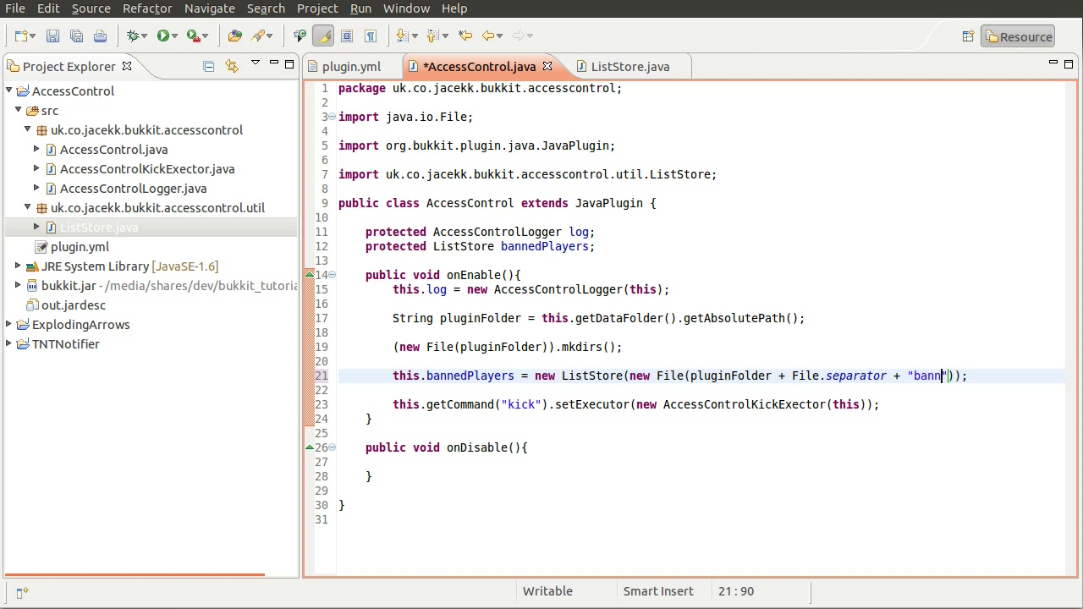
pyautogui.write('ed-players.')
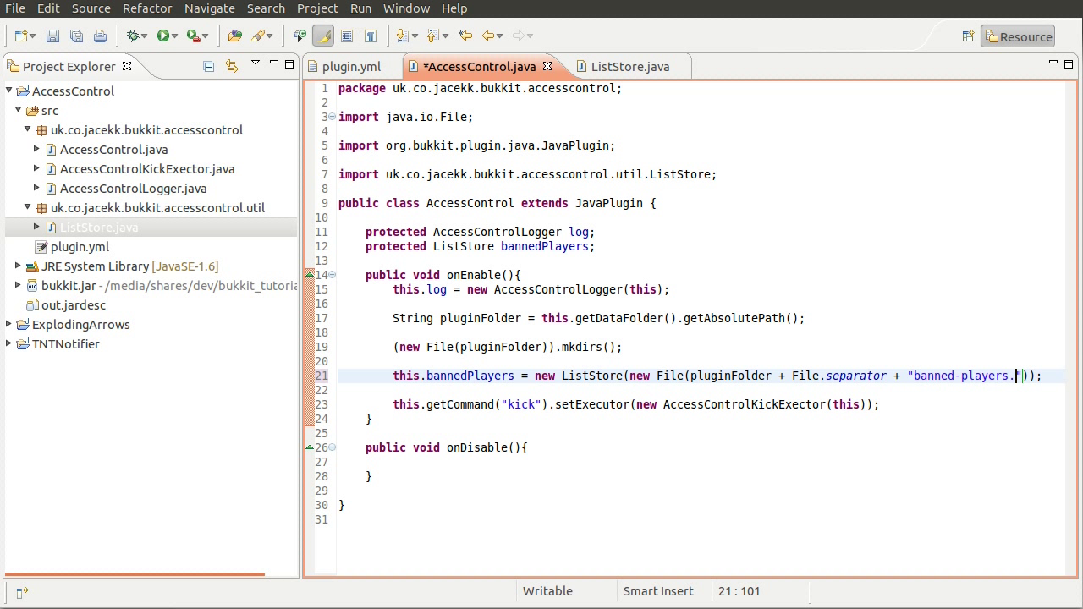
pyautogui.write('txt')
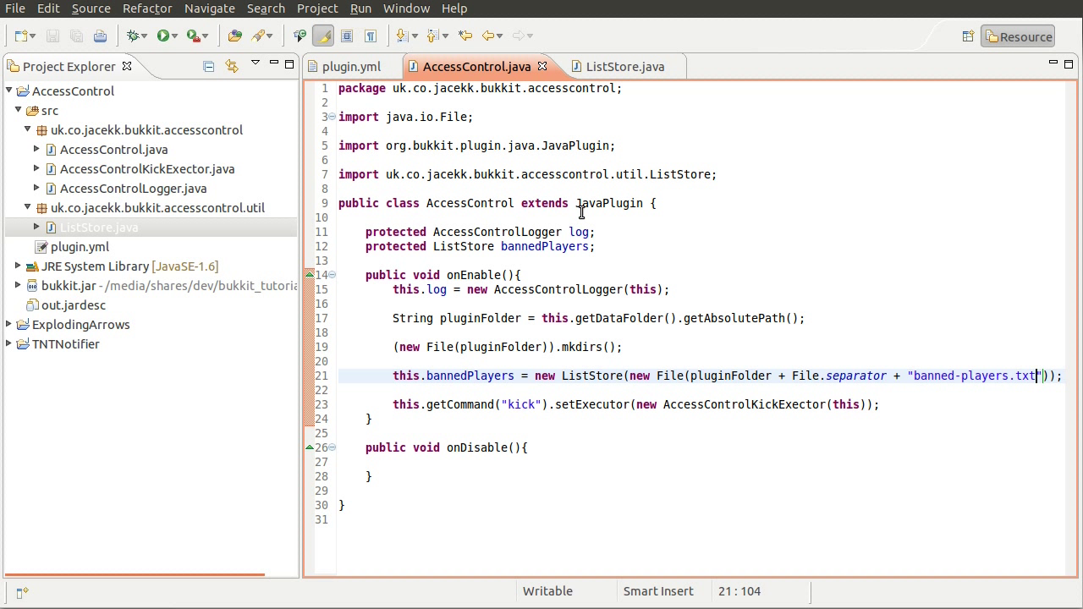
pyautogui.moveTo(549, 305)
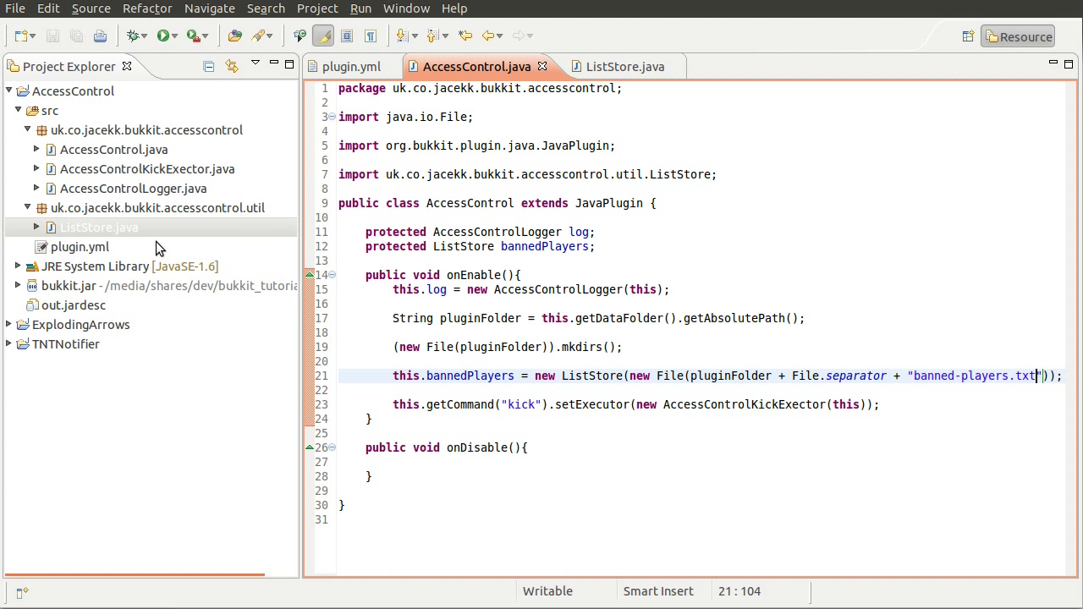
pyautogui.doubleClick(75, 304)
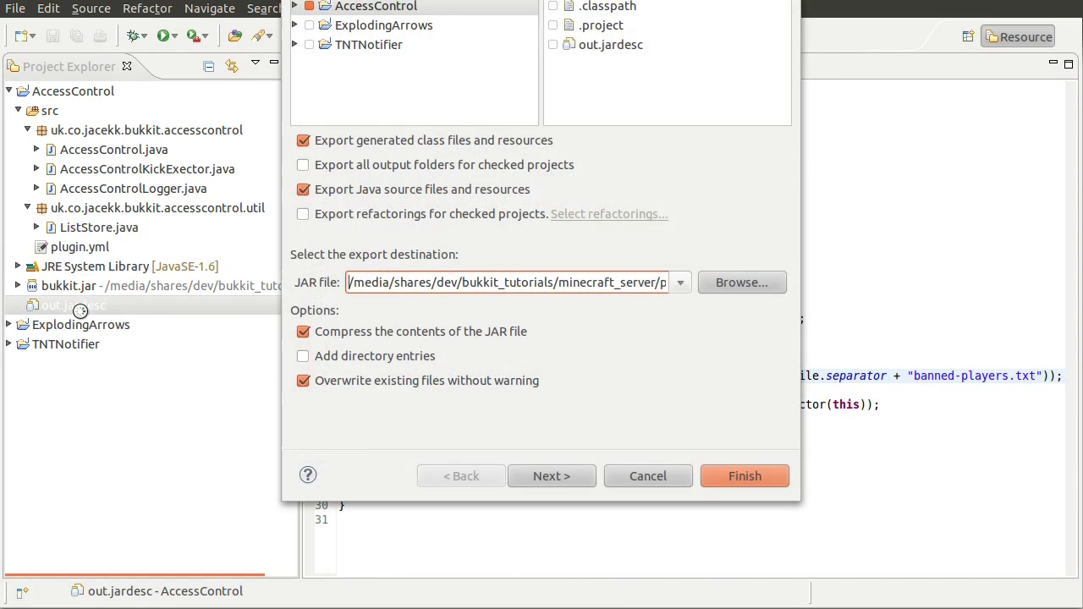
pyautogui.click(647, 475)
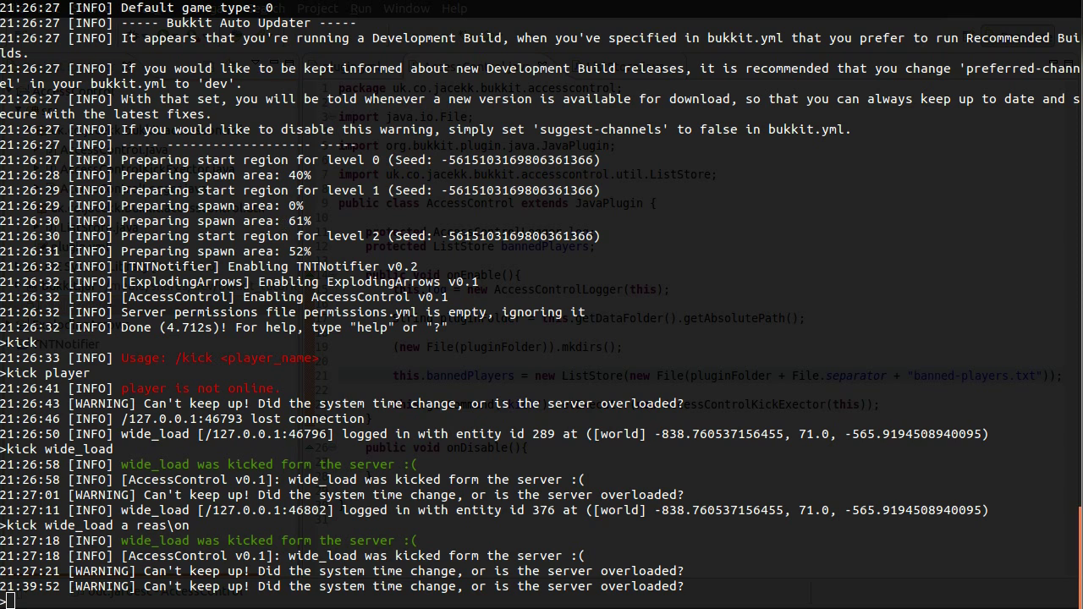
pyautogui.moveTo(421, 236)
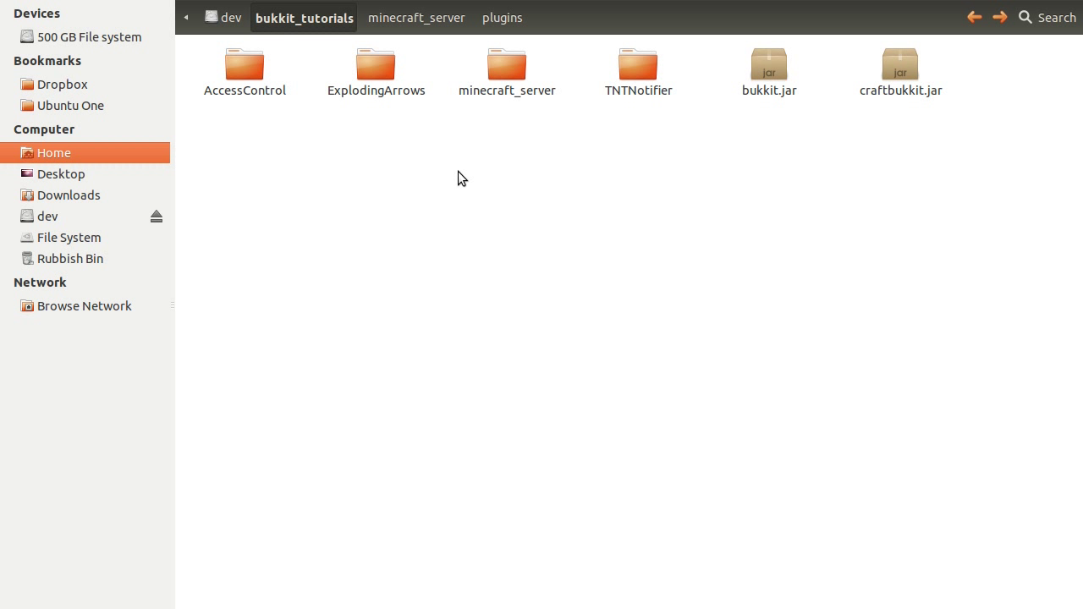
pyautogui.moveTo(498, 142)
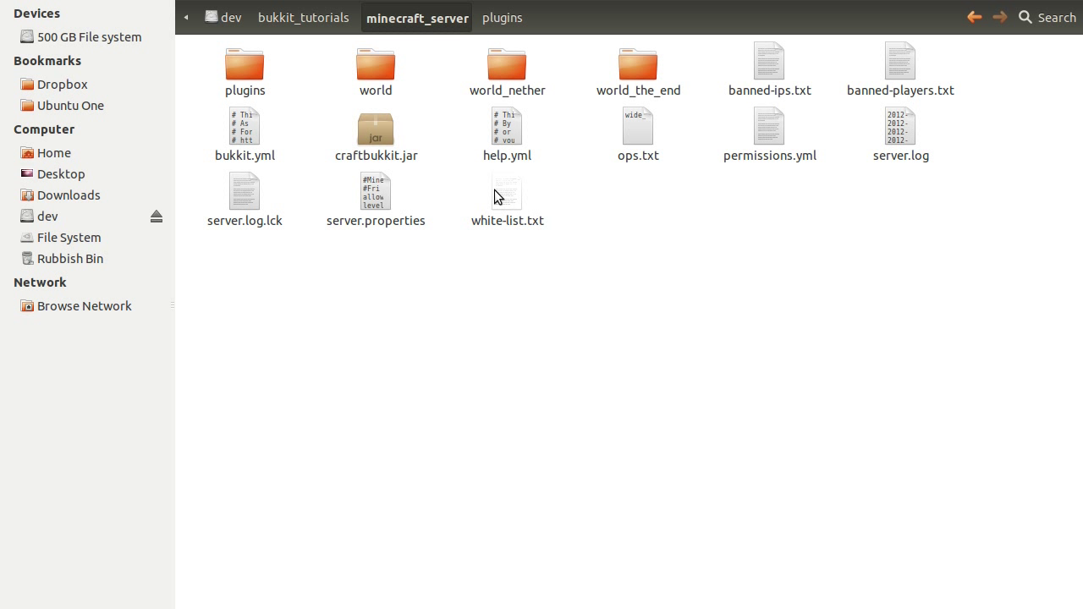
# Browse into the server's plugins/AccessControl folder to confirm banned-players.txt exists
pyautogui.click(501, 17)
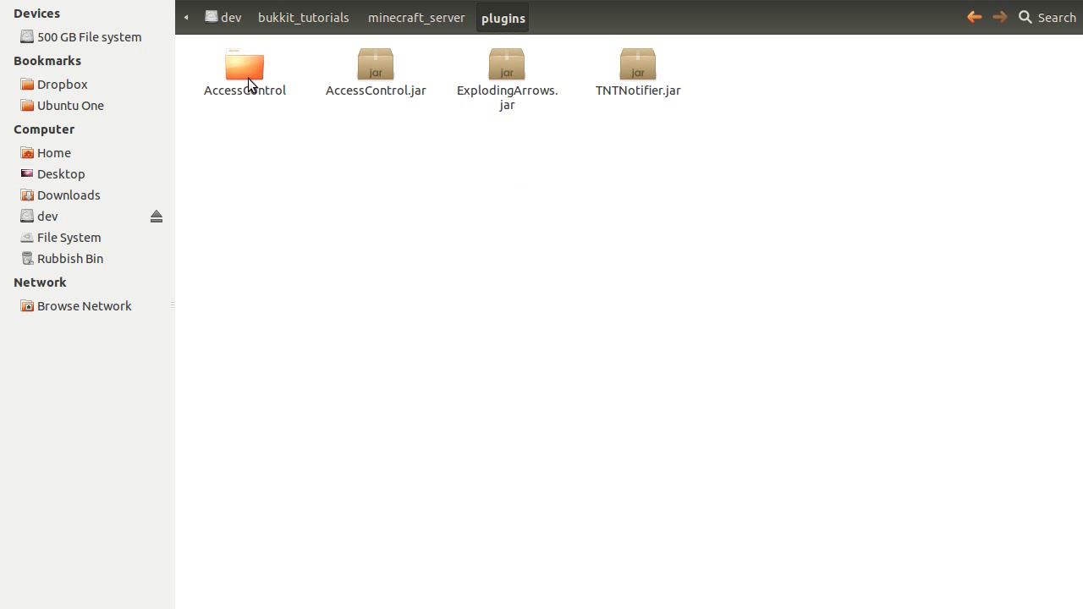
pyautogui.click(244, 68)
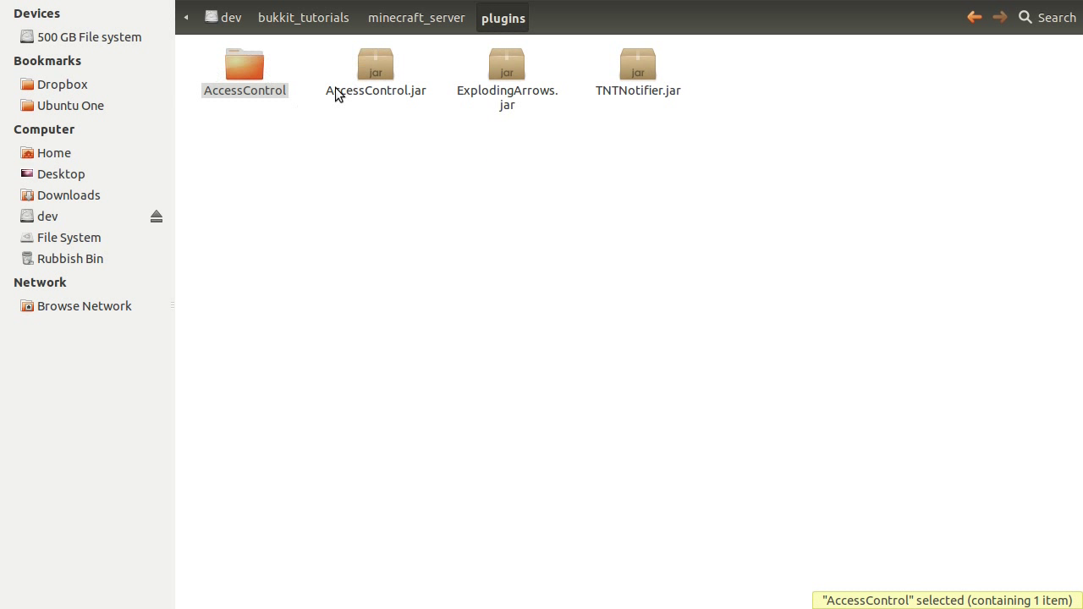
pyautogui.moveTo(280, 88)
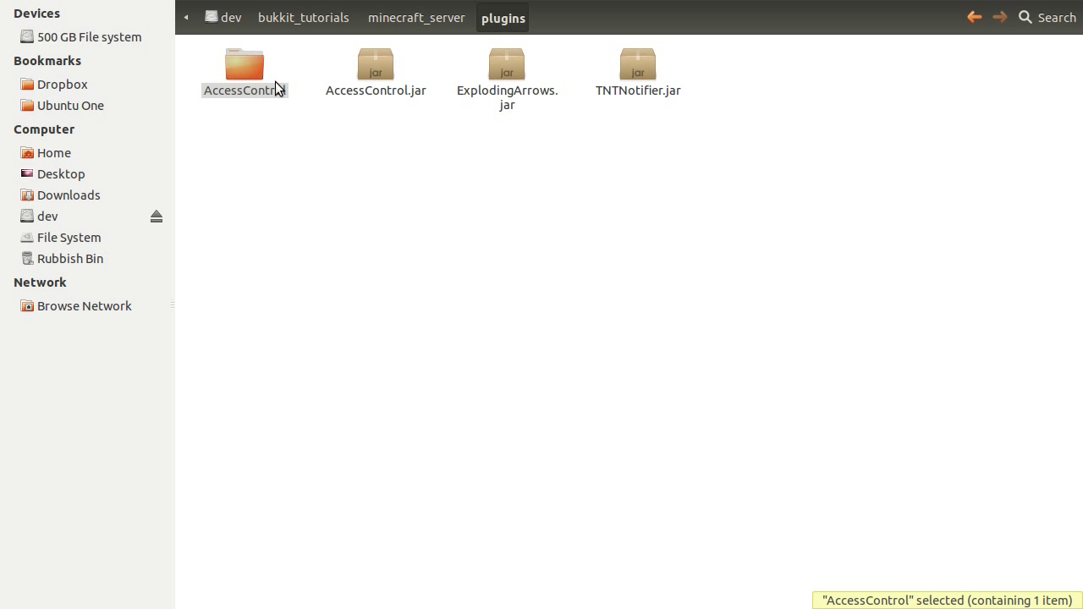
pyautogui.doubleClick(244, 65)
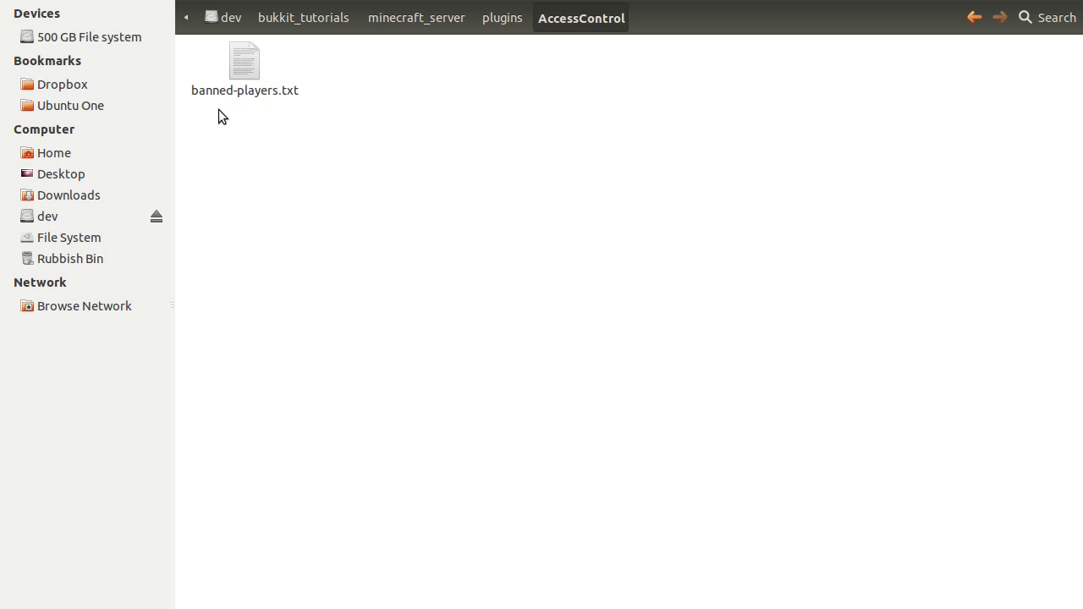
pyautogui.click(243, 61)
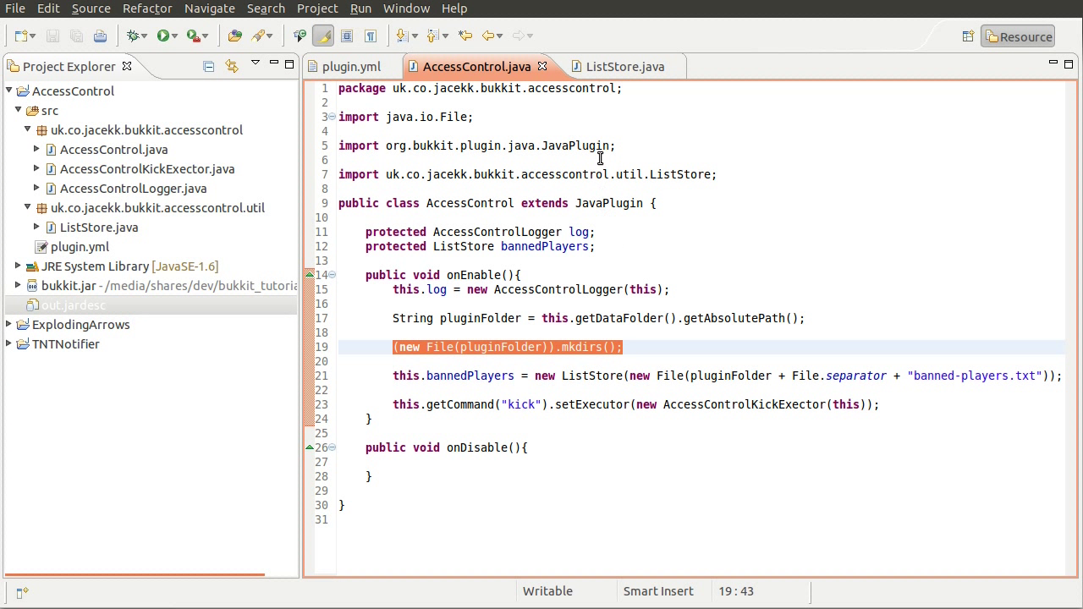
# Review ListStore.java's constructor and load() method
pyautogui.click(617, 66)
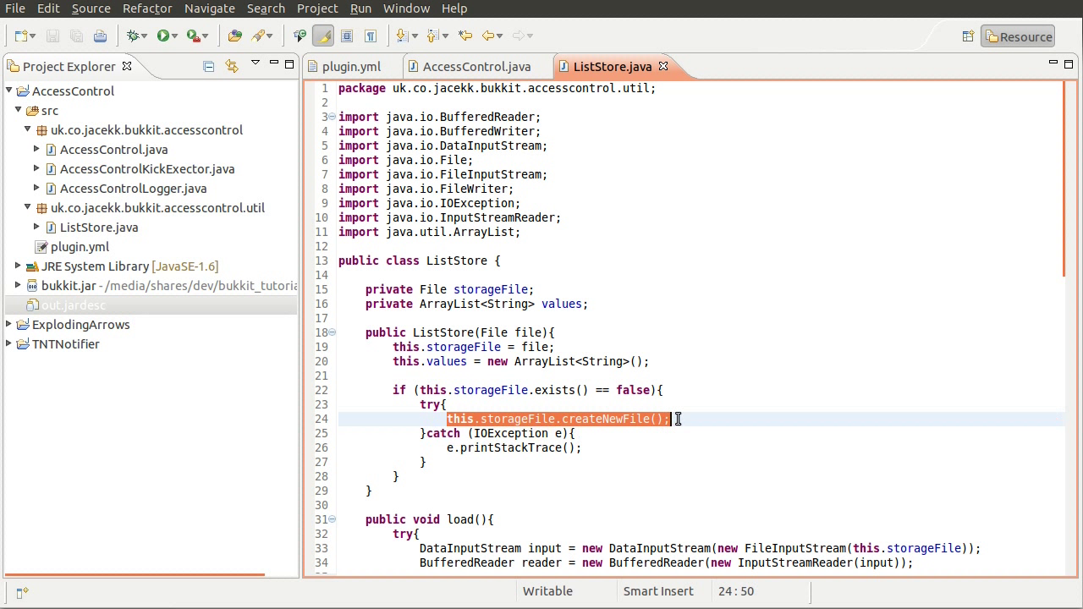
pyautogui.scroll(-3)
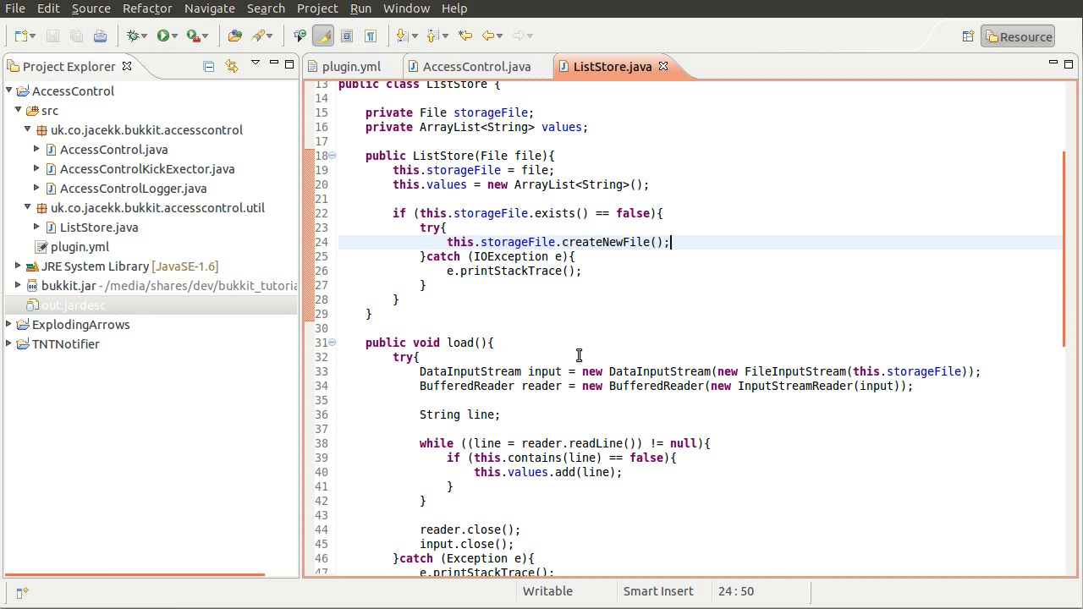
pyautogui.moveTo(616, 423)
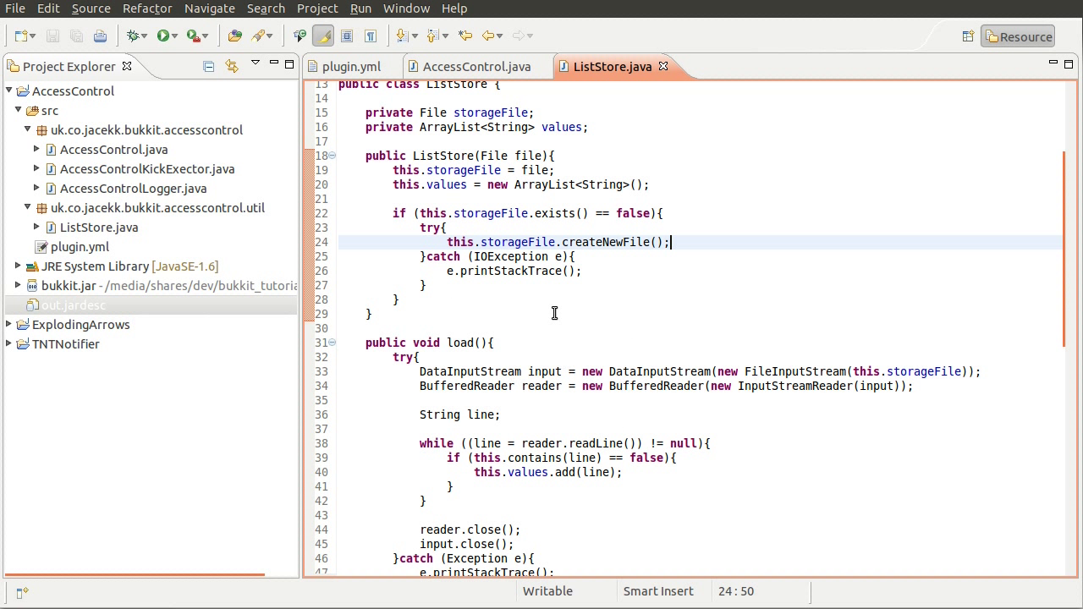
pyautogui.moveTo(555, 271)
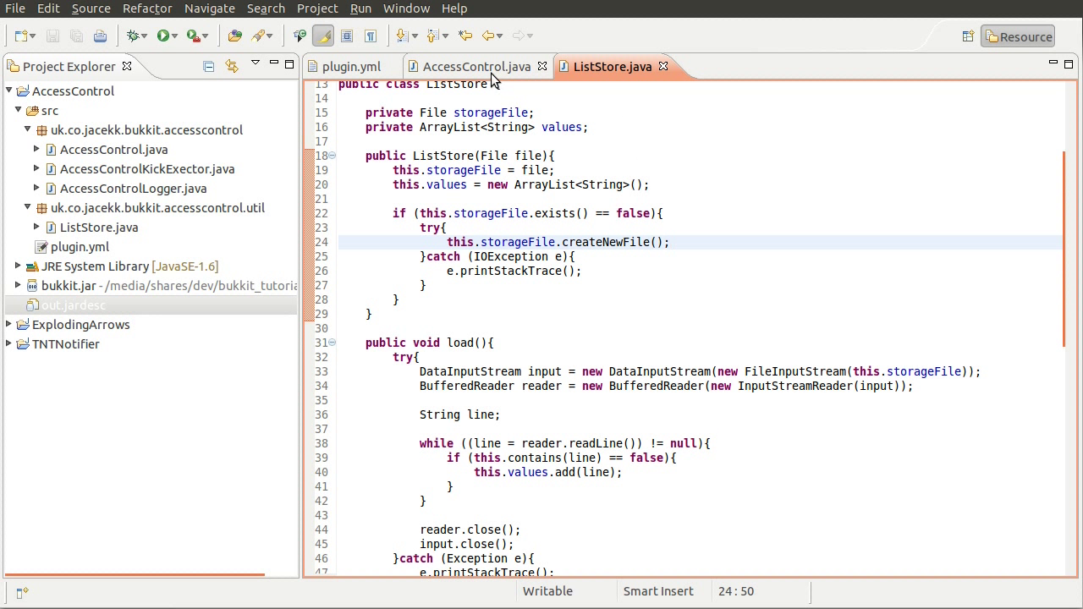
# Add this.bannedPlayers.load(); after the ListStore creation in onEnable, checking ListStore's load method, and save
pyautogui.click(474, 66)
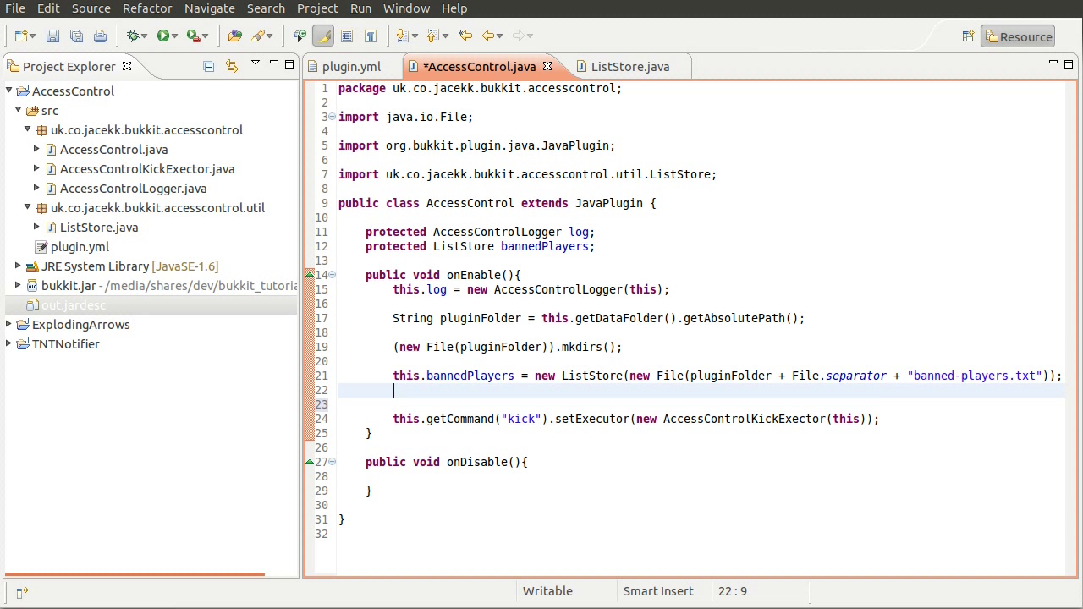
pyautogui.write('this.bannedPlayers.load();')
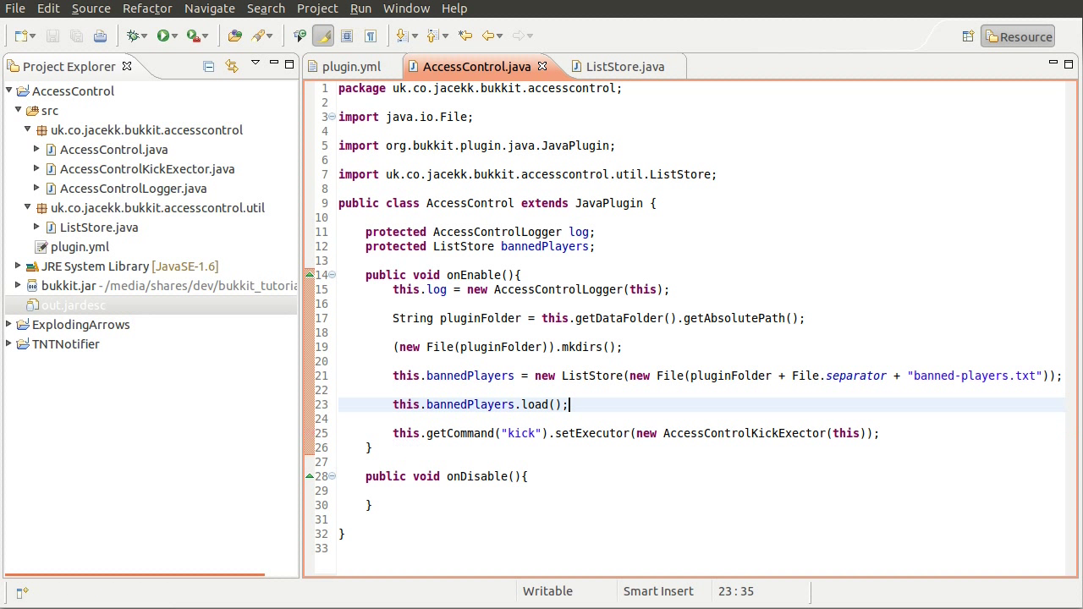
pyautogui.click(611, 66)
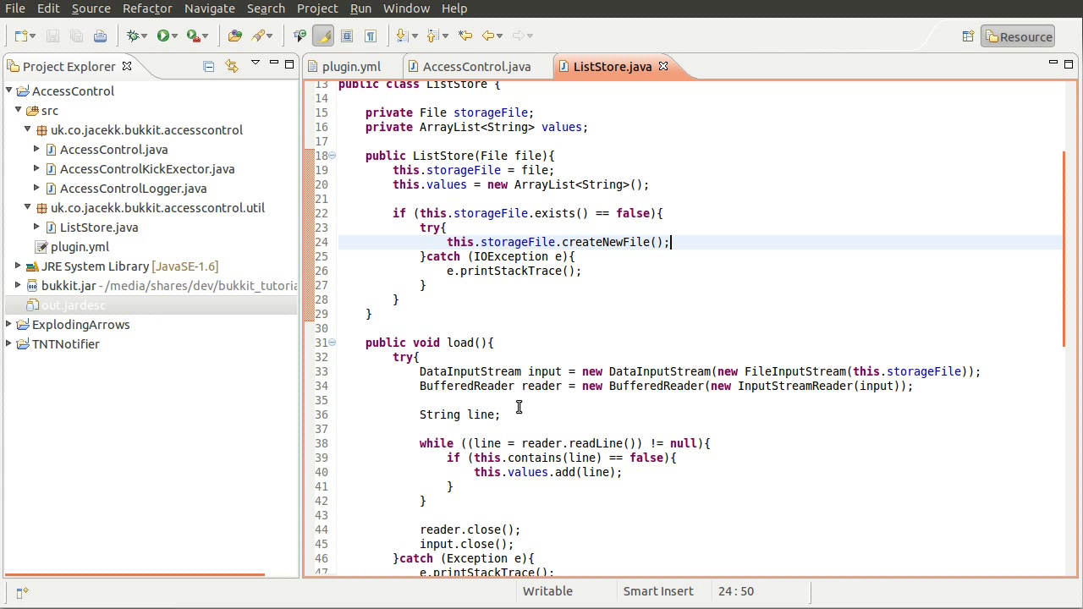
pyautogui.scroll(-3)
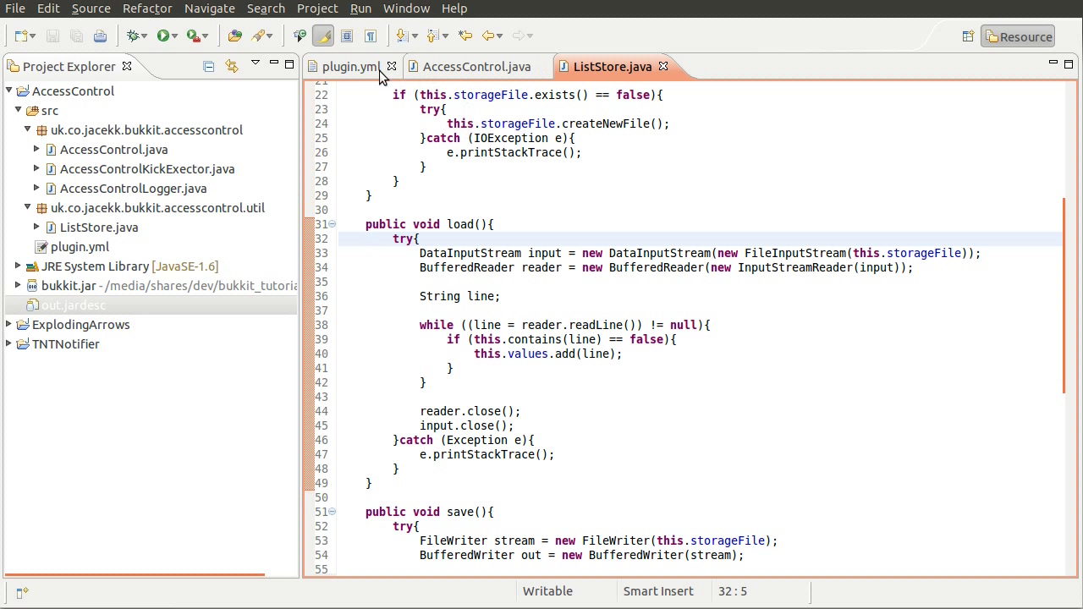
pyautogui.click(471, 66)
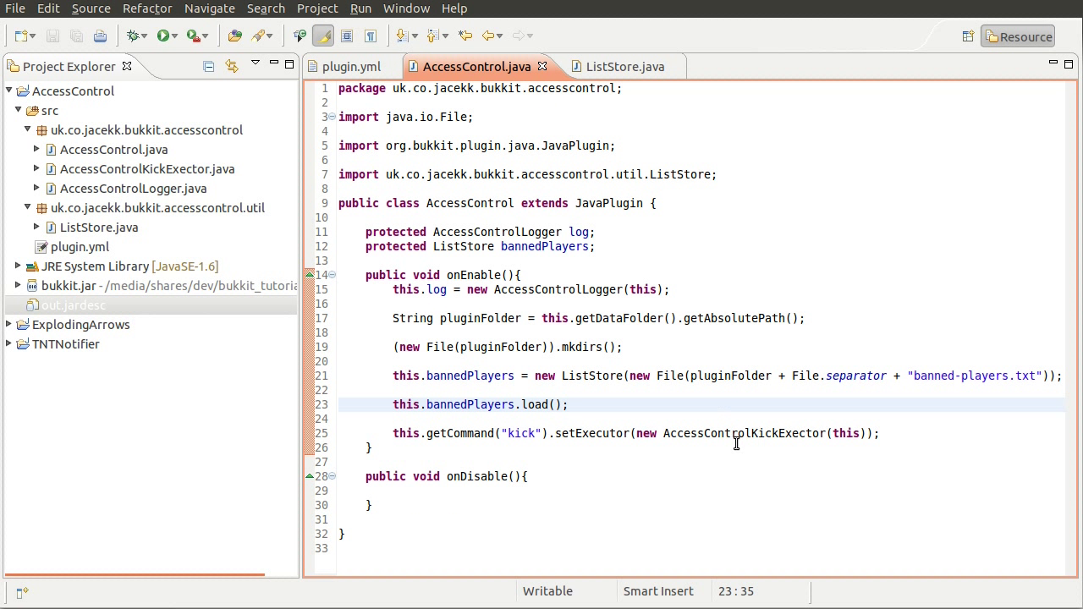
pyautogui.moveTo(552, 376)
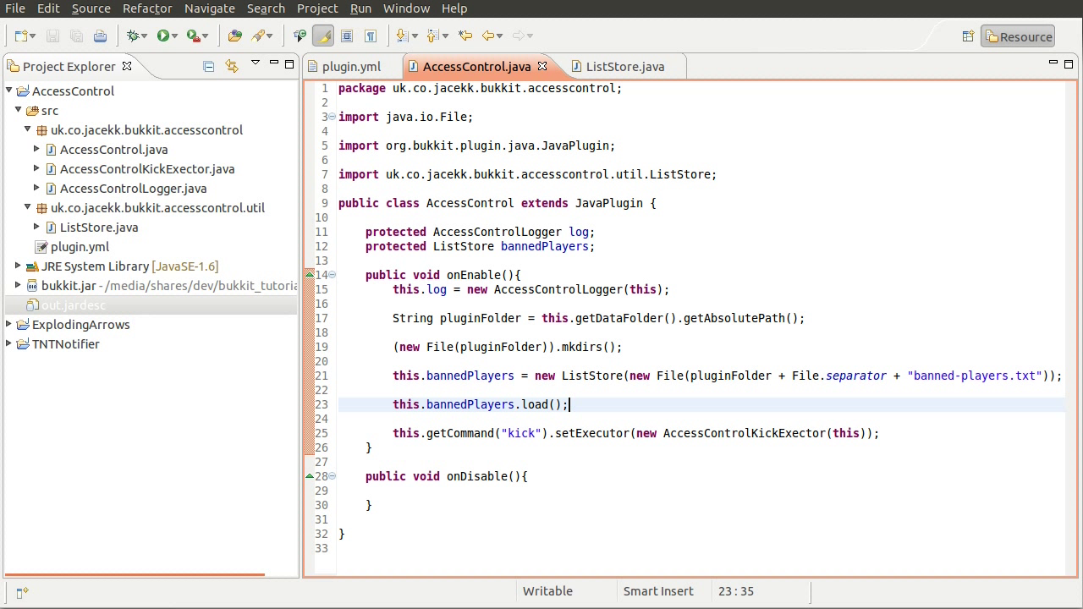
pyautogui.moveTo(163, 207)
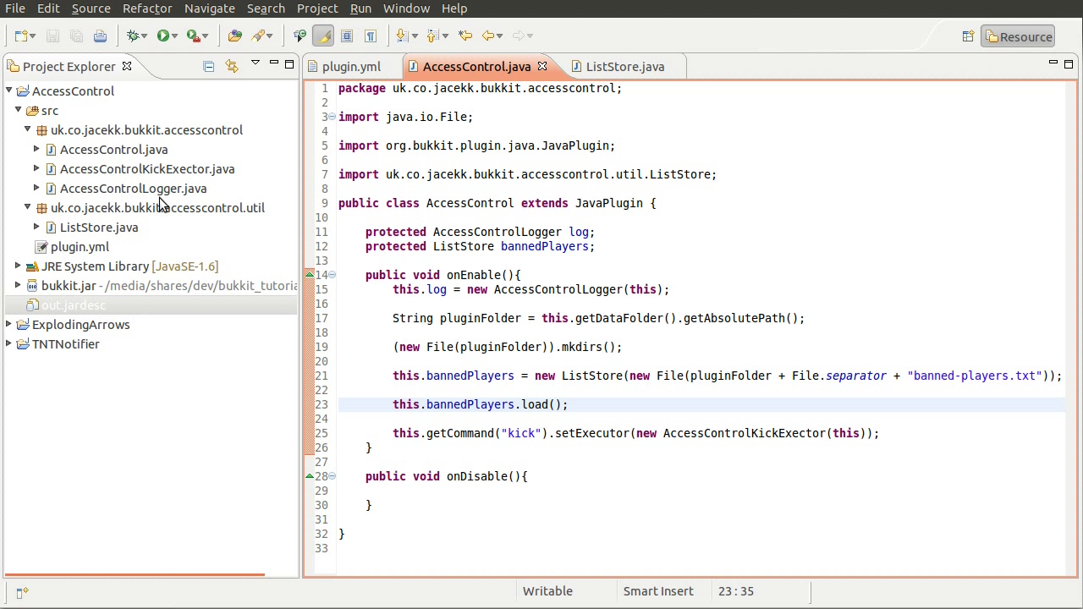
# Create a new class named BanExecutor in the accesscontrol package
pyautogui.rightClick(146, 128)
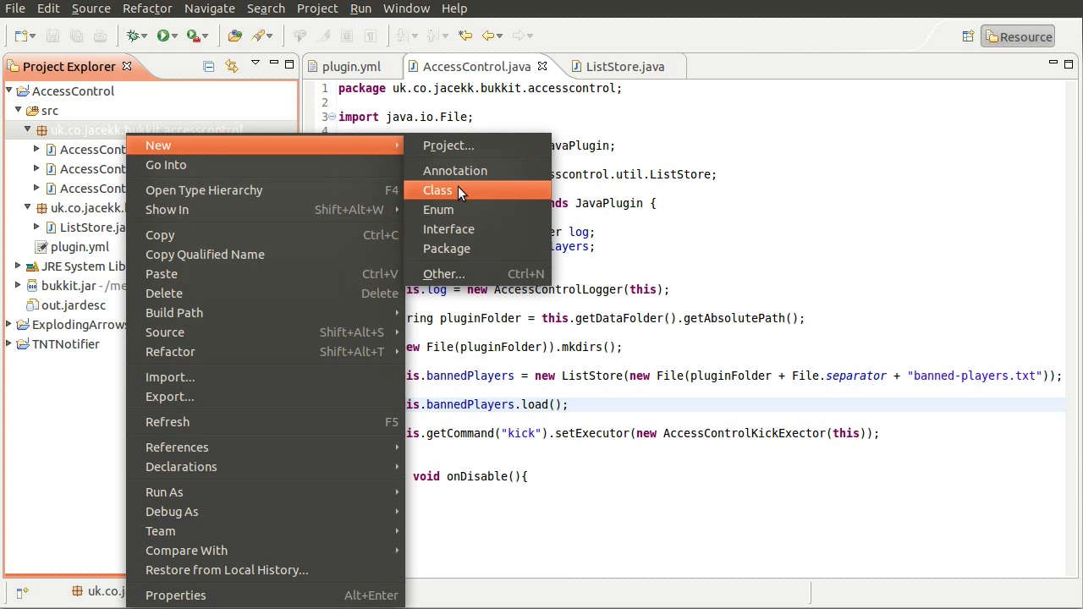
pyautogui.click(436, 190)
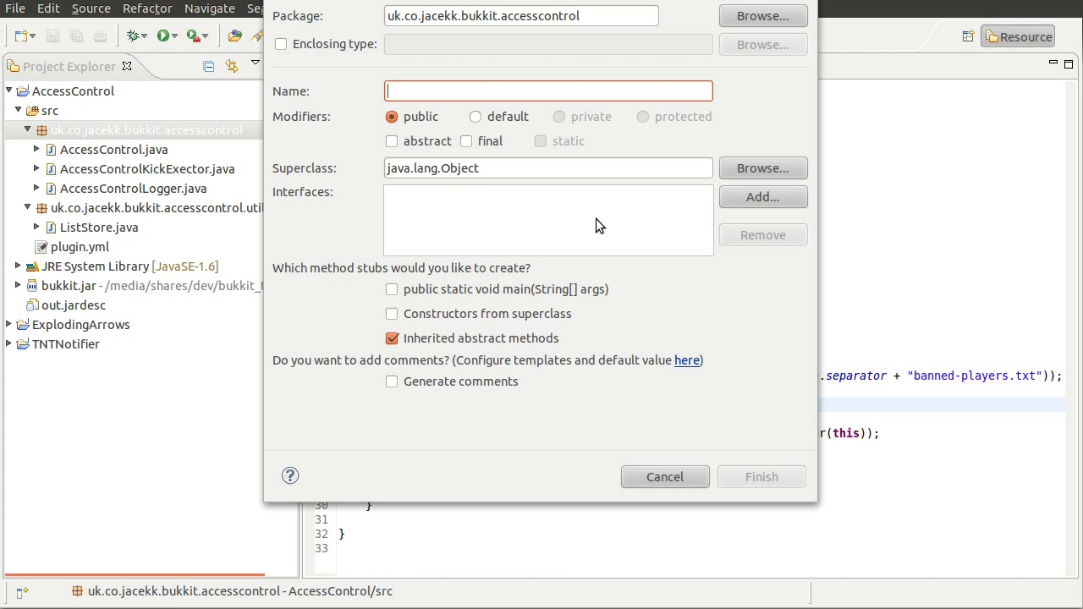
pyautogui.write('BanExec')
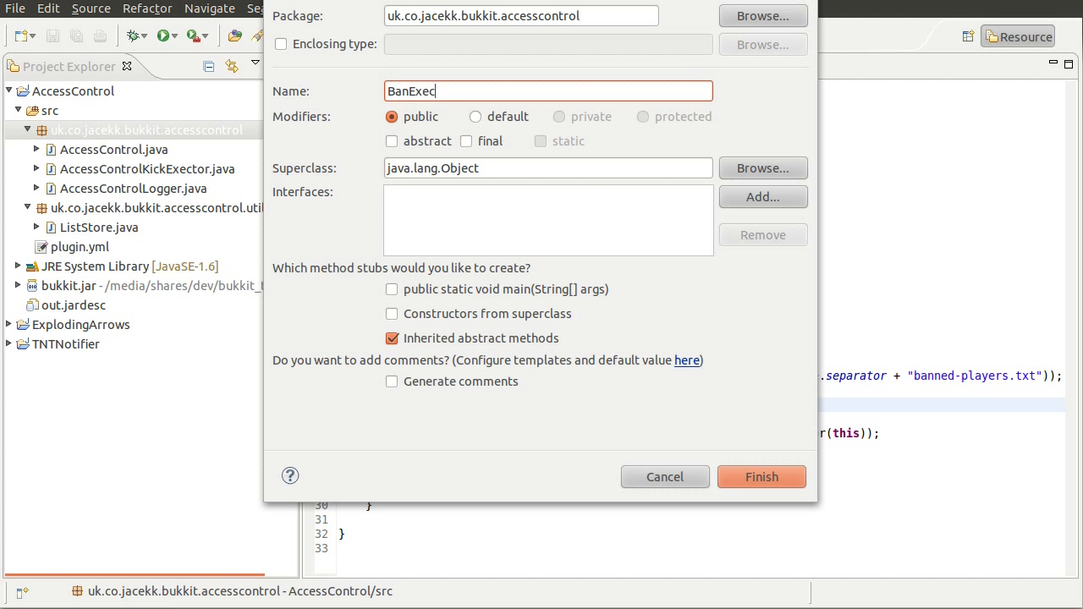
pyautogui.write('utor')
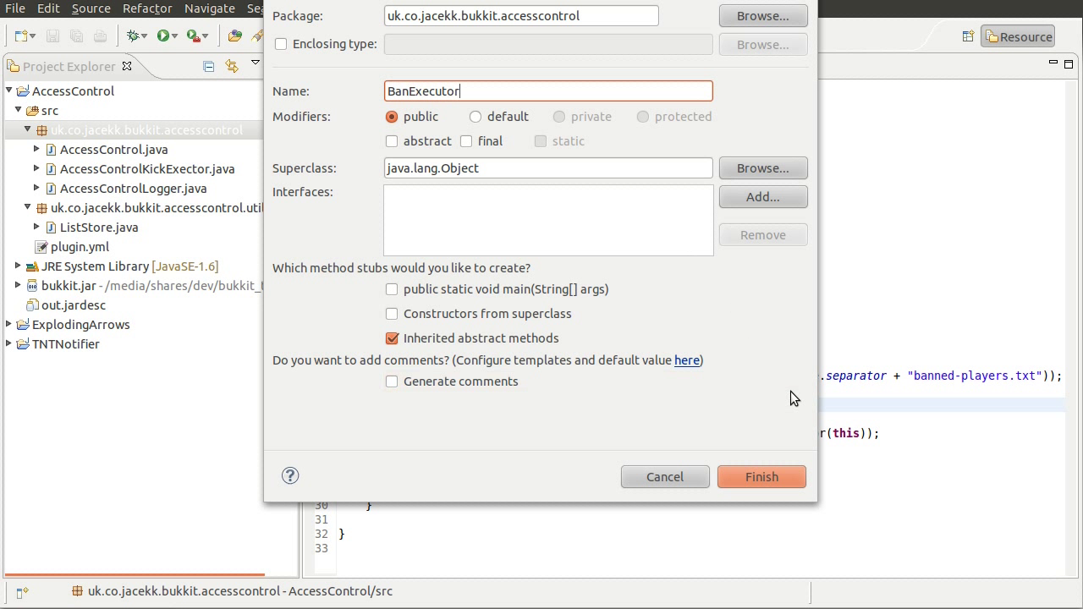
pyautogui.click(762, 477)
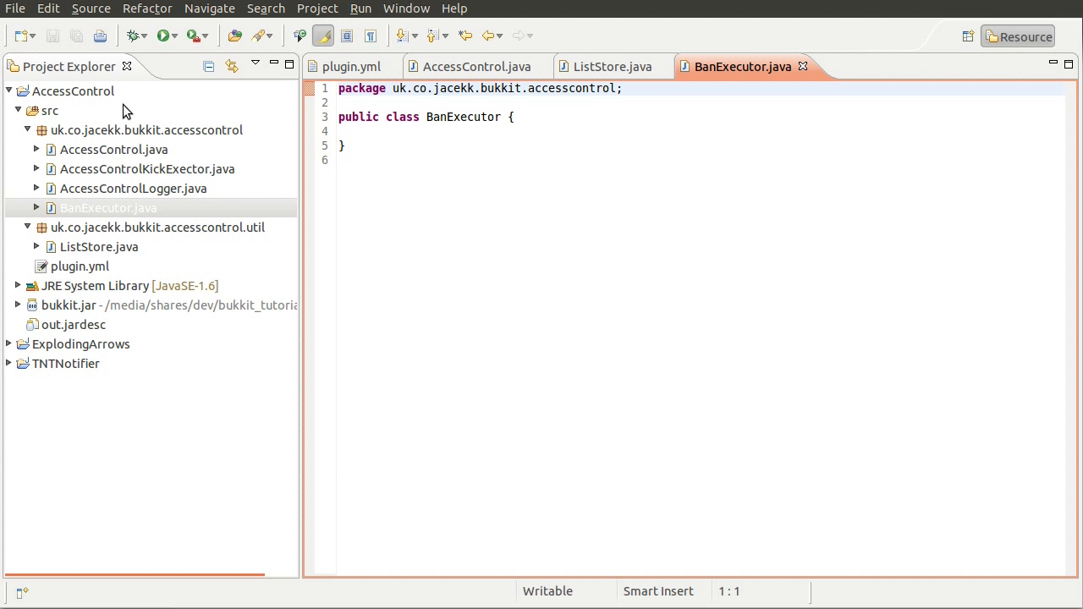
# Create a new package uk.co.jacekk.bukkit.commands under src
pyautogui.rightClick(71, 92)
pyautogui.write('uk.c')
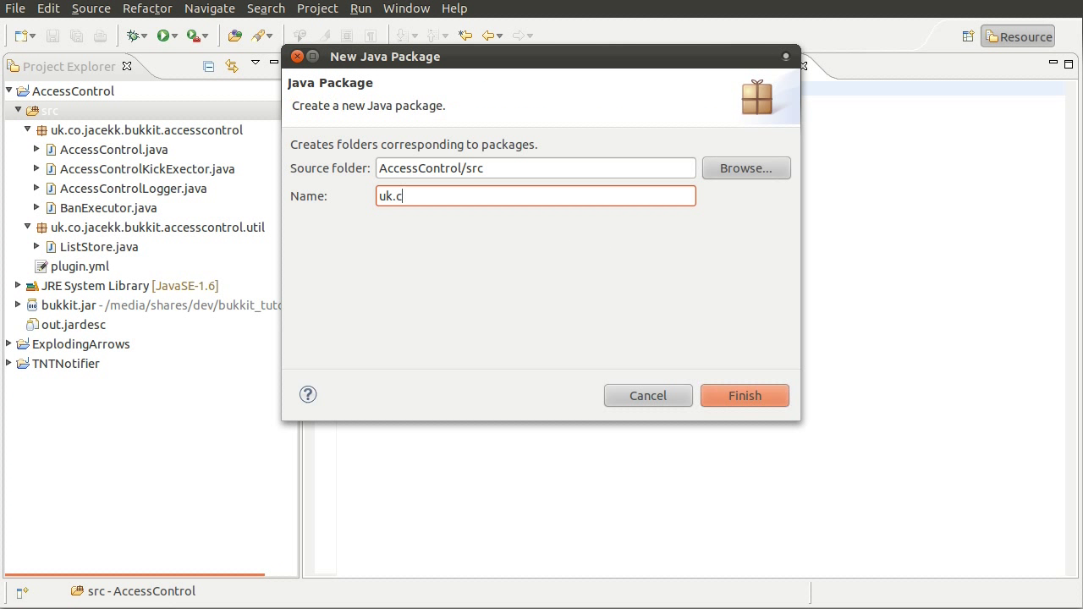
pyautogui.write('o.jacekk.b')
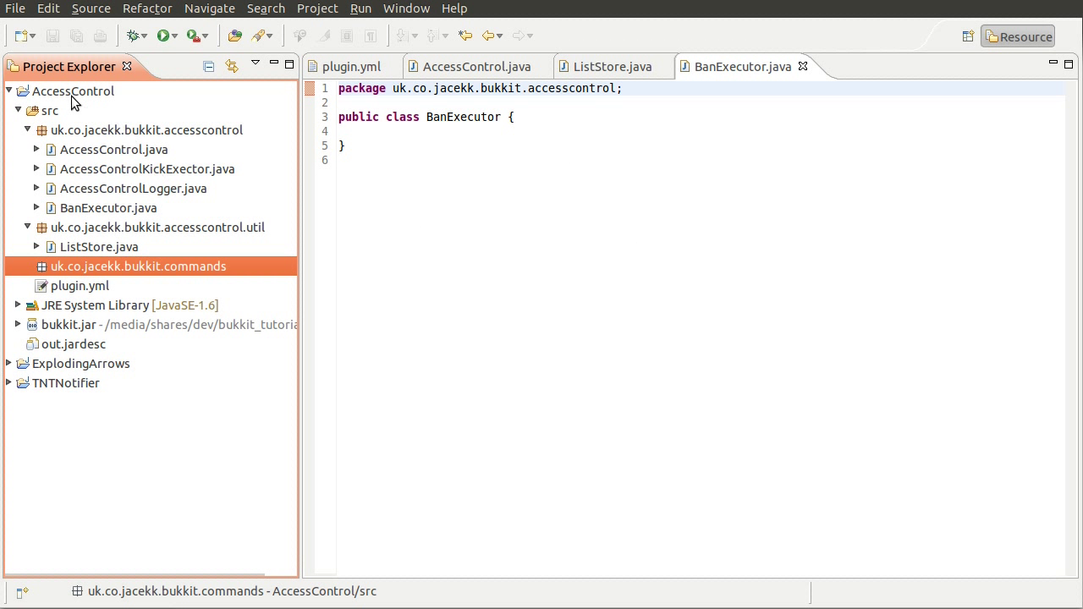
pyautogui.rightClick(139, 265)
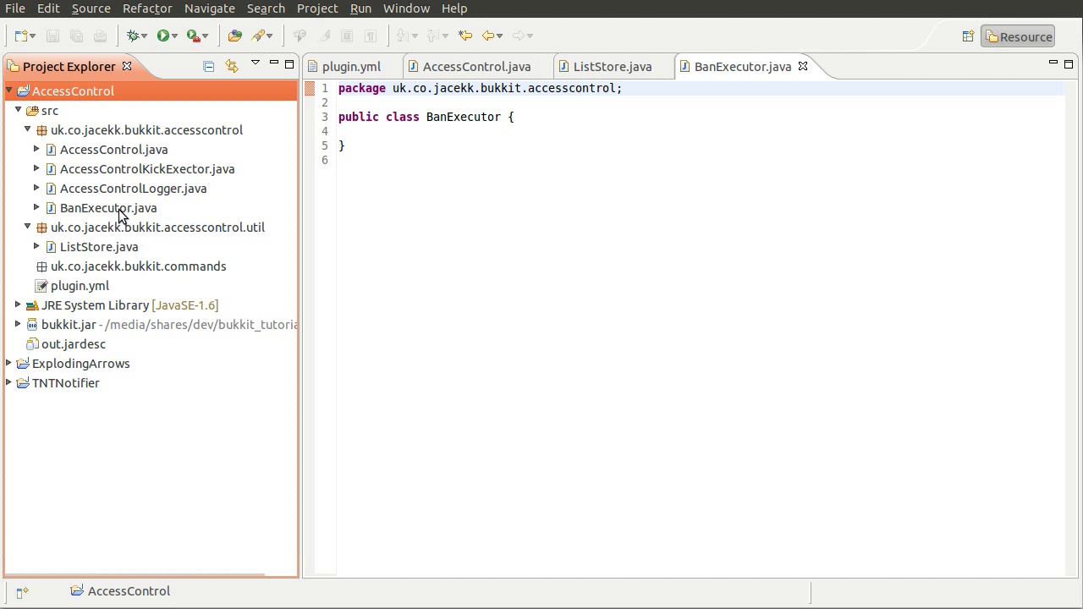
# Move BanExecutor.java and AccessControlKickExector.java into the uk.co.jacekk.bukkit.commands package
pyautogui.click(108, 207)
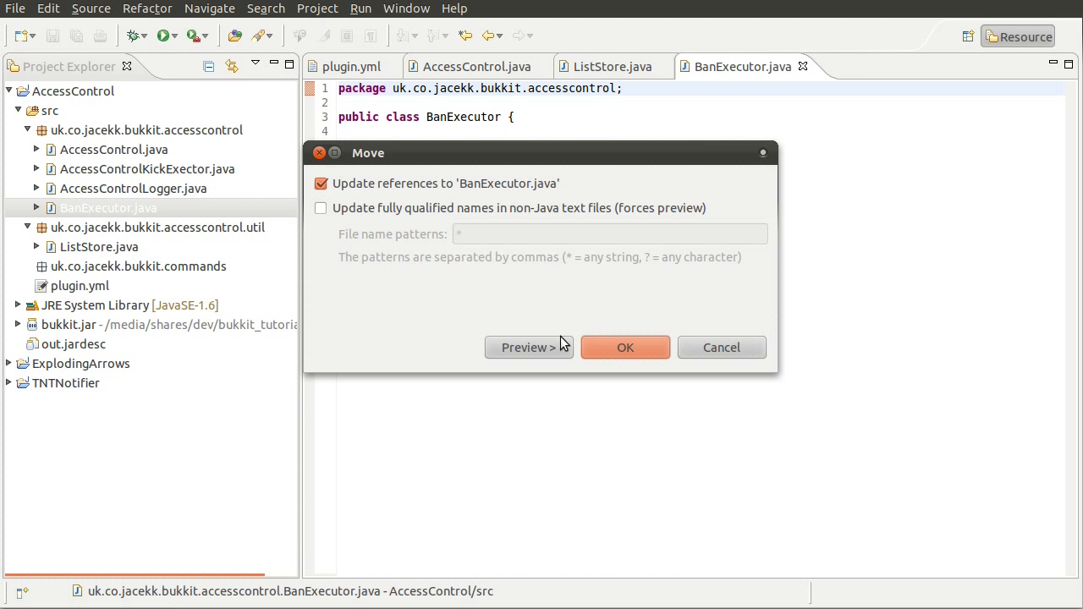
pyautogui.click(624, 347)
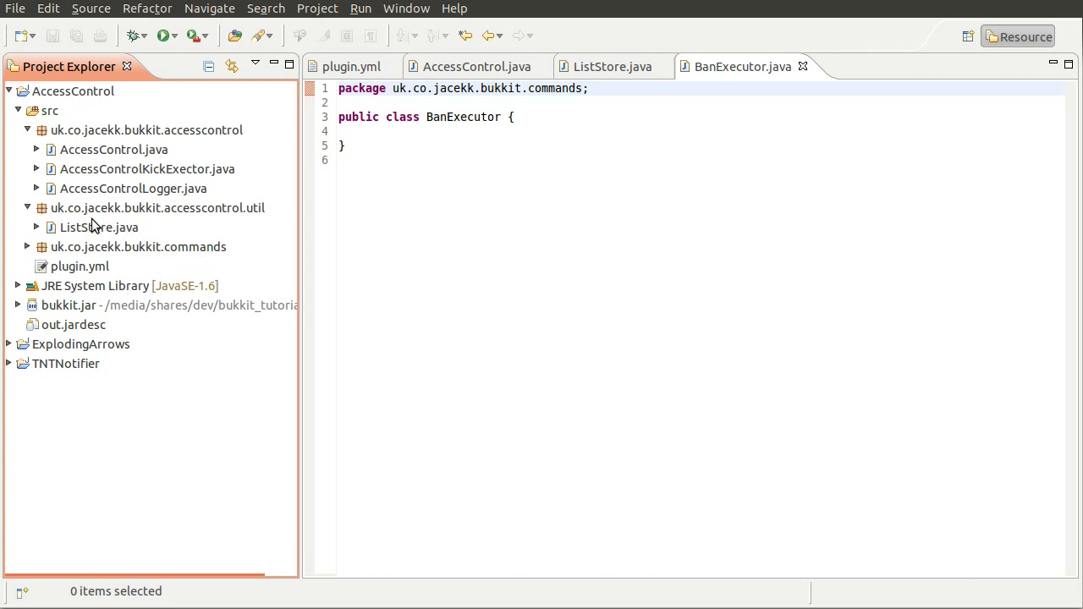
pyautogui.click(27, 247)
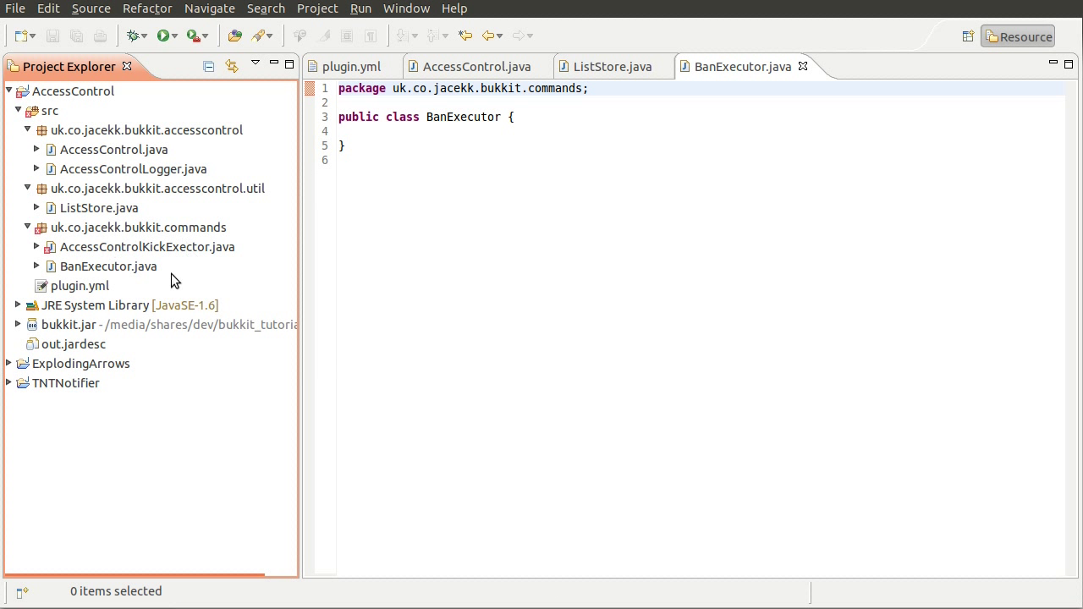
pyautogui.moveTo(115, 282)
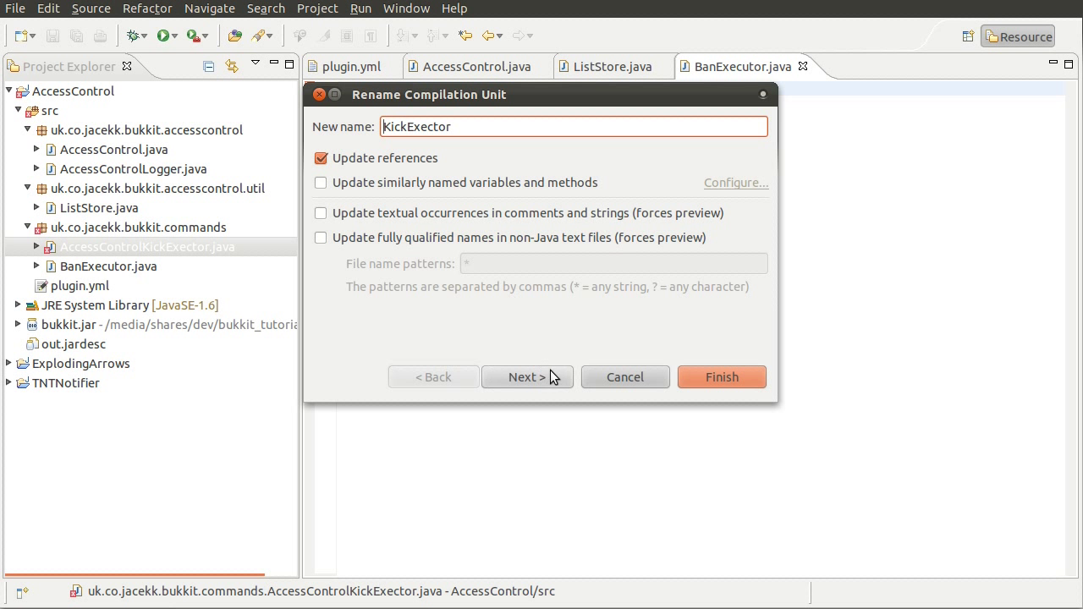
# Rename AccessControlKickExector.java to KickExector.java, confirming past the warning
pyautogui.click(528, 376)
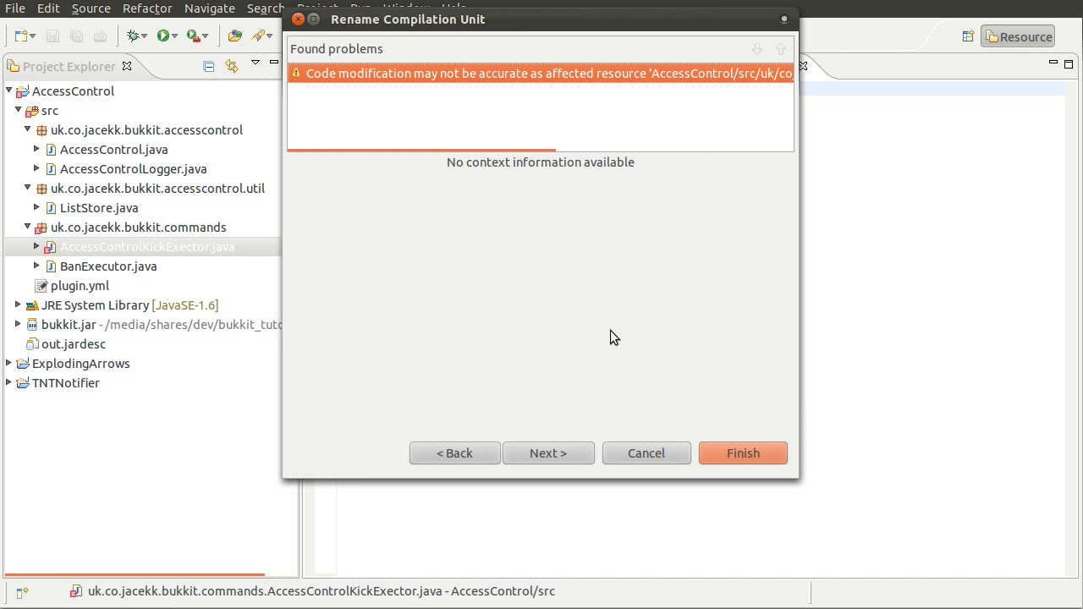
pyautogui.click(741, 453)
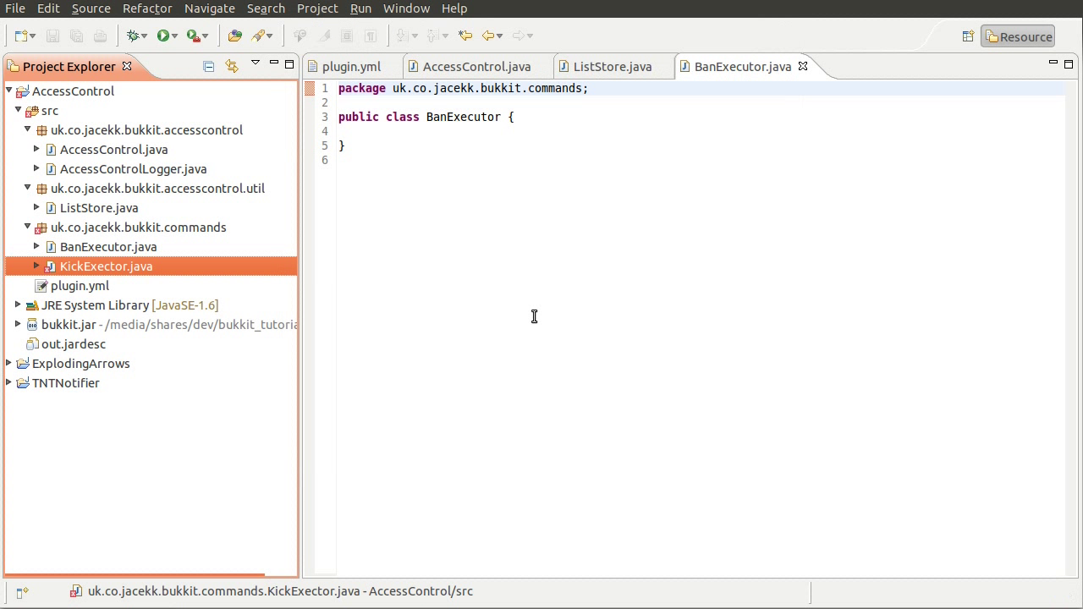
pyautogui.moveTo(262, 243)
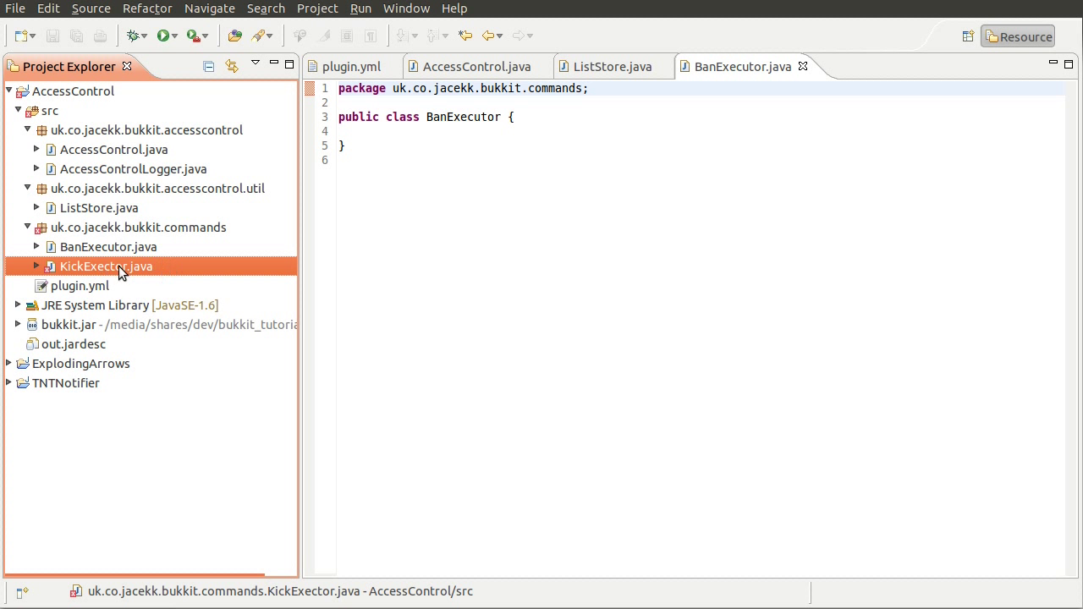
# Review the KickExector class with its constructor and onCommand kick logic
pyautogui.doubleClick(105, 266)
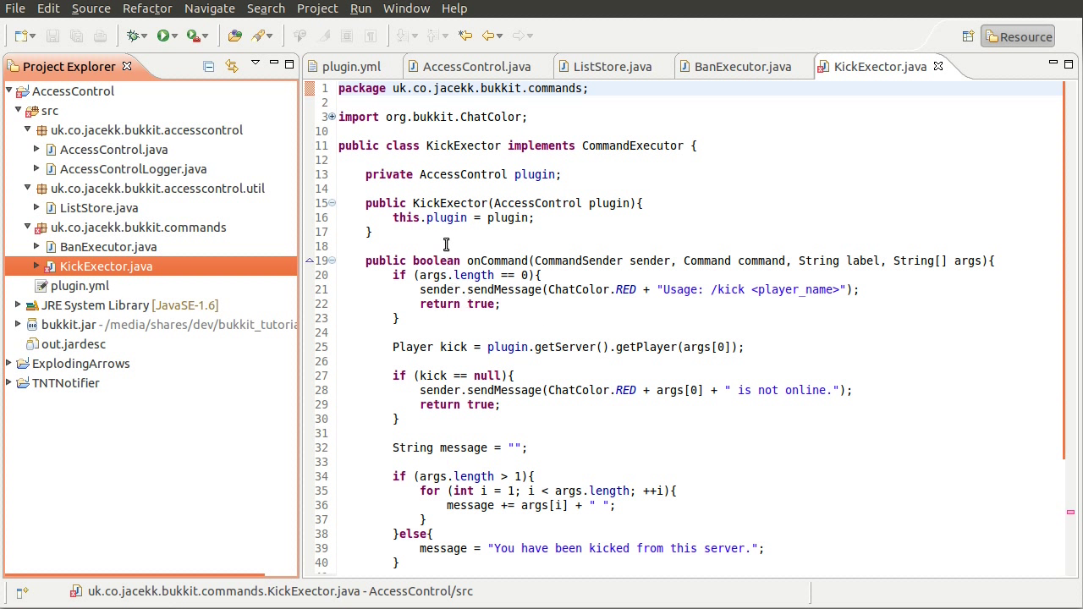
pyautogui.moveTo(640, 294)
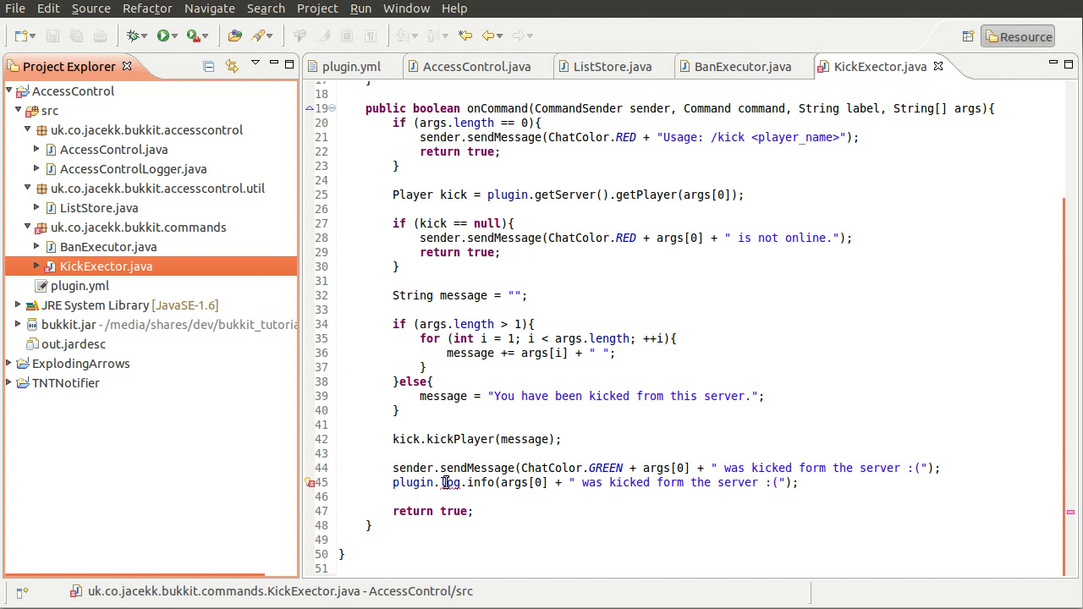
pyautogui.moveTo(450, 483)
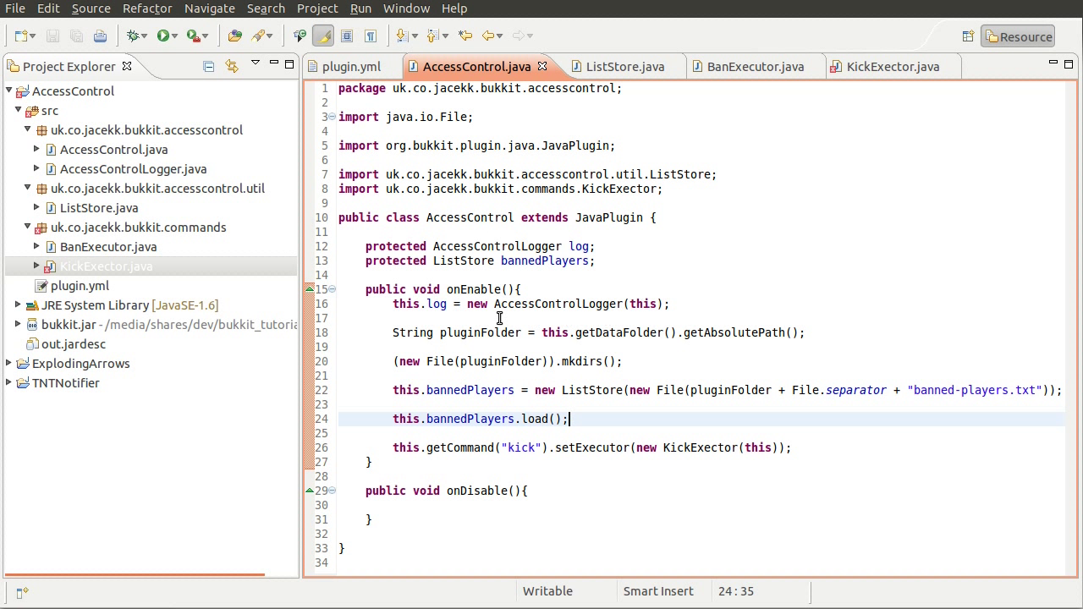
# Change the log and bannedPlayers field modifiers from protected to public
pyautogui.doubleClick(395, 247)
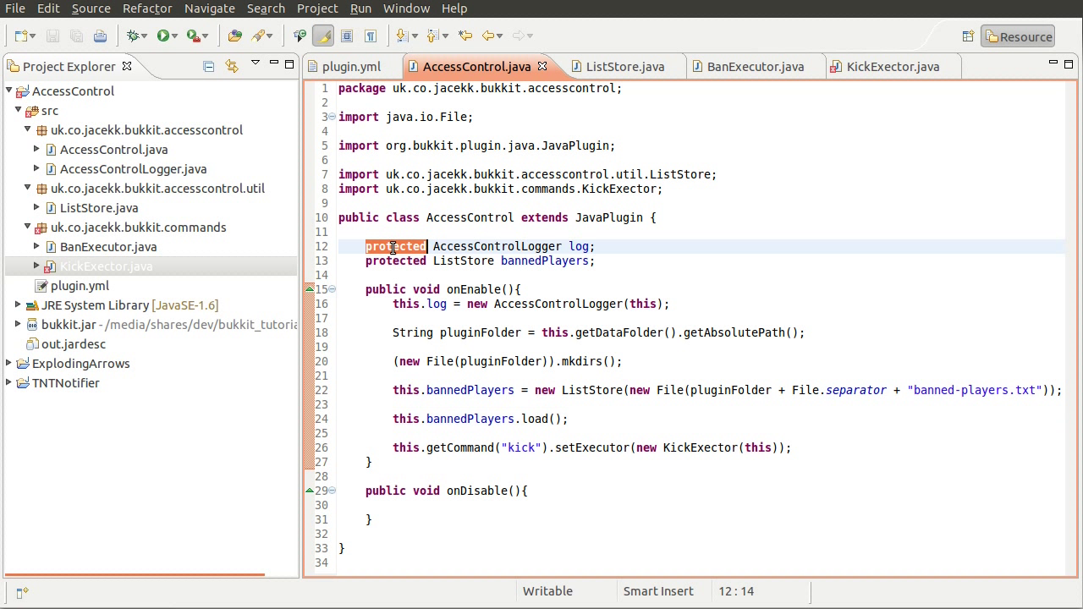
pyautogui.write('public')
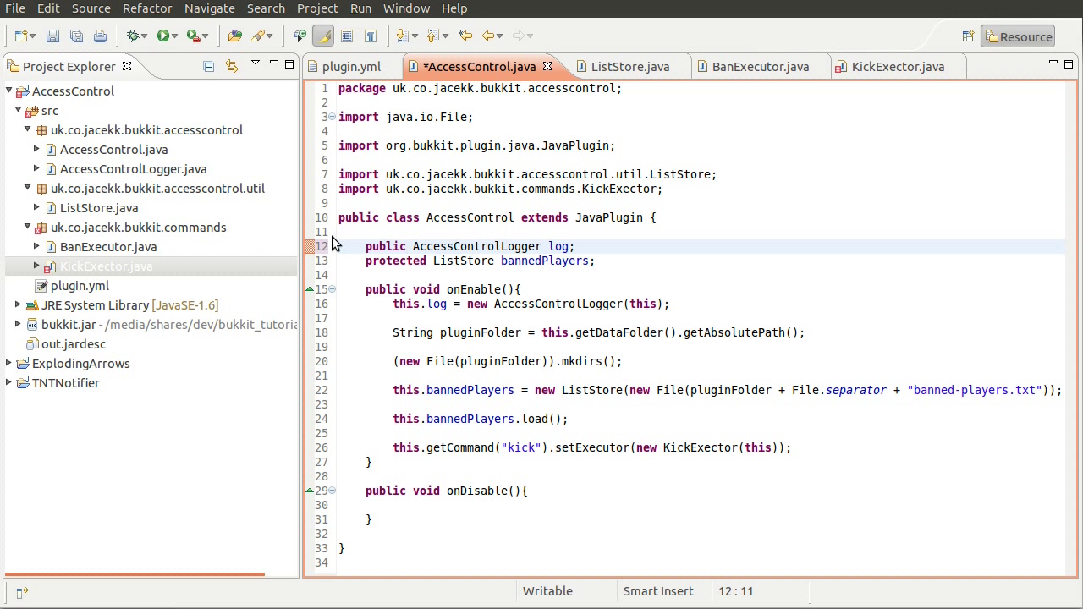
pyautogui.doubleClick(394, 260)
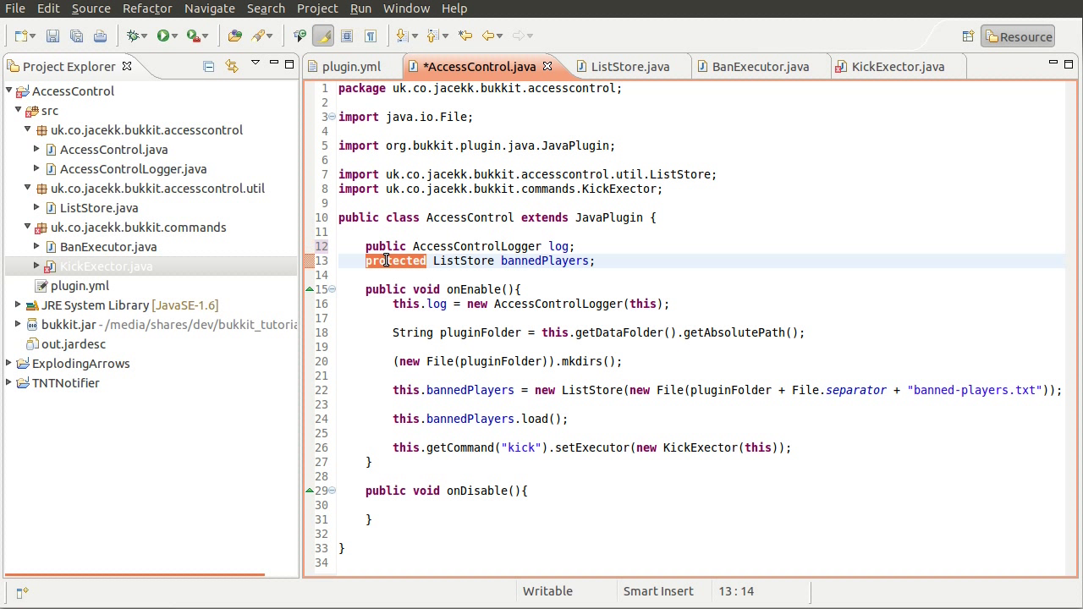
pyautogui.write('public')
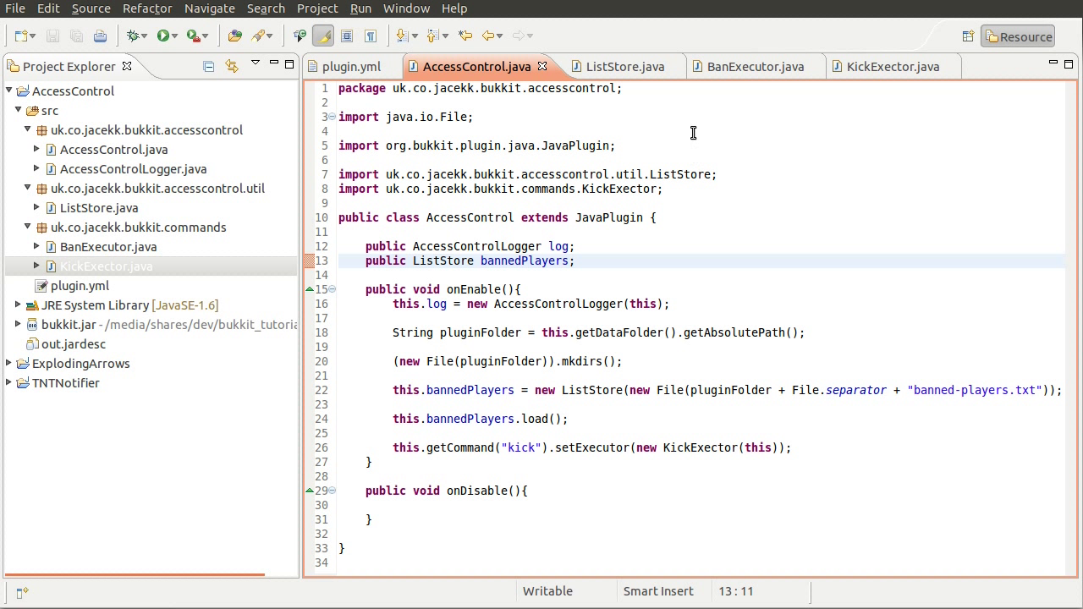
pyautogui.moveTo(508, 161)
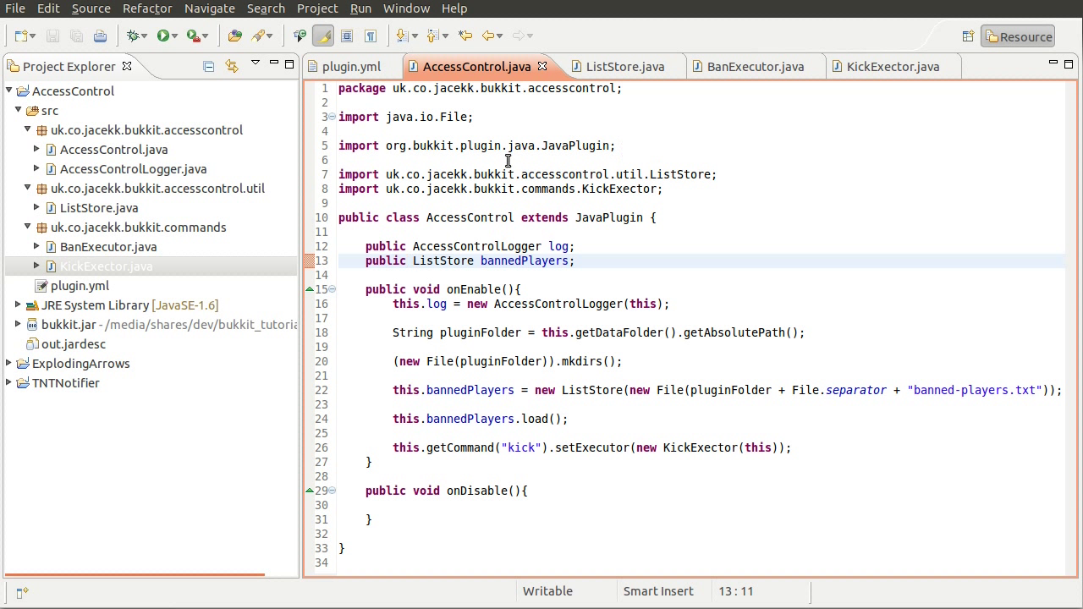
# Glance at AccessControlLogger.java, then move over to the BanExecutor.java editor
pyautogui.click(132, 170)
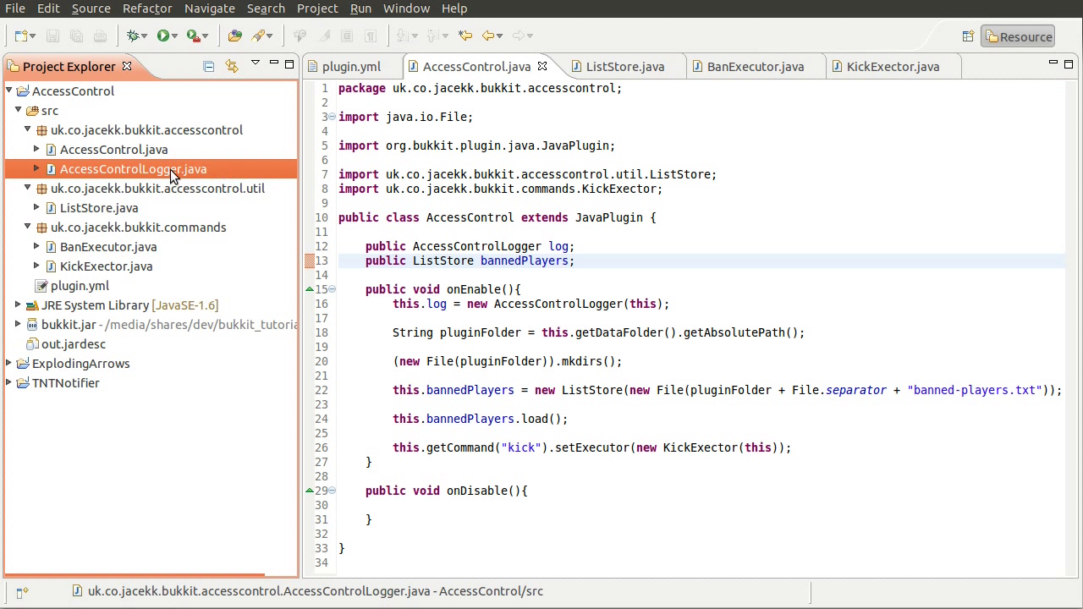
pyautogui.moveTo(156, 178)
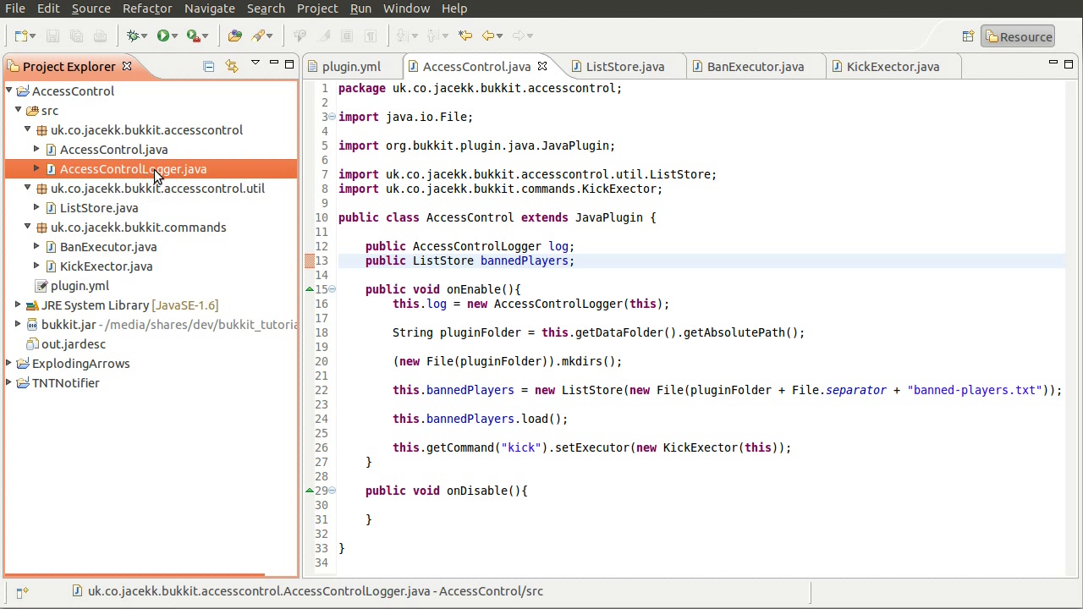
pyautogui.moveTo(152, 197)
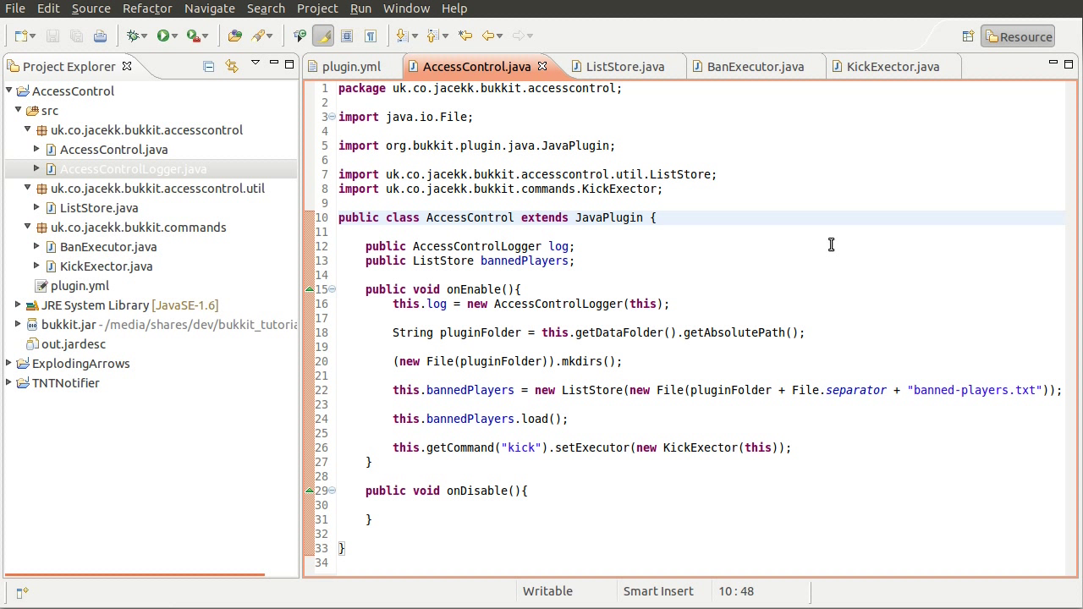
pyautogui.moveTo(802, 139)
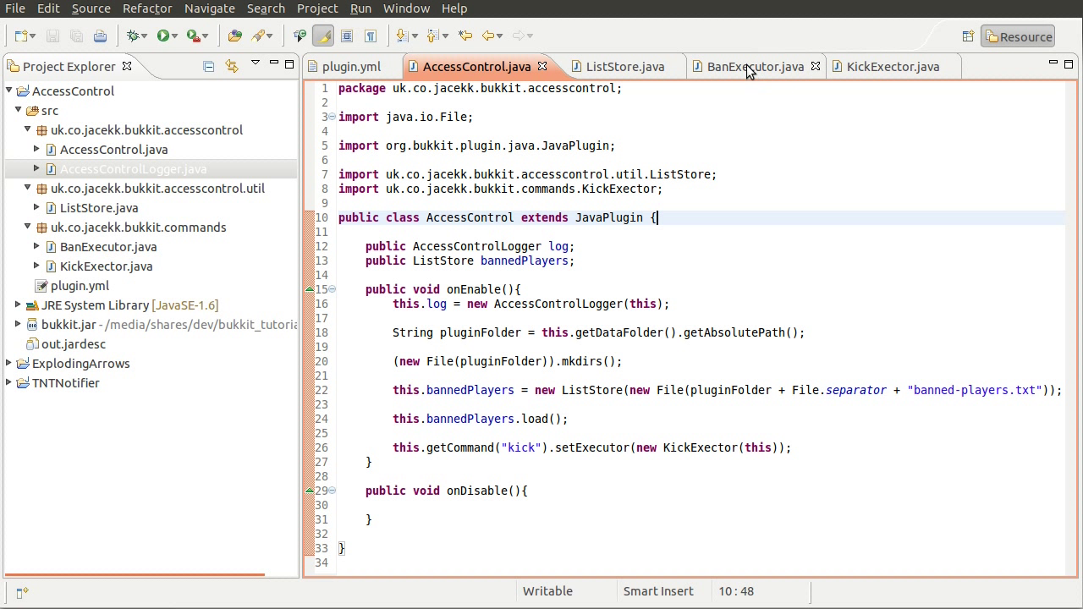
pyautogui.click(743, 66)
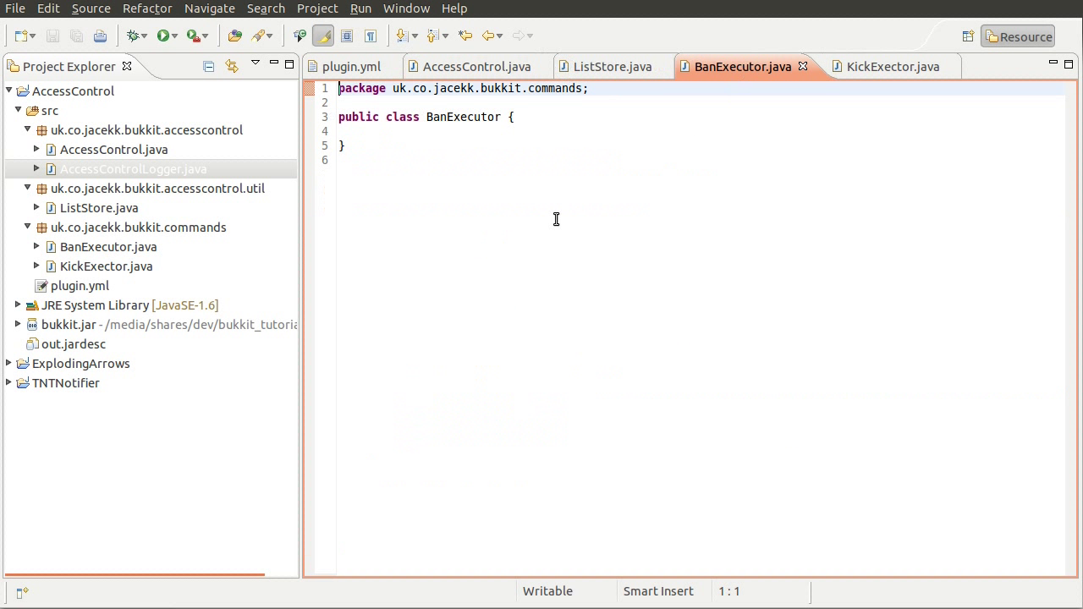
# Declare BanExecutor as 'implements CommandExecutor' so Eclipse can import it and stub onCommand
pyautogui.click(523, 117)
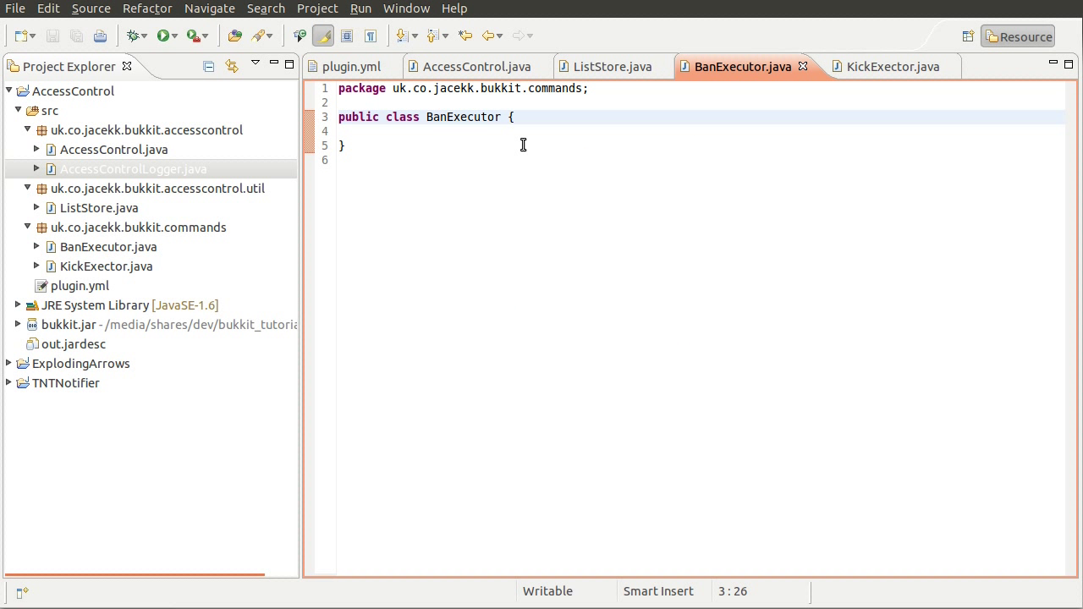
pyautogui.write('implements')
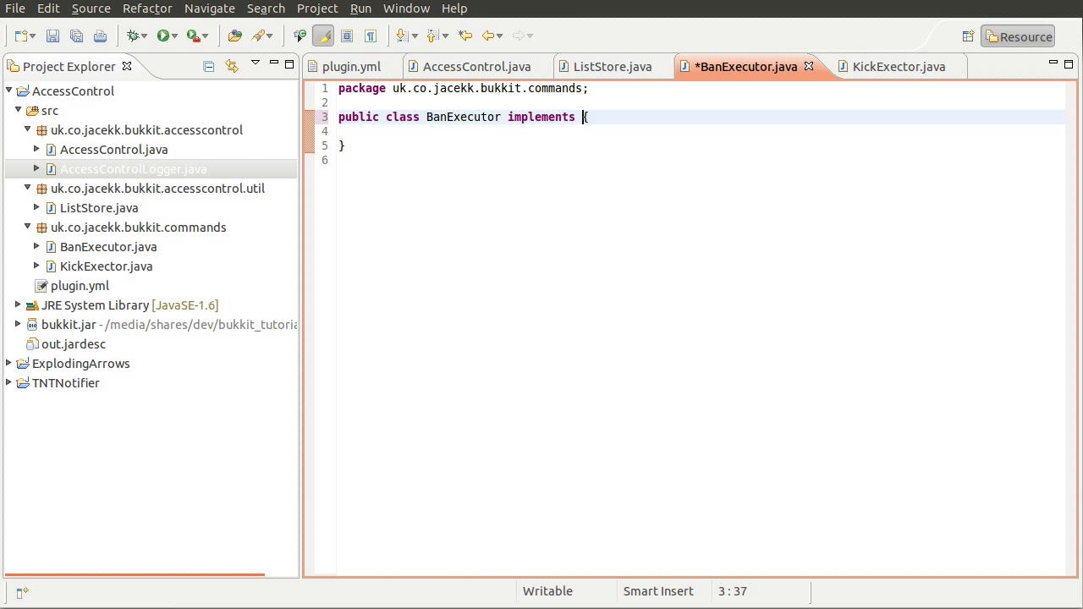
pyautogui.write('Command')
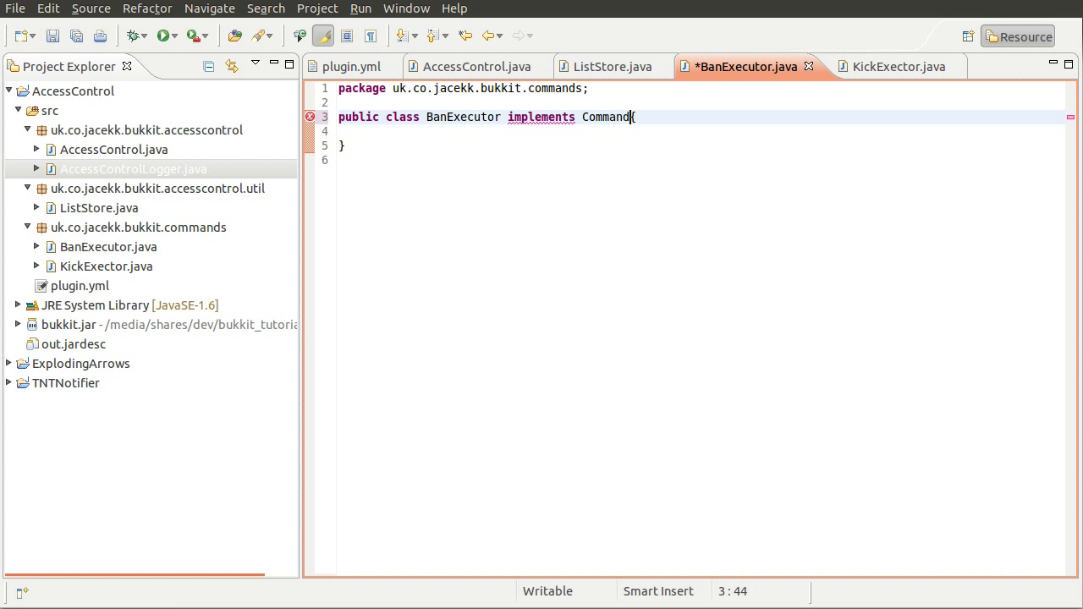
pyautogui.write('Executor')
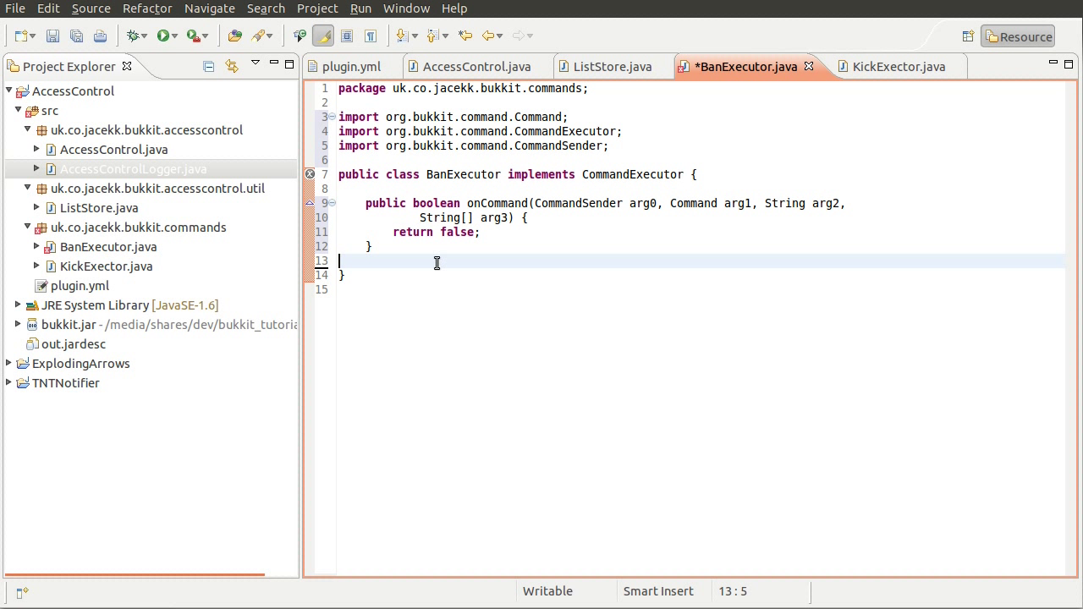
# Make onCommand return true and rename arg0–arg3 to sender, command, label and args
pyautogui.write('true')
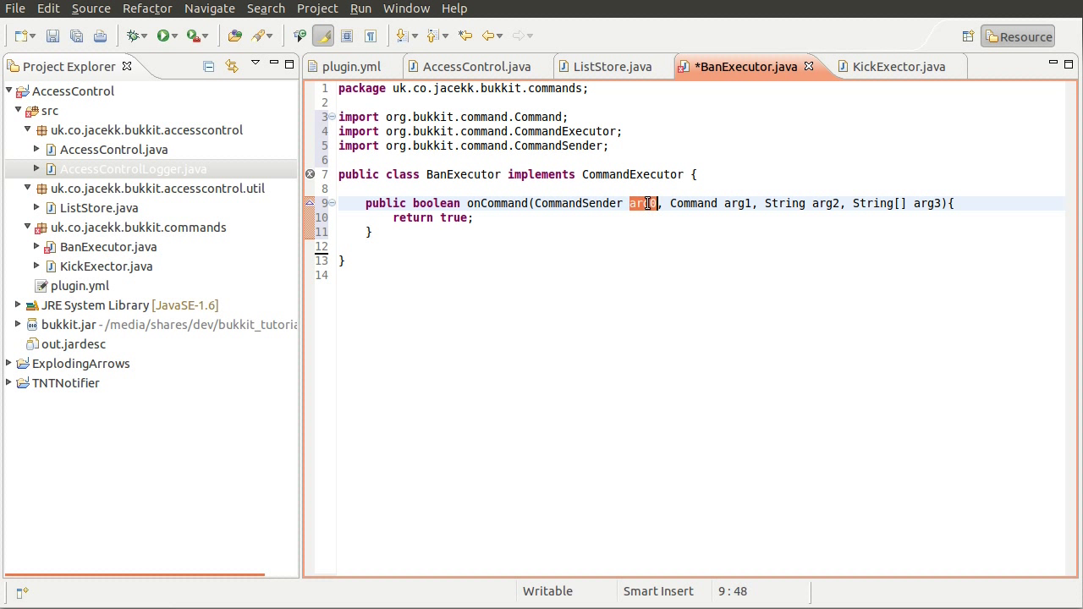
pyautogui.write('se')
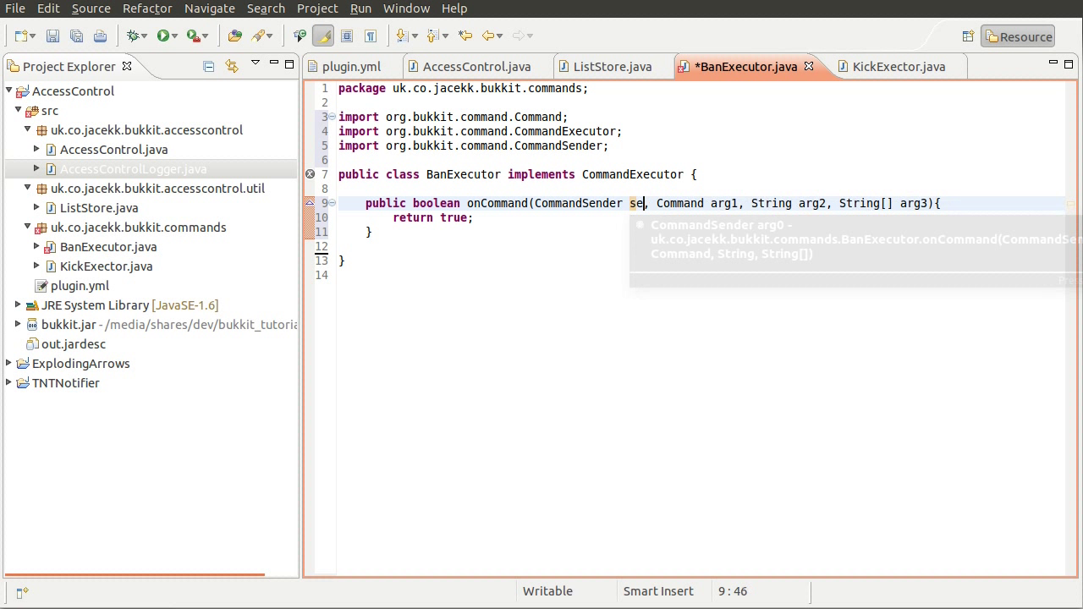
pyautogui.press('BackSpace')
pyautogui.write('nder')
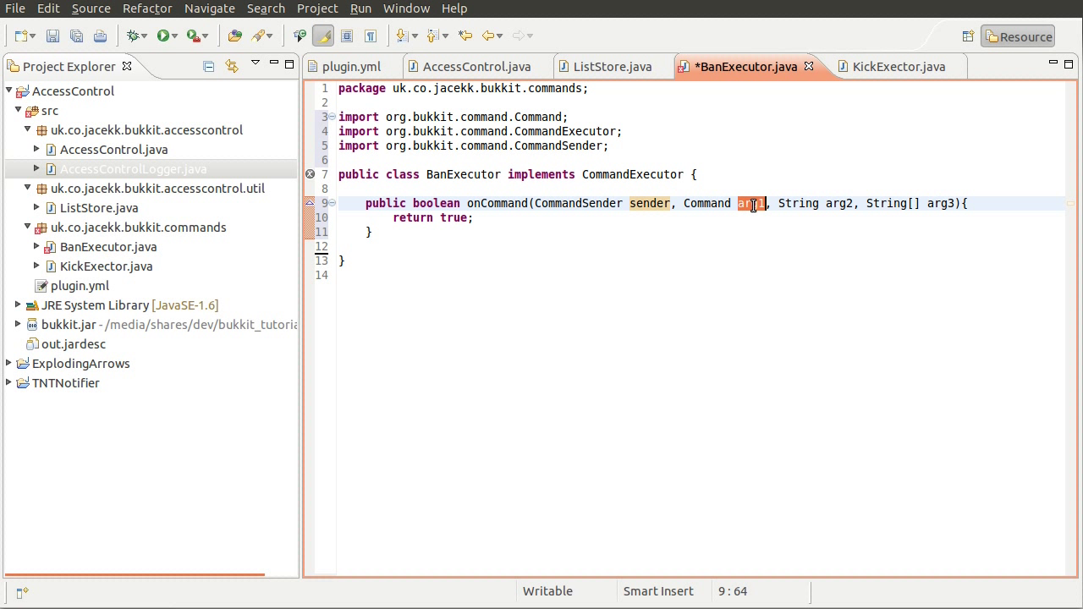
pyautogui.write('command')
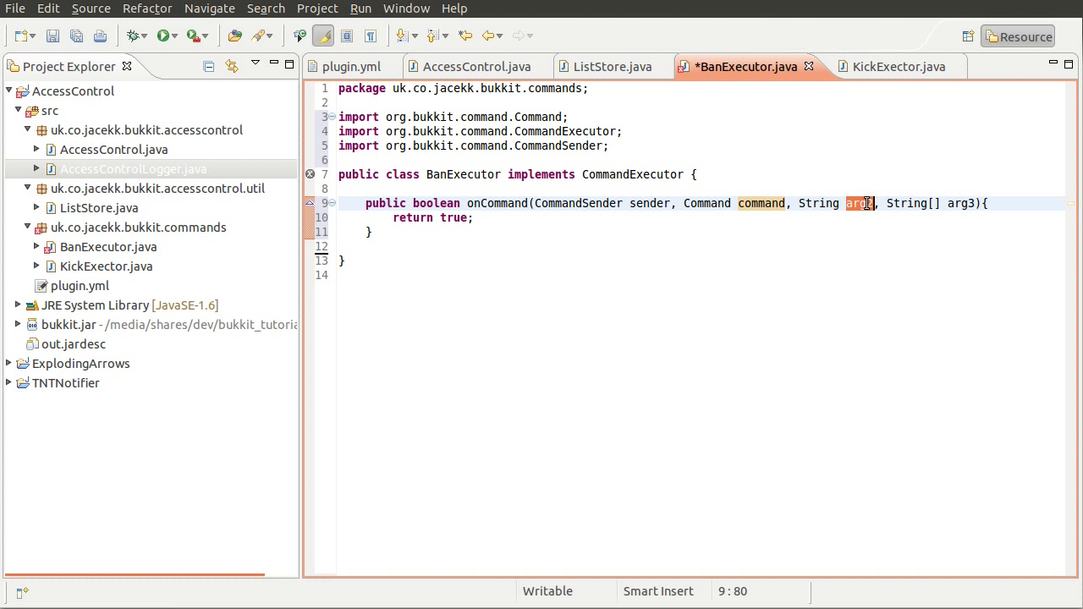
pyautogui.write('lanbel')
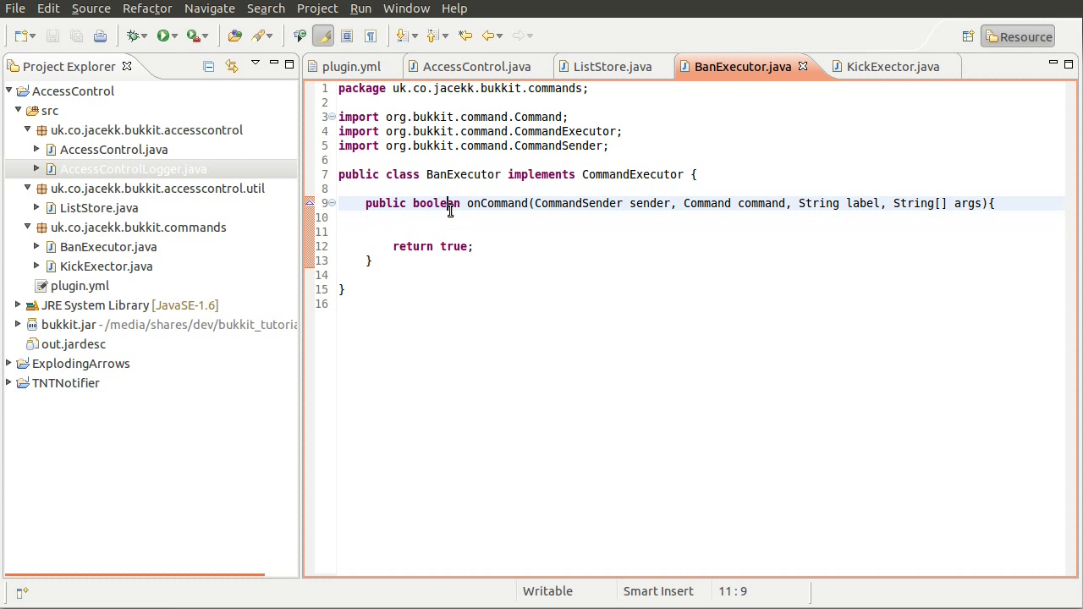
# Add the guard 'if (args.length != 1){' at the start of onCommand
pyautogui.doubleClick(435, 203)
pyautogui.write('if (')
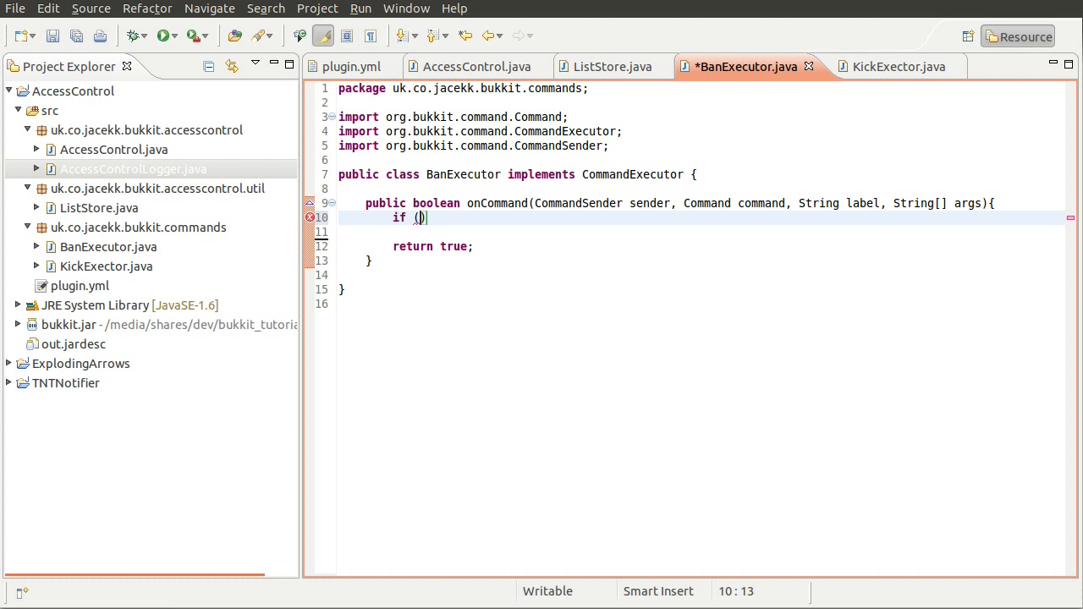
pyautogui.write('args.')
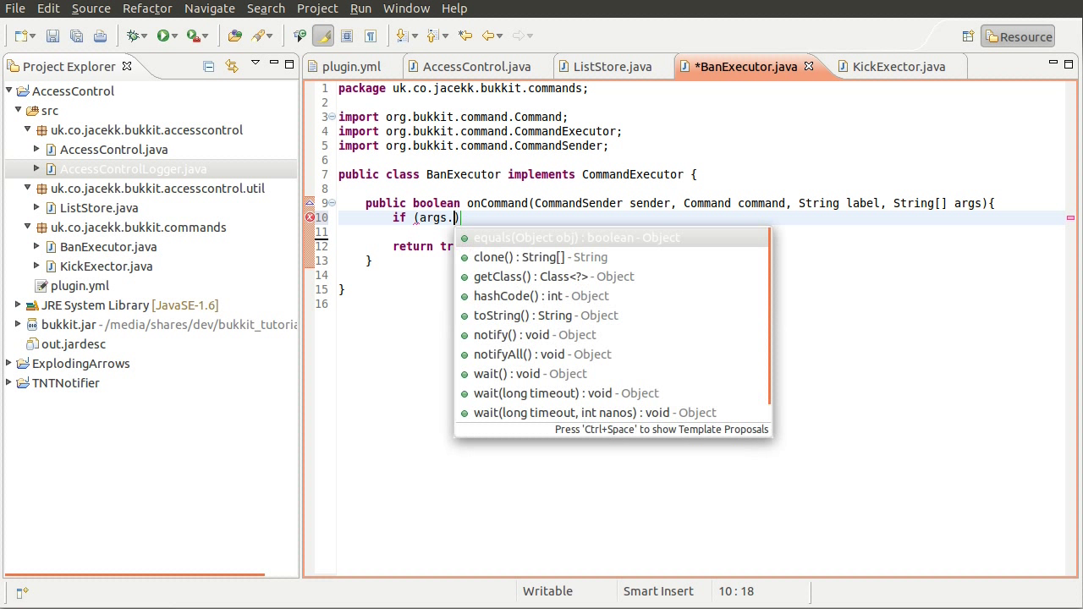
pyautogui.write('length != )')
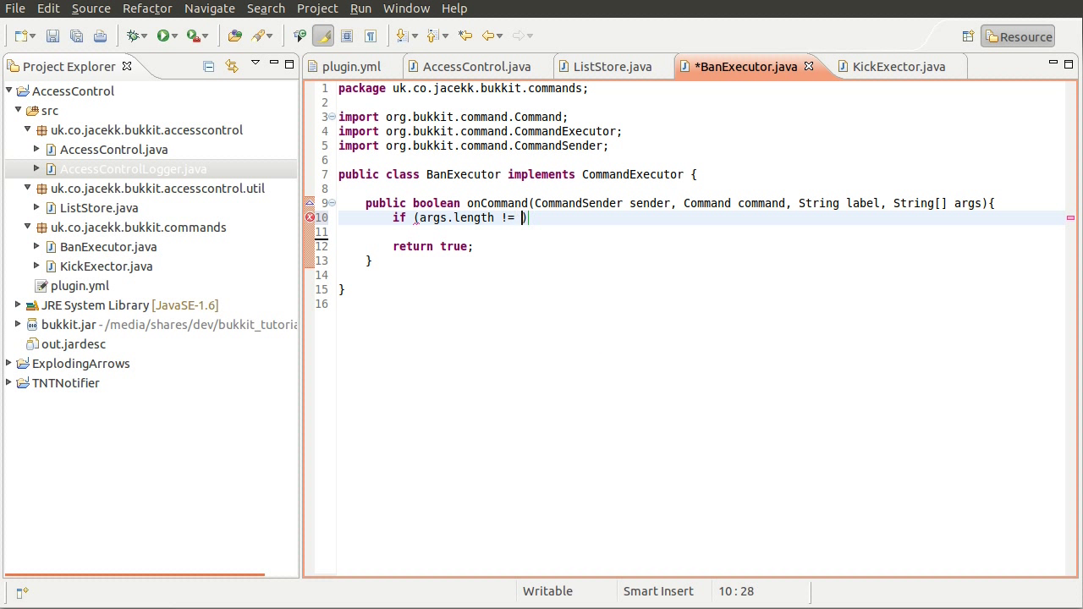
pyautogui.write('1){')
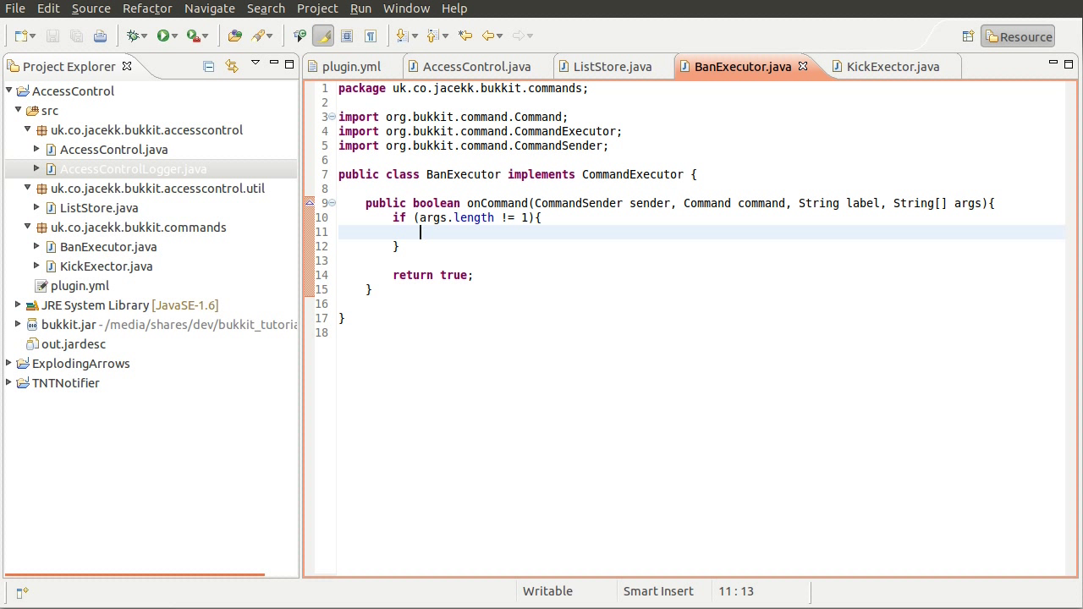
# Inside the guard, send the sender ChatColor.RED + "Usage: /ban <player_name>"
pyautogui.write('sender')
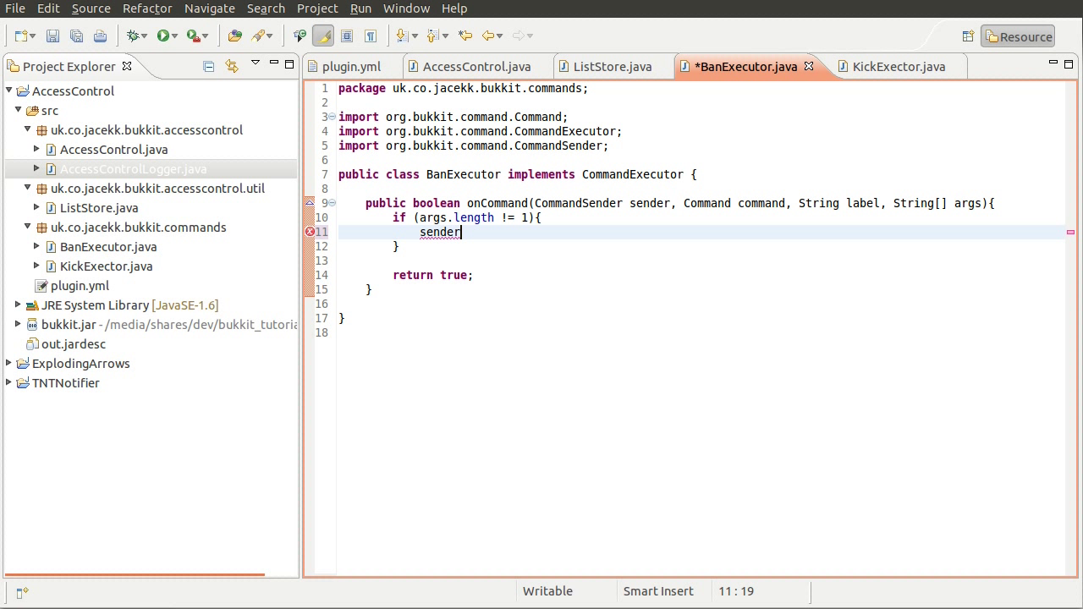
pyautogui.write('.sendMessage(ChatColor.RED)')
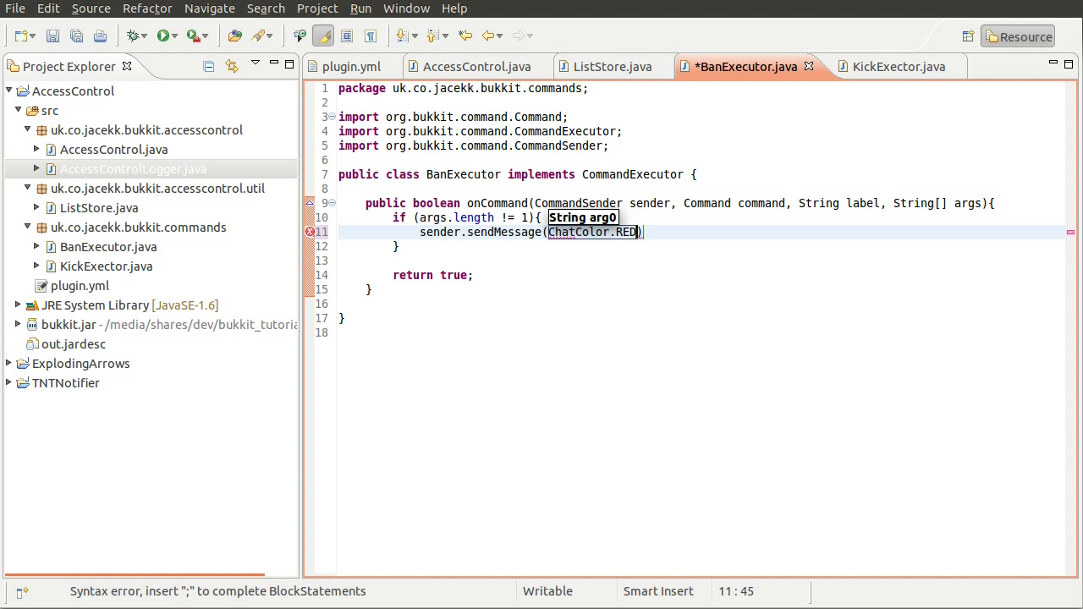
pyautogui.write('+ ""')
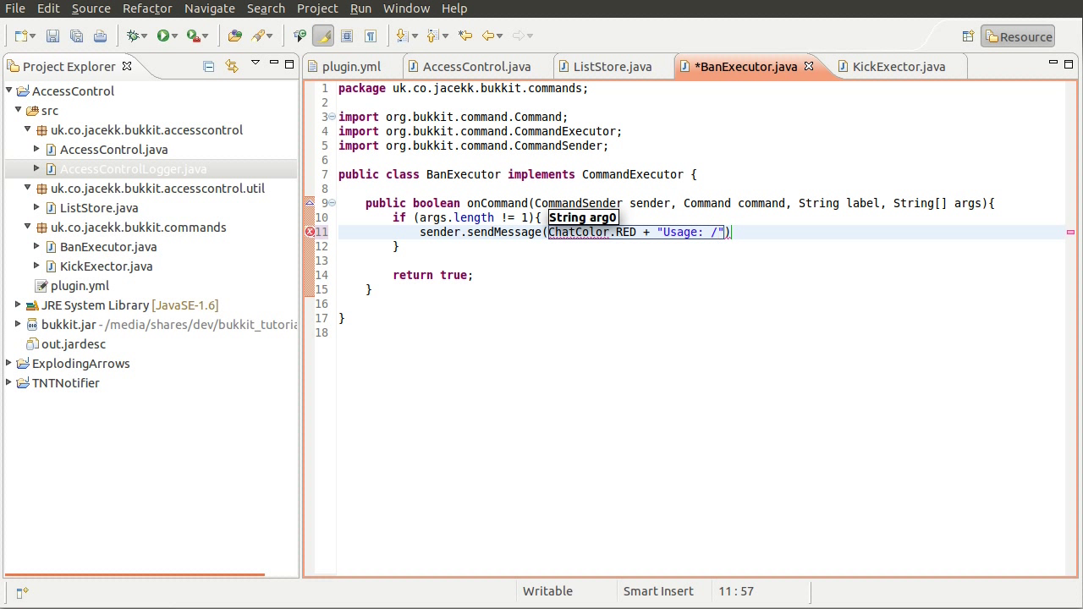
pyautogui.write('/ban')
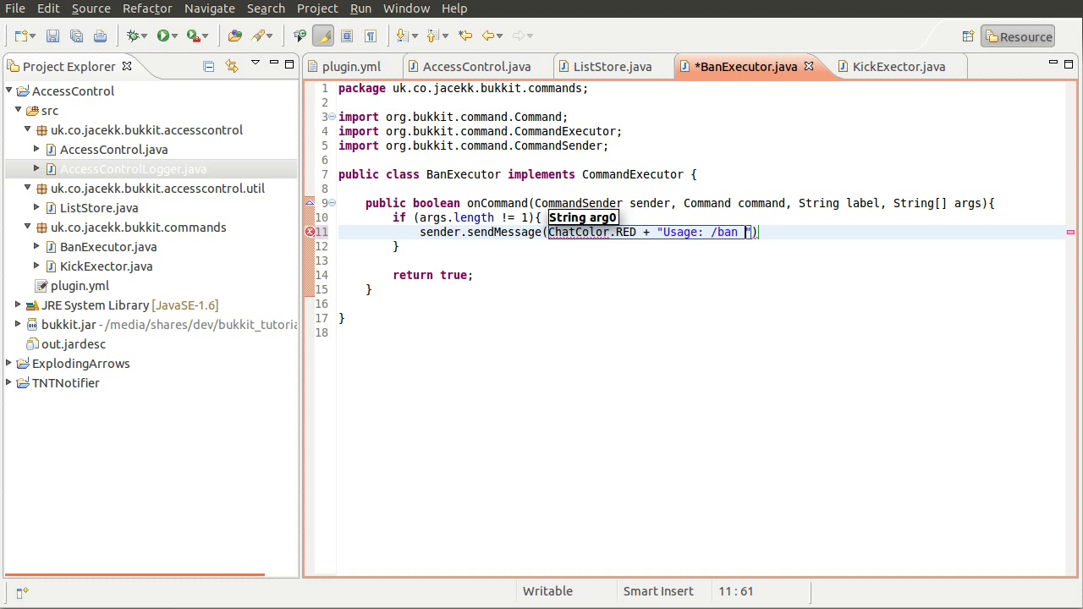
pyautogui.write('<player name>')
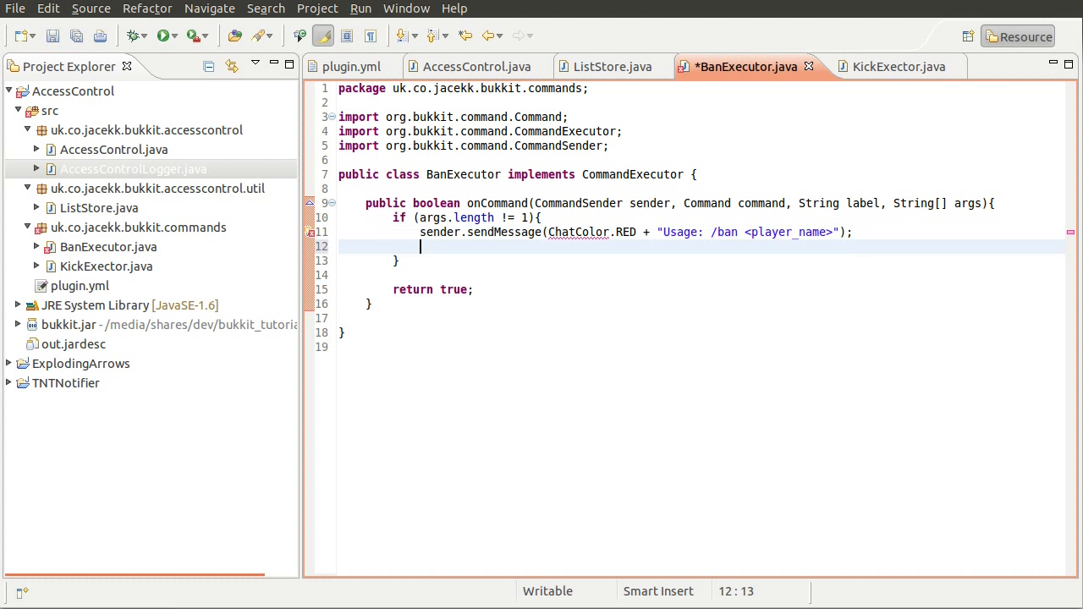
# Add 'return true;' to the usage check and import org.bukkit.ChatColor via quick fix
pyautogui.write('reutnr true;')
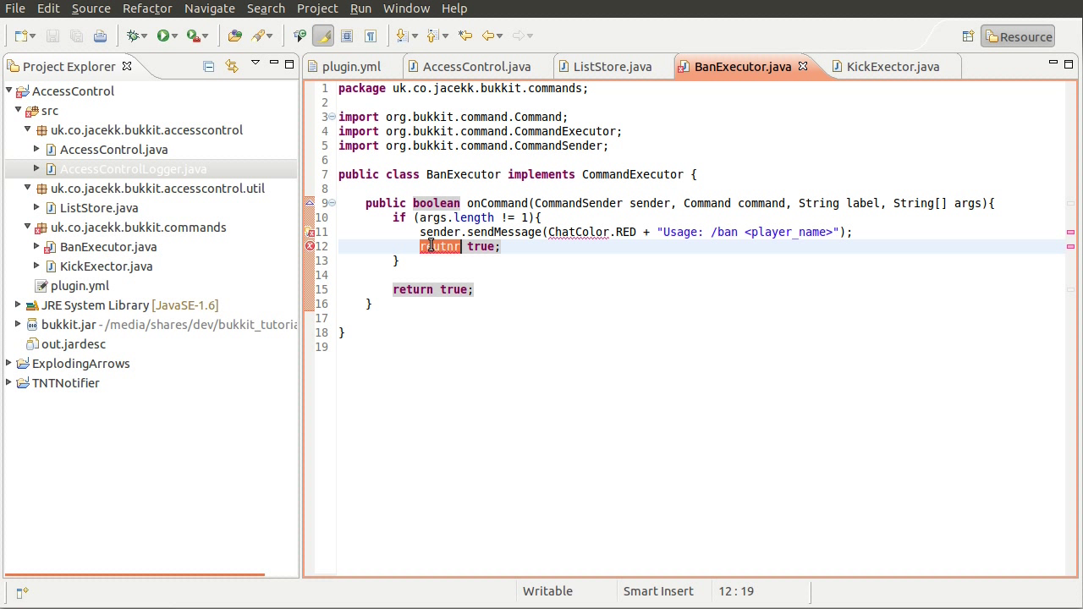
pyautogui.write('return')
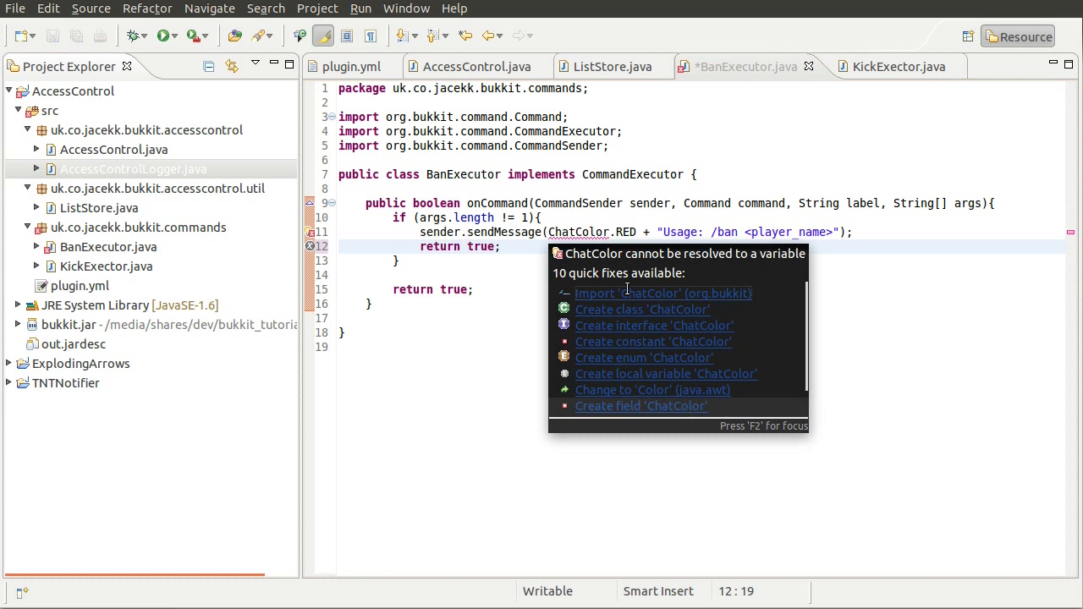
pyautogui.click(662, 293)
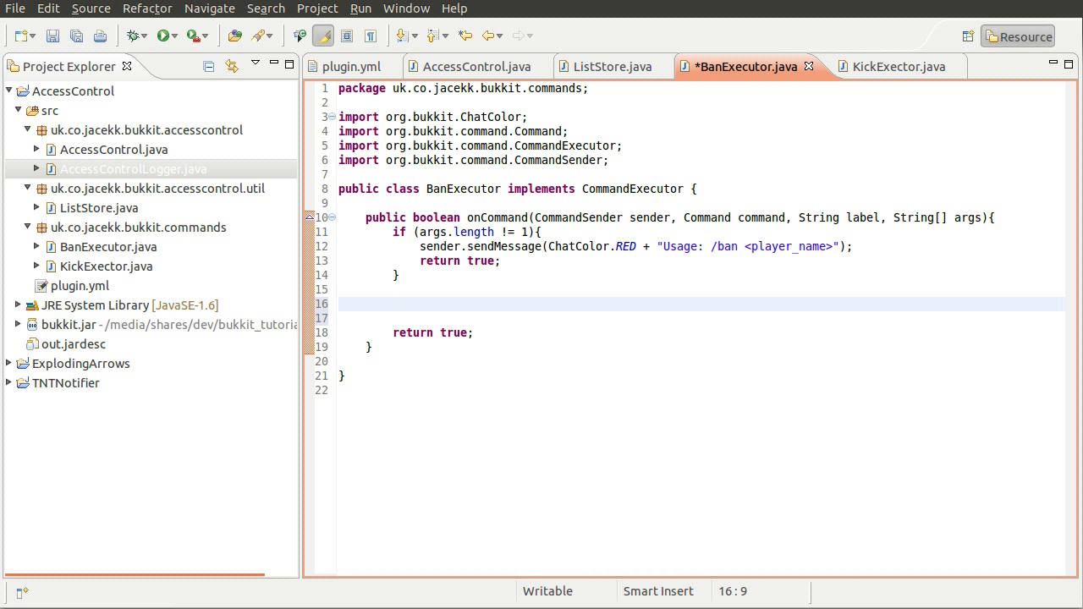
# Start a 'Player ban = plugin.' declaration on the line below the usage check
pyautogui.click(392, 305)
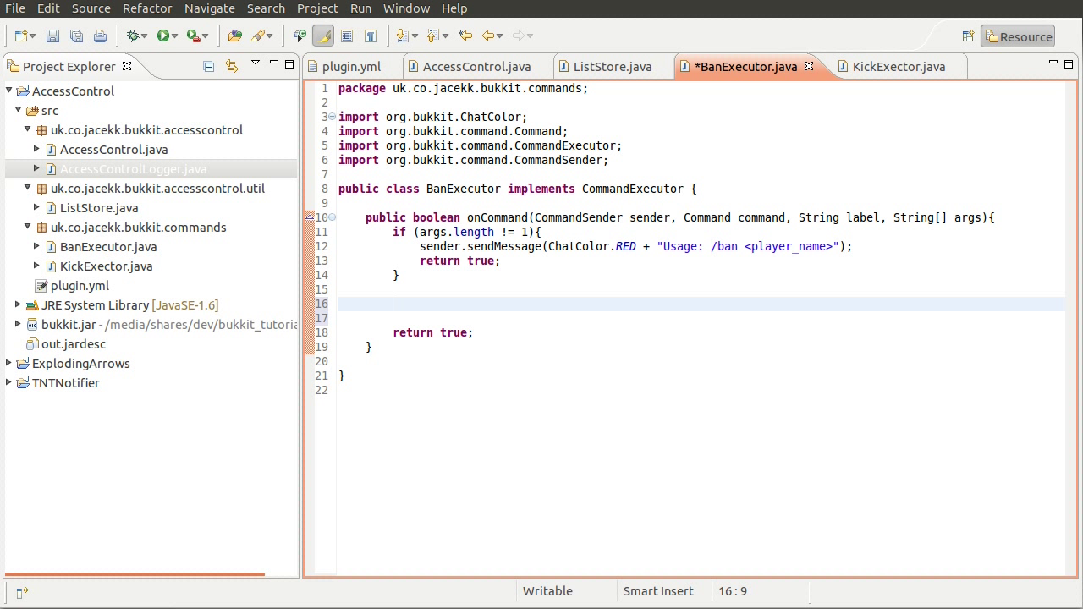
pyautogui.click(393, 305)
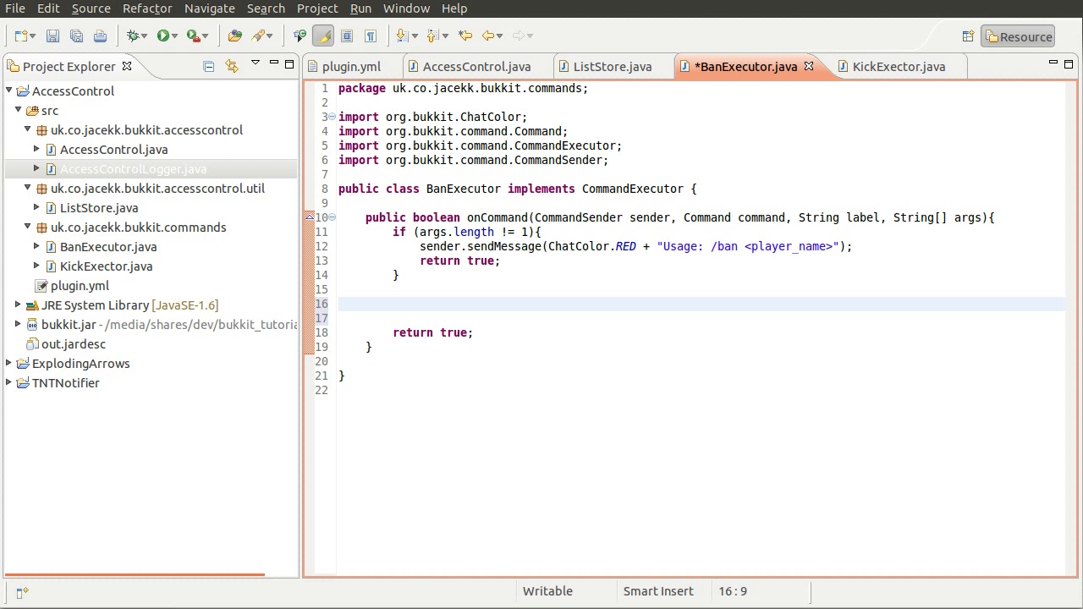
pyautogui.write('Playe')
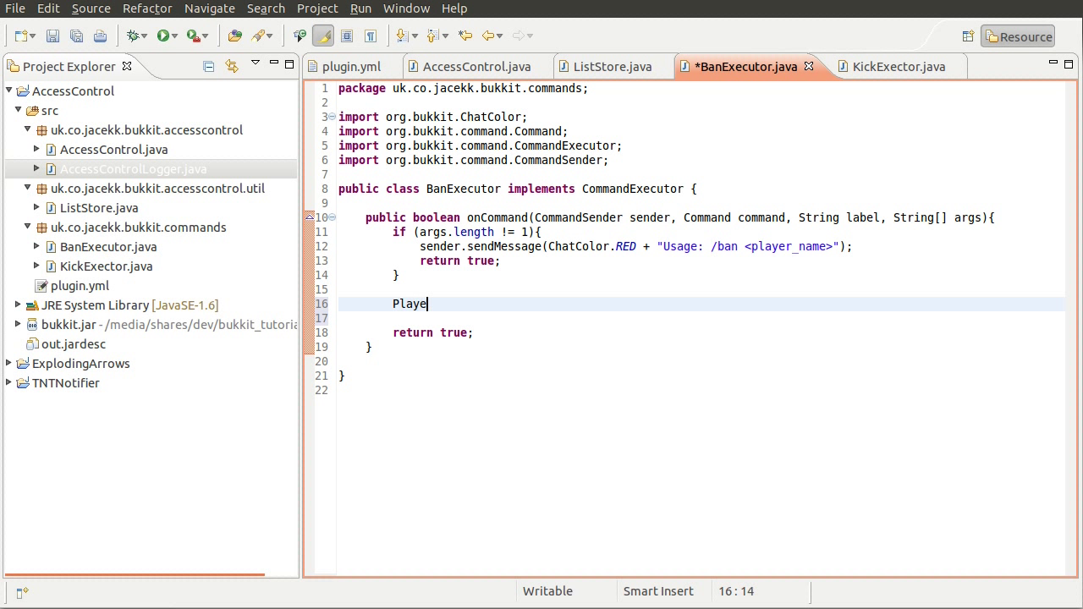
pyautogui.write('r')
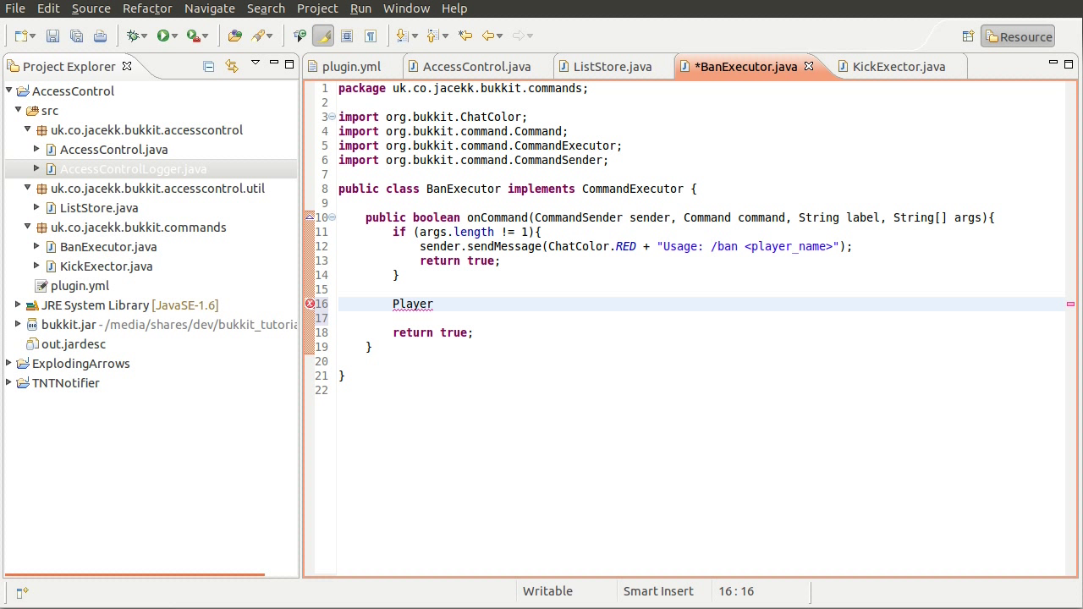
pyautogui.write('ban =')
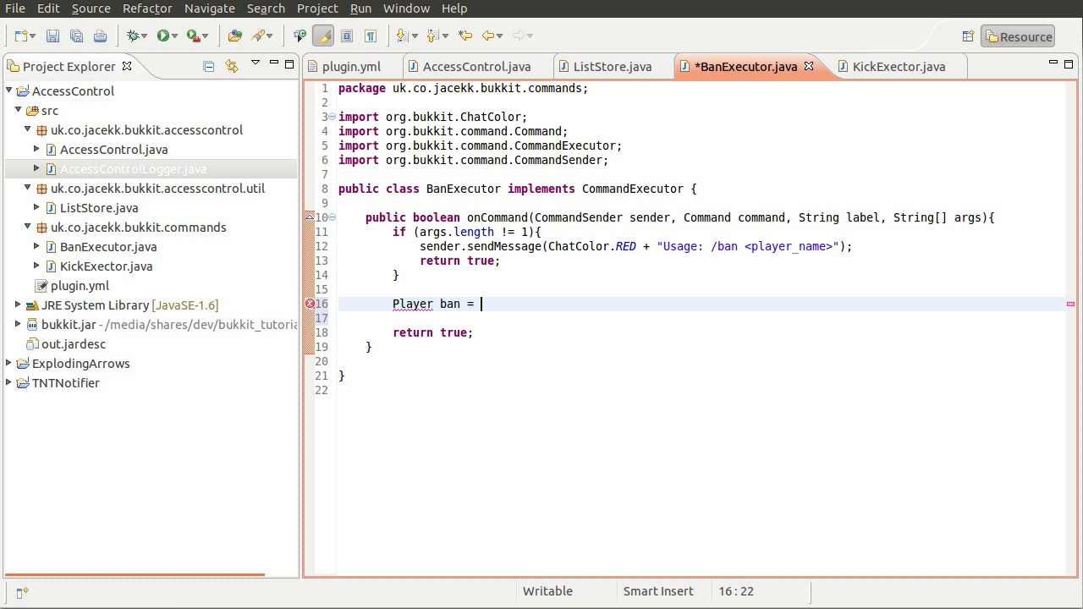
pyautogui.write('plugin.')
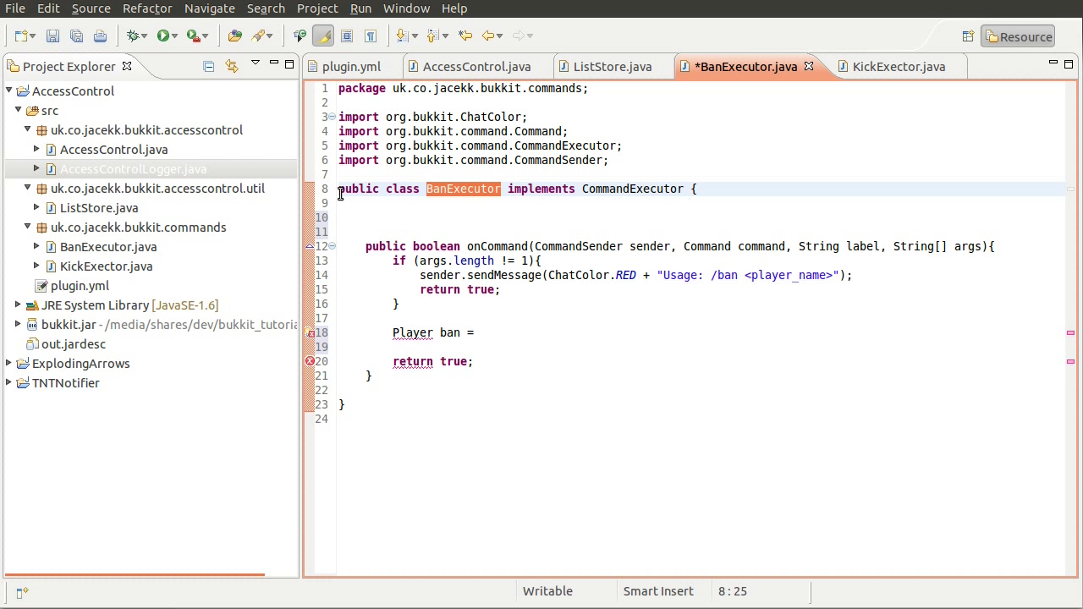
# Write a public BanExecutor(AccessControl plugin) constructor above onCommand
pyautogui.write('BanExecutor')
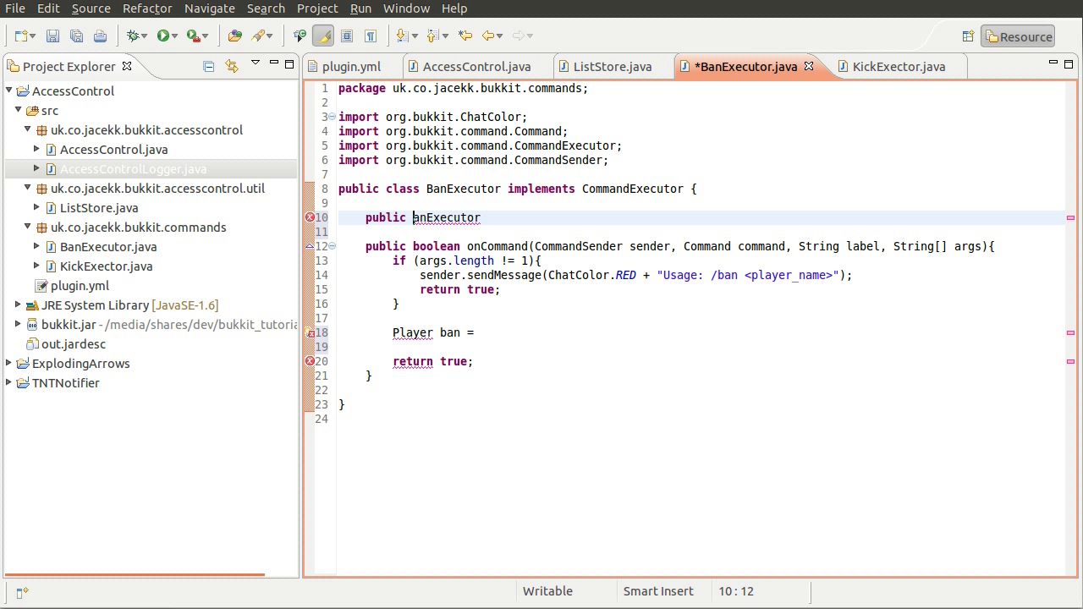
pyautogui.write('BanExecutor()')
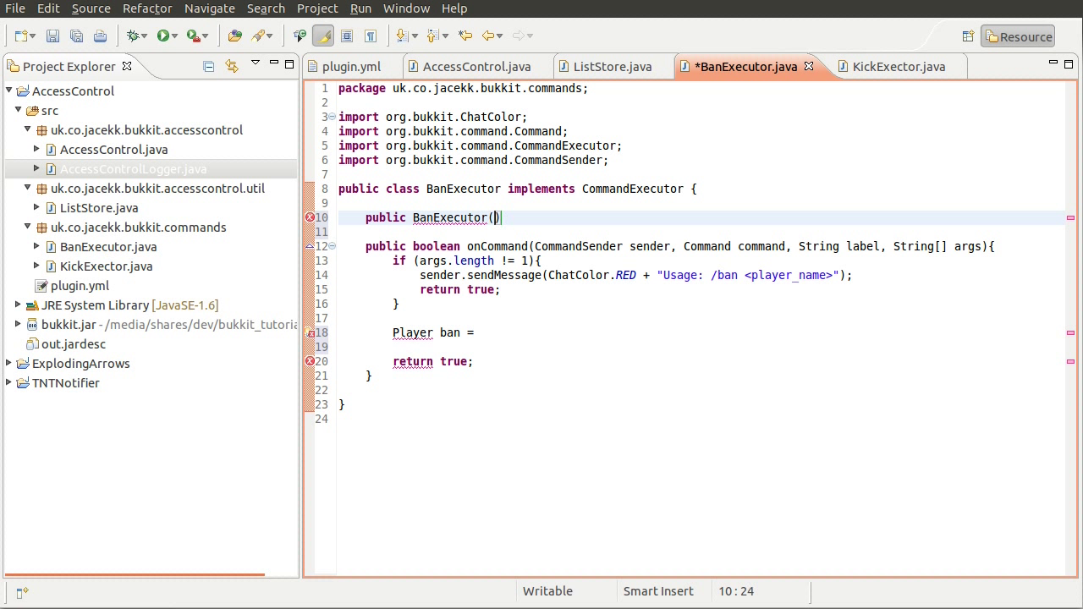
pyautogui.write('AccessControl plugin')
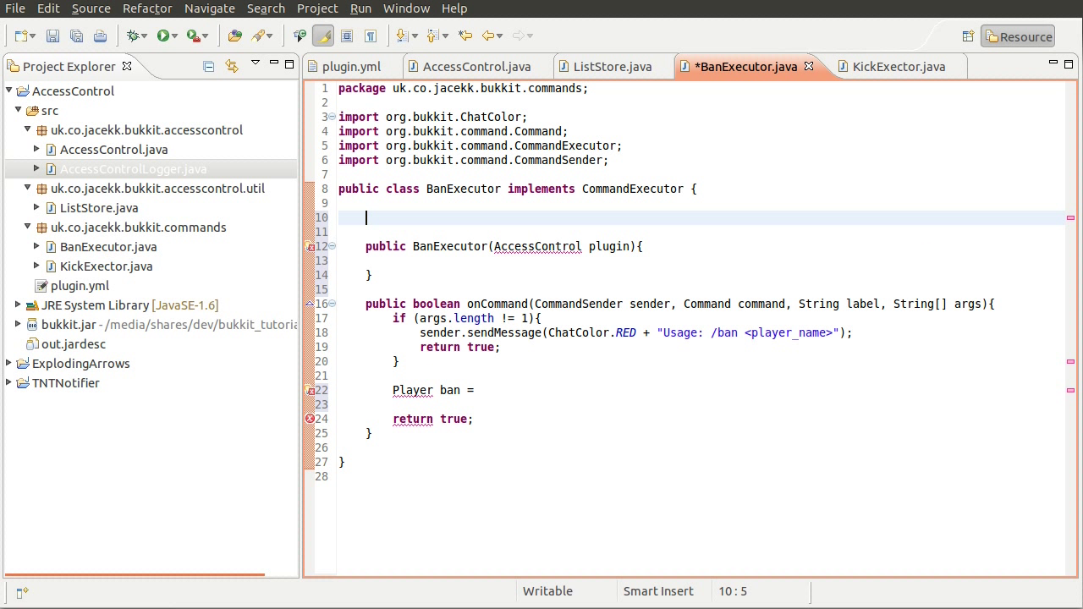
# Add a 'private AccessControl plugin;' field and assign this.plugin = plugin in the constructor
pyautogui.write('private')
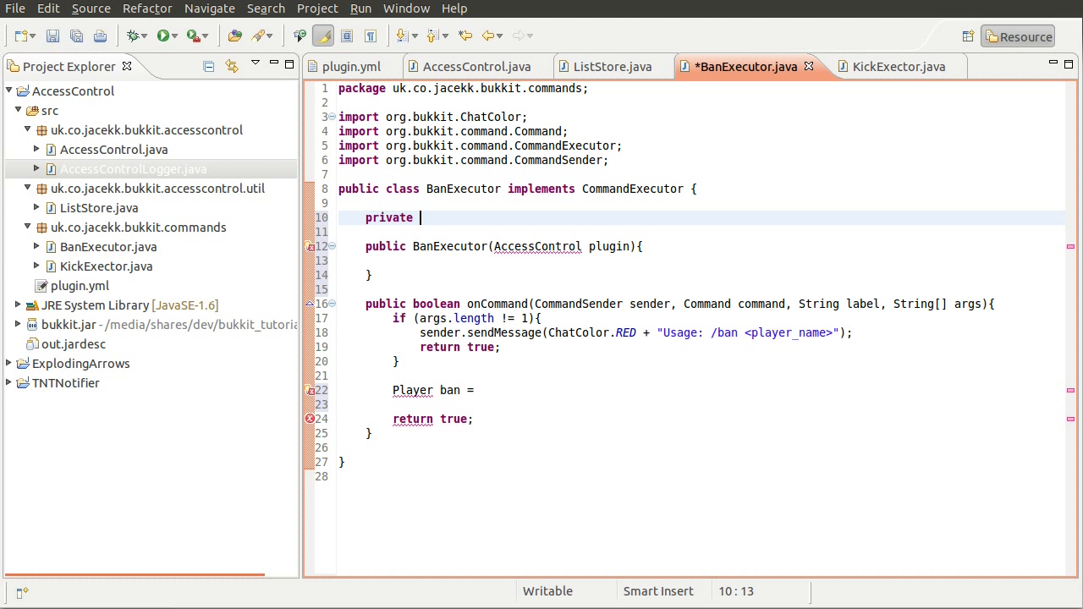
pyautogui.write('AccessControl plugin;')
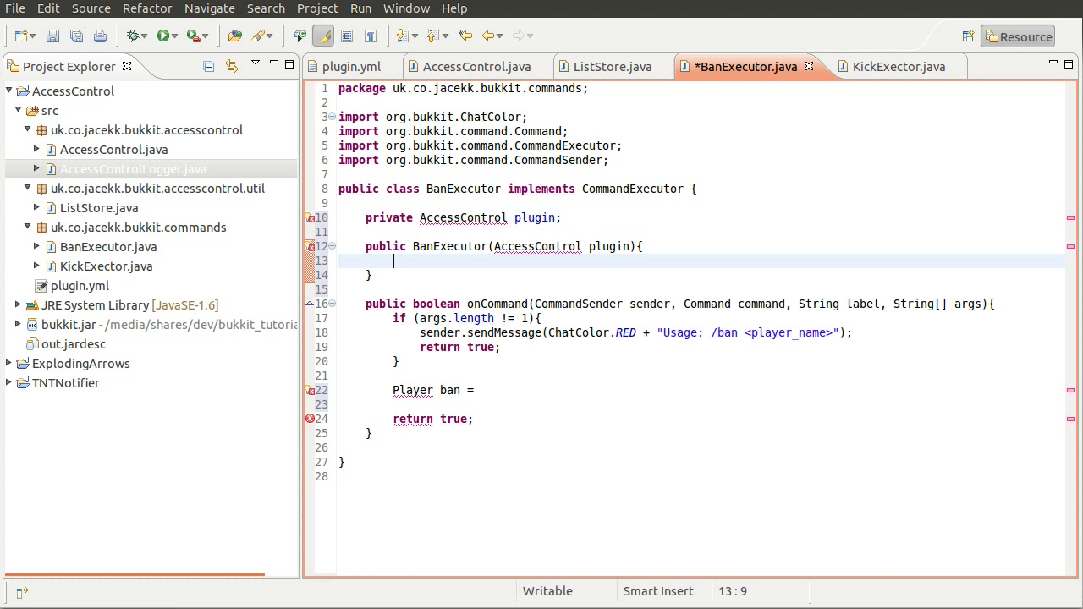
pyautogui.write('this.plugin =')
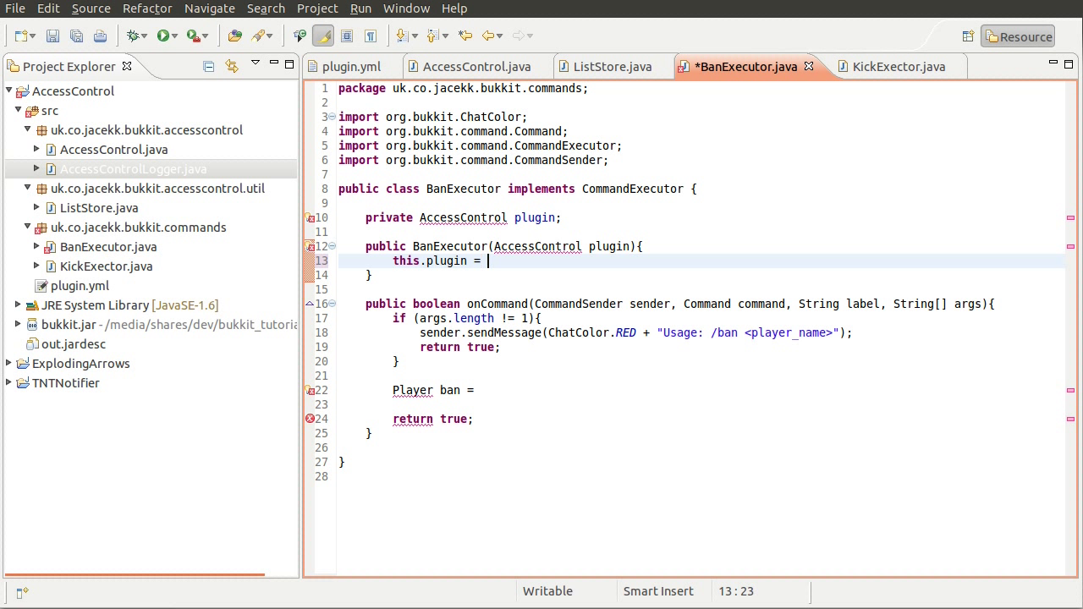
pyautogui.write('plugin;')
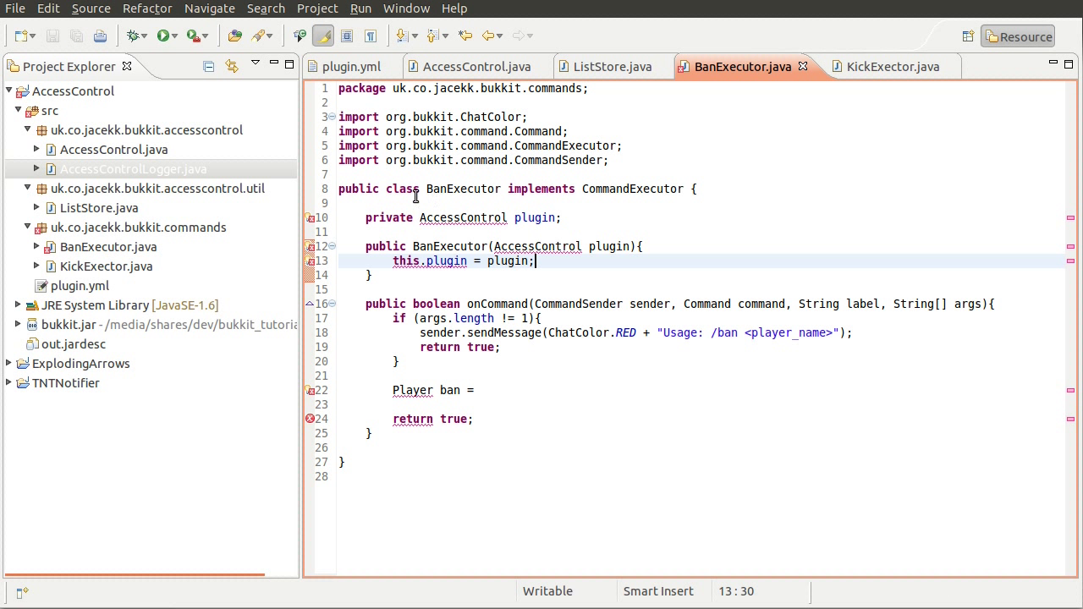
pyautogui.moveTo(552, 244)
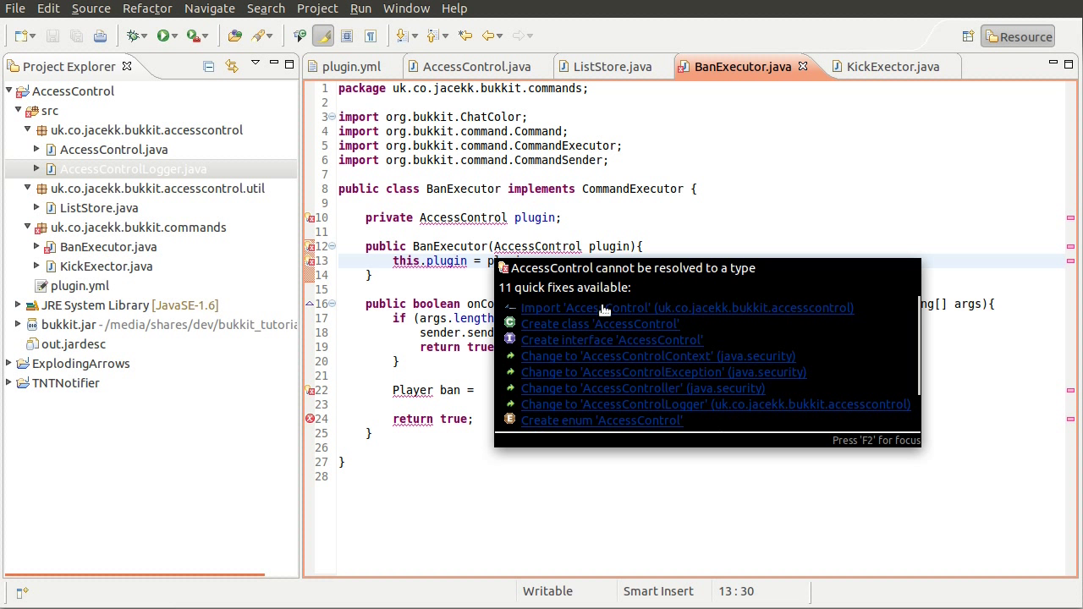
# Import uk.co.jacekk.bukkit.accesscontrol.AccessControl through the quick fix
pyautogui.click(687, 308)
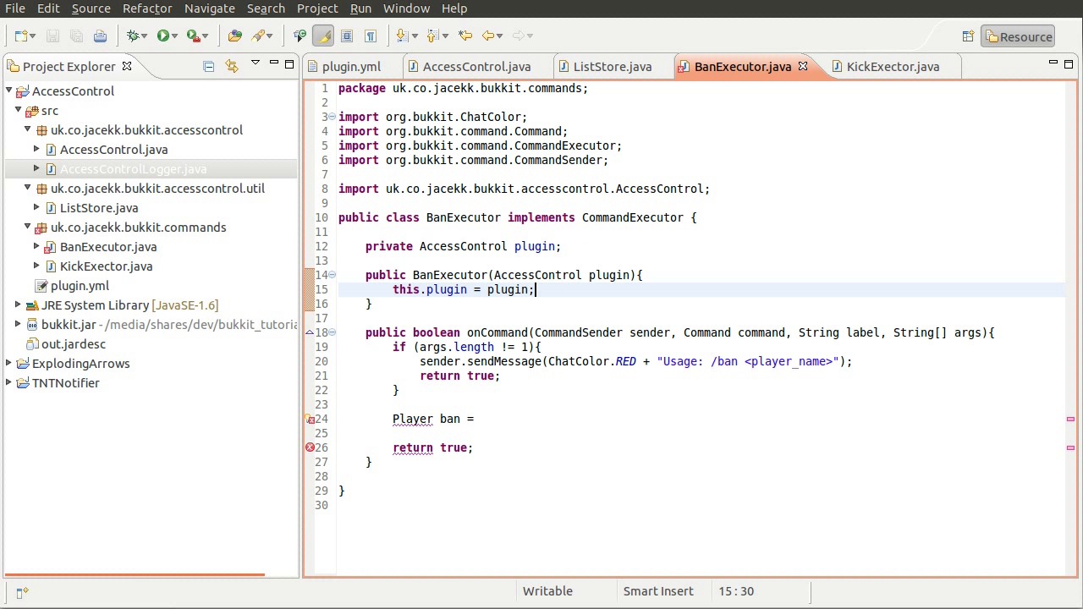
pyautogui.moveTo(806, 12)
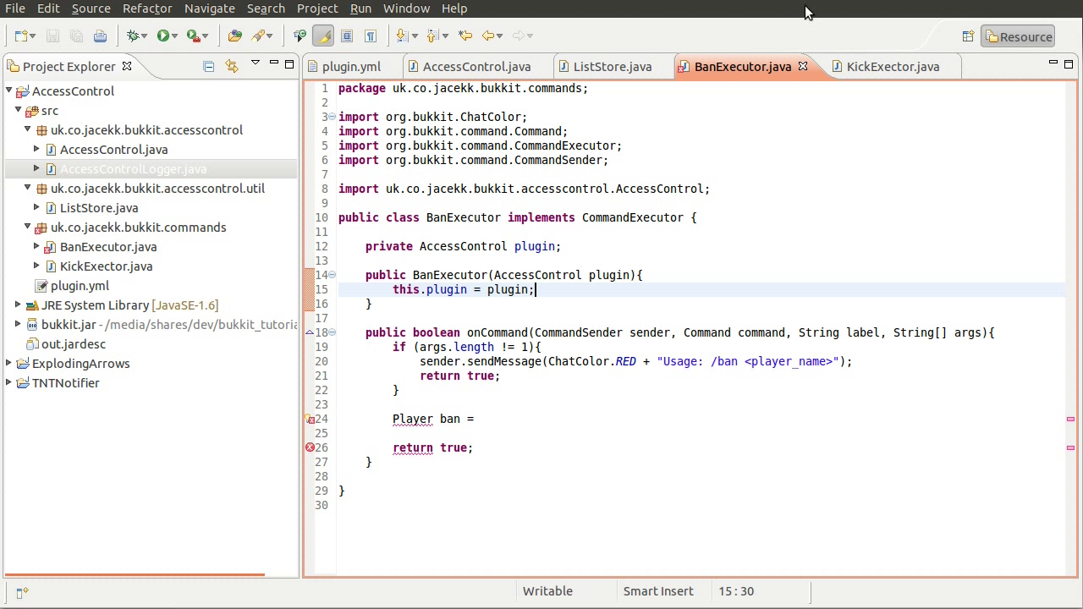